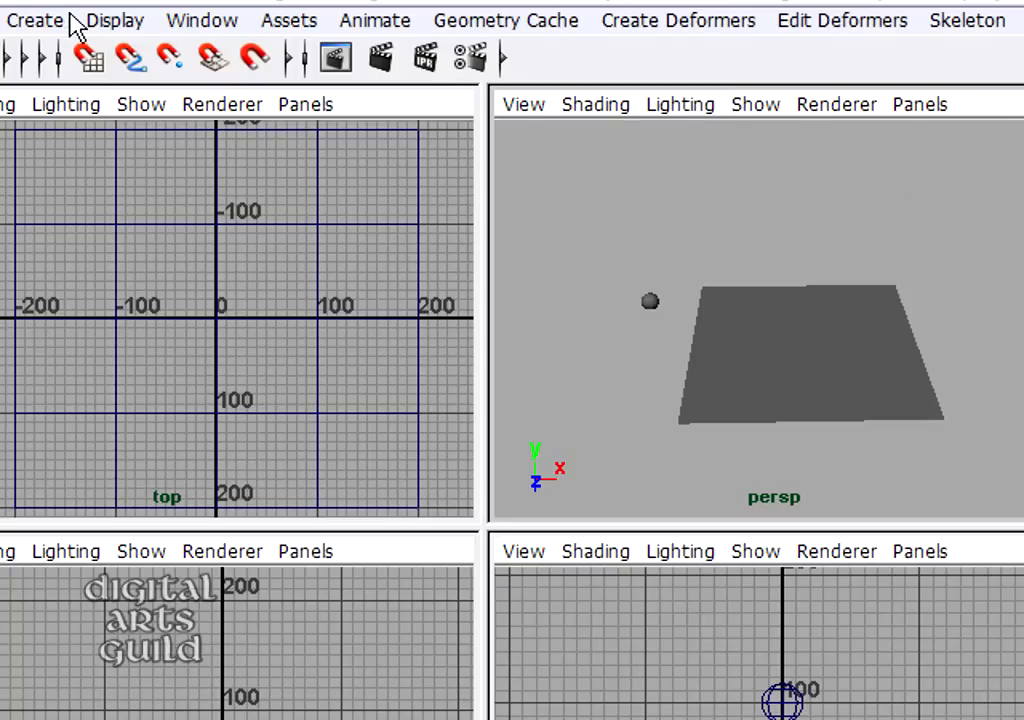
Open the Create menu to browse camera creation options.
{"action": "left_click", "coordinate": [36, 18]}
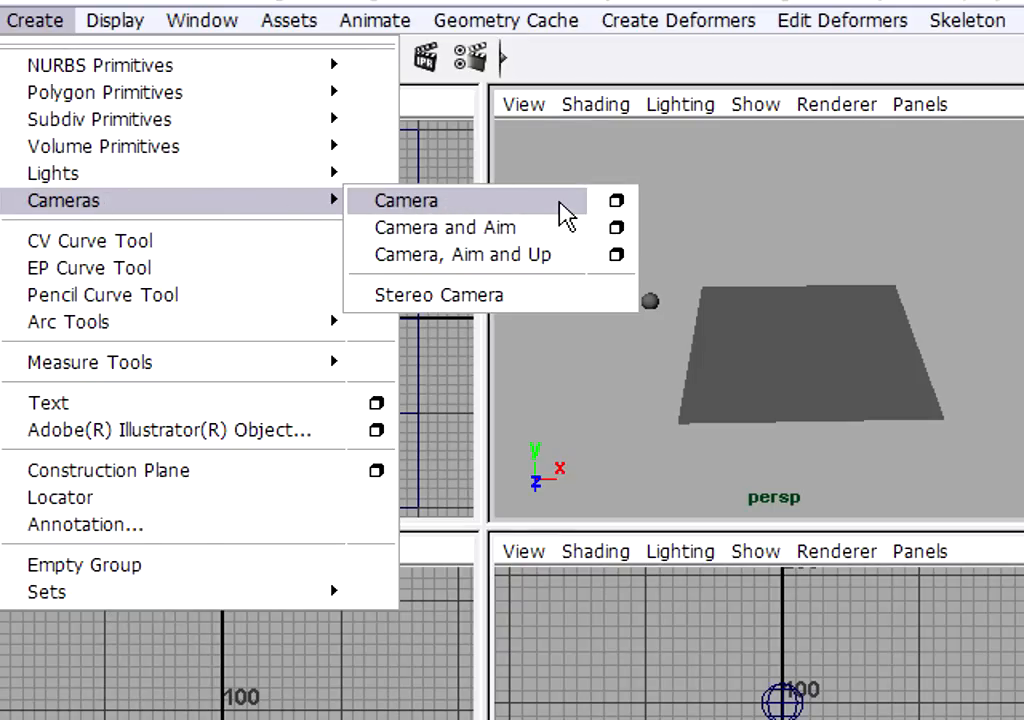
{"action": "mouse_move", "coordinate": [445, 227]}
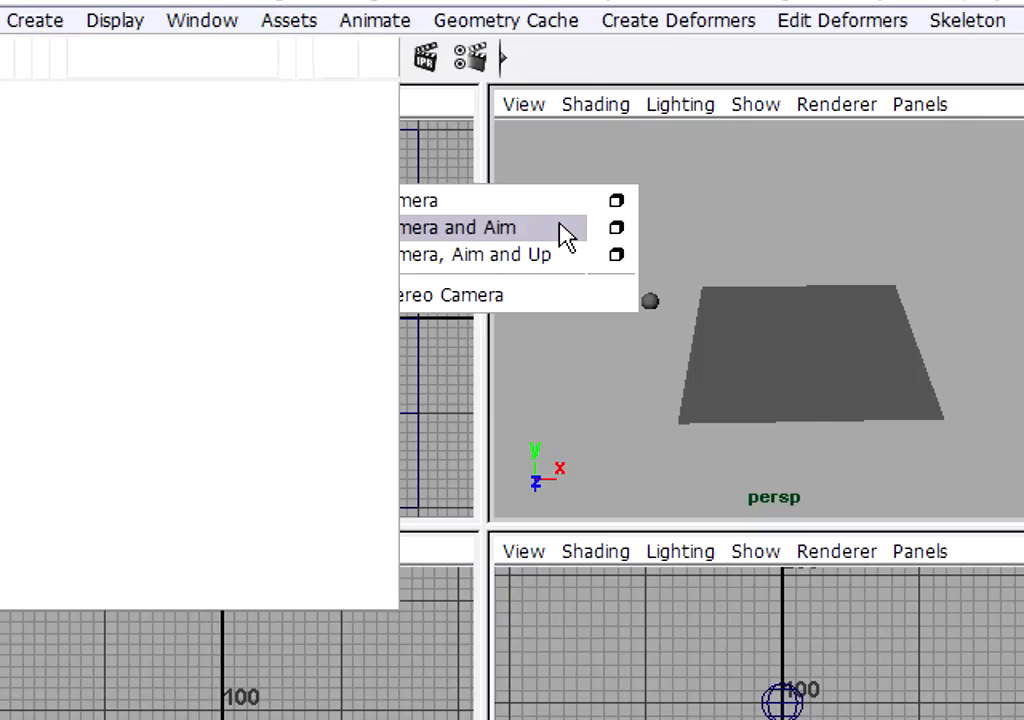
Add a Camera and Aim, then move it about 300 units back from the origin.
{"action": "left_click", "coordinate": [480, 227]}
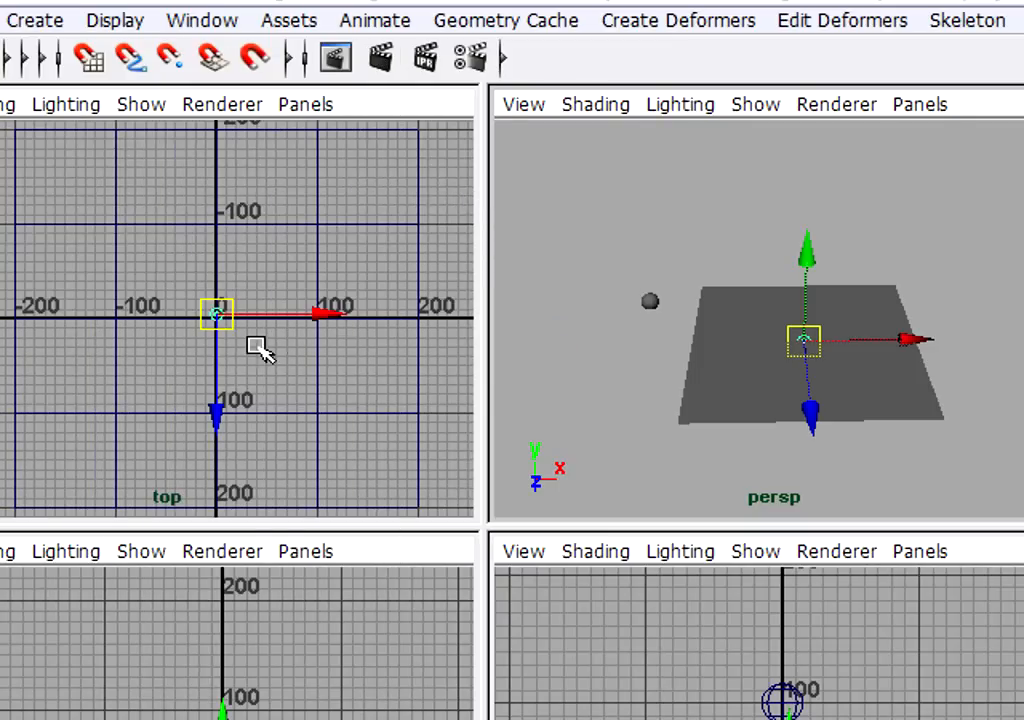
{"action": "mouse_move", "coordinate": [305, 360]}
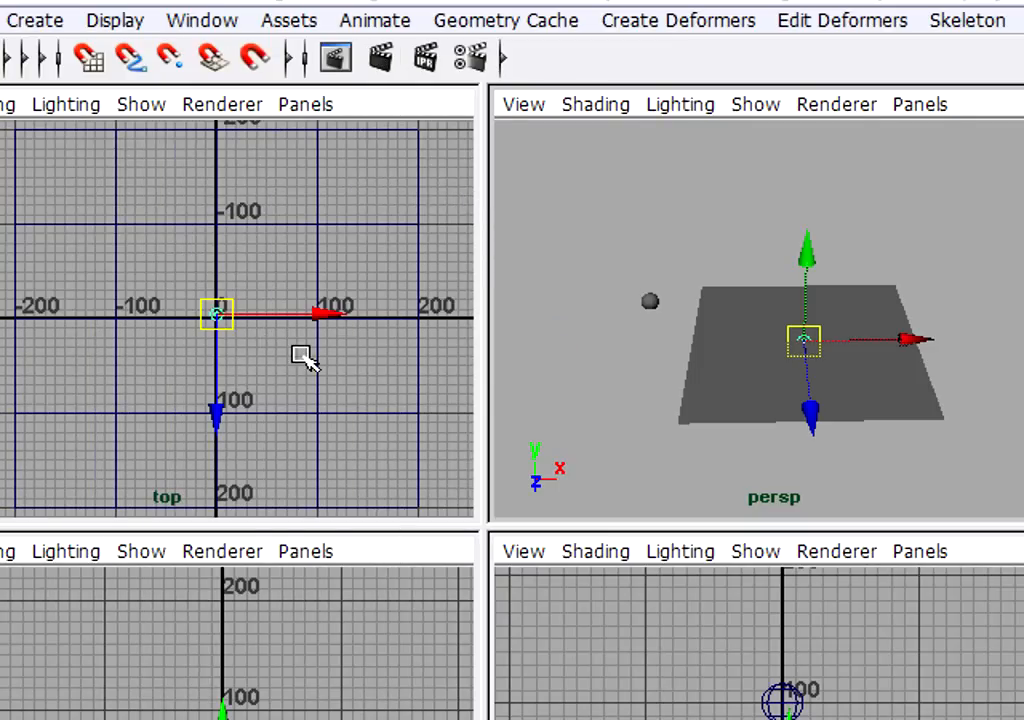
{"action": "mouse_move", "coordinate": [290, 363]}
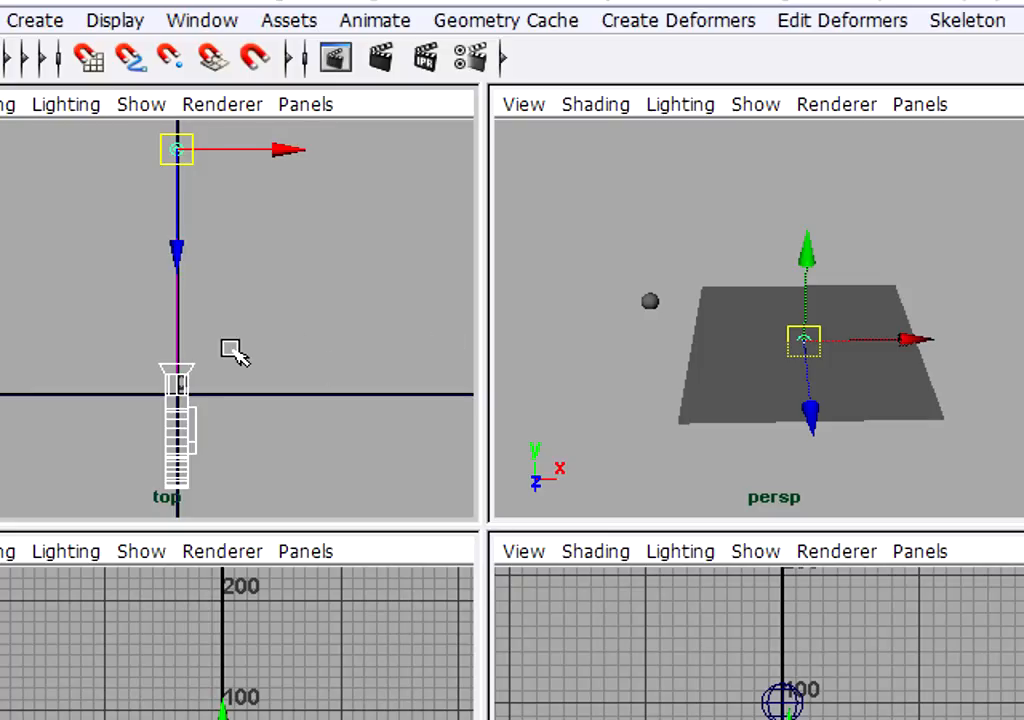
{"action": "mouse_move", "coordinate": [170, 435]}
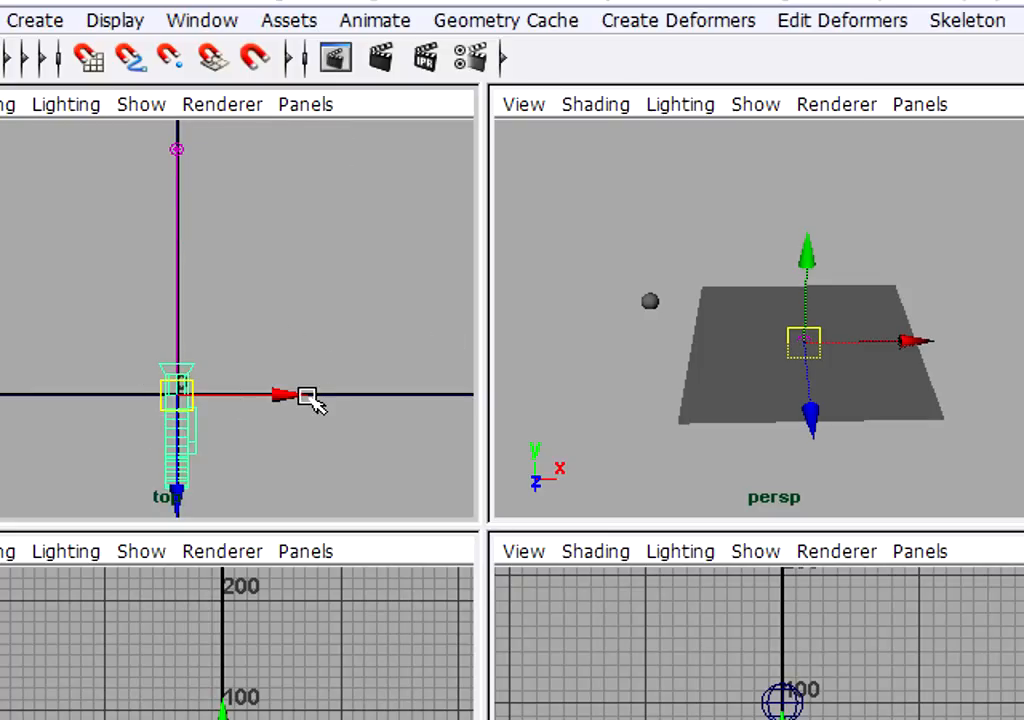
{"action": "mouse_move", "coordinate": [920, 405]}
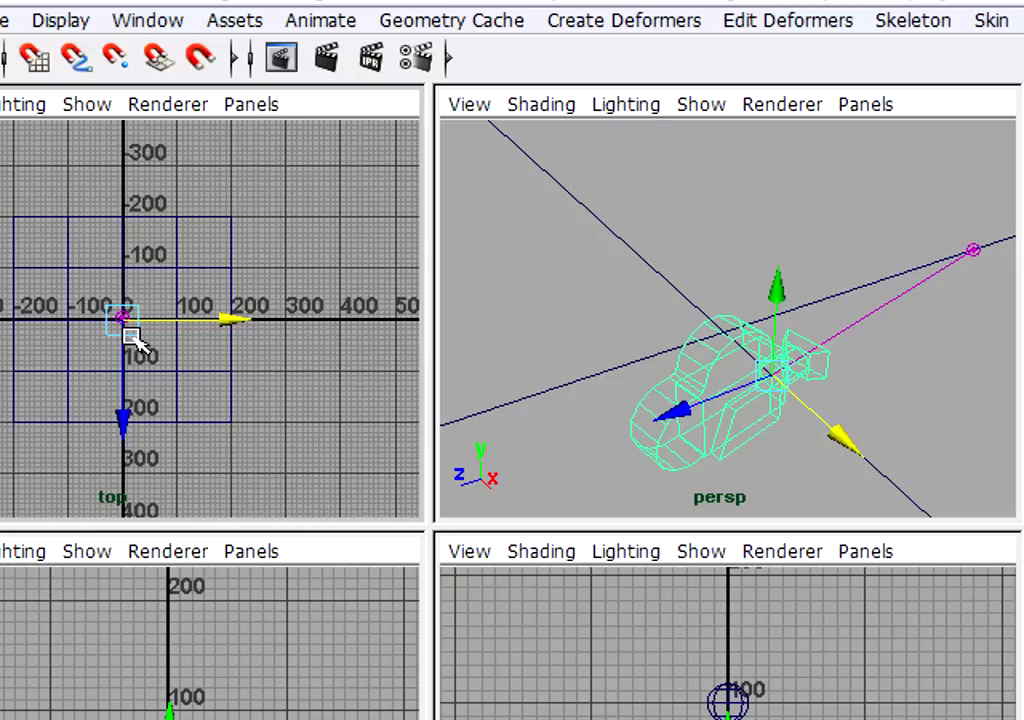
{"action": "left_click_drag", "start_coordinate": [125, 315], "coordinate": [265, 465]}
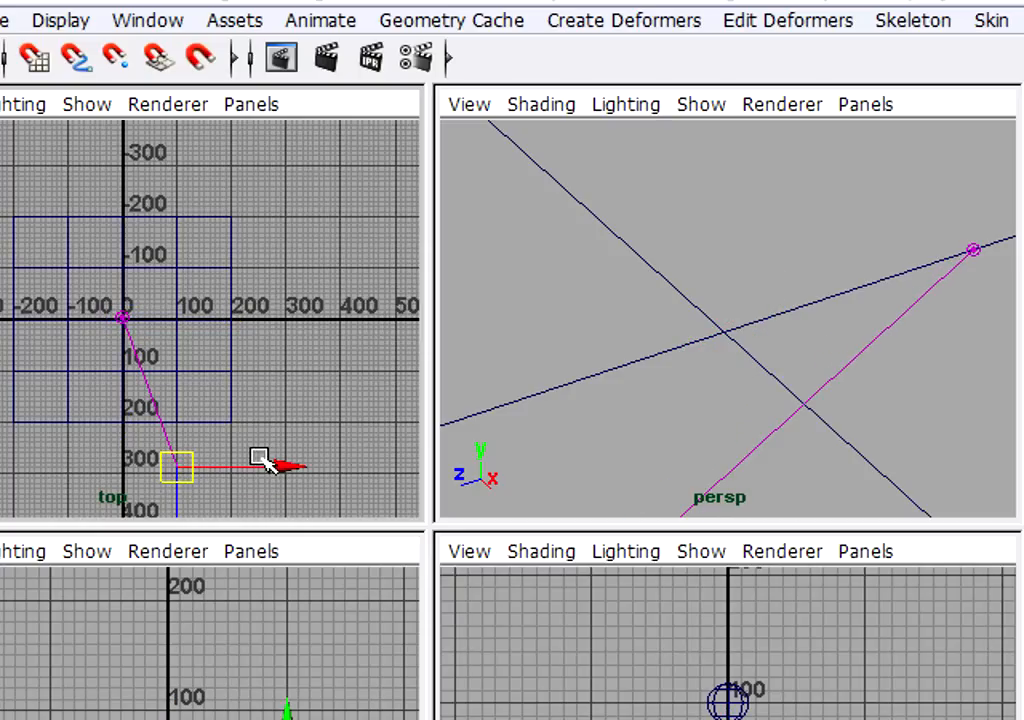
{"action": "left_click_drag", "start_coordinate": [262, 468], "coordinate": [175, 471]}
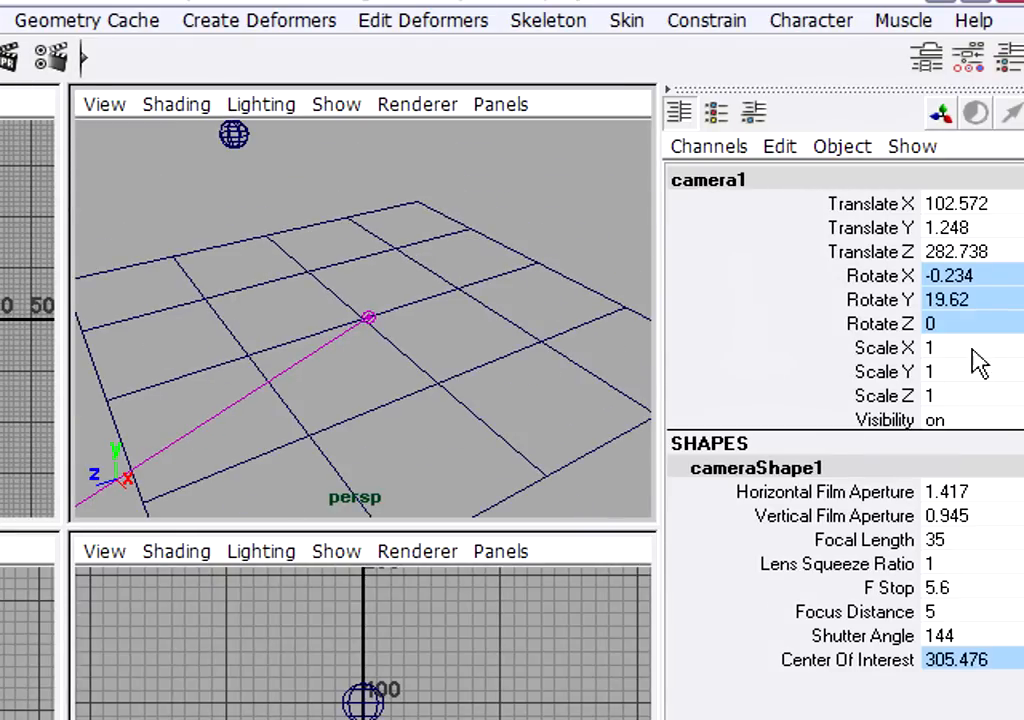
{"action": "mouse_move", "coordinate": [880, 375]}
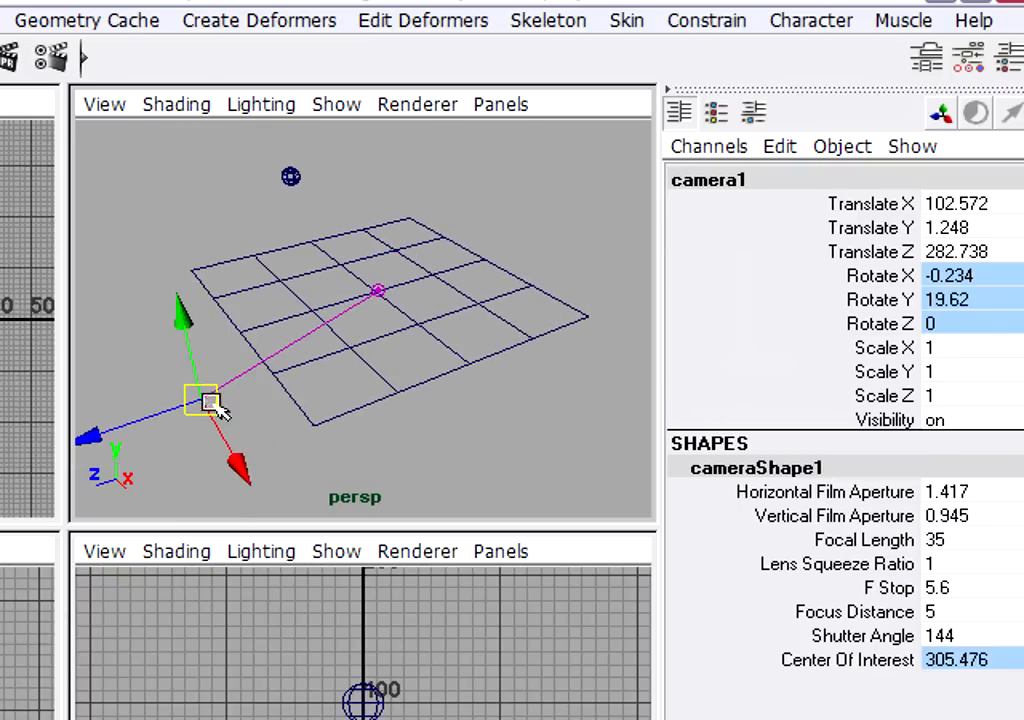
{"action": "mouse_move", "coordinate": [420, 428]}
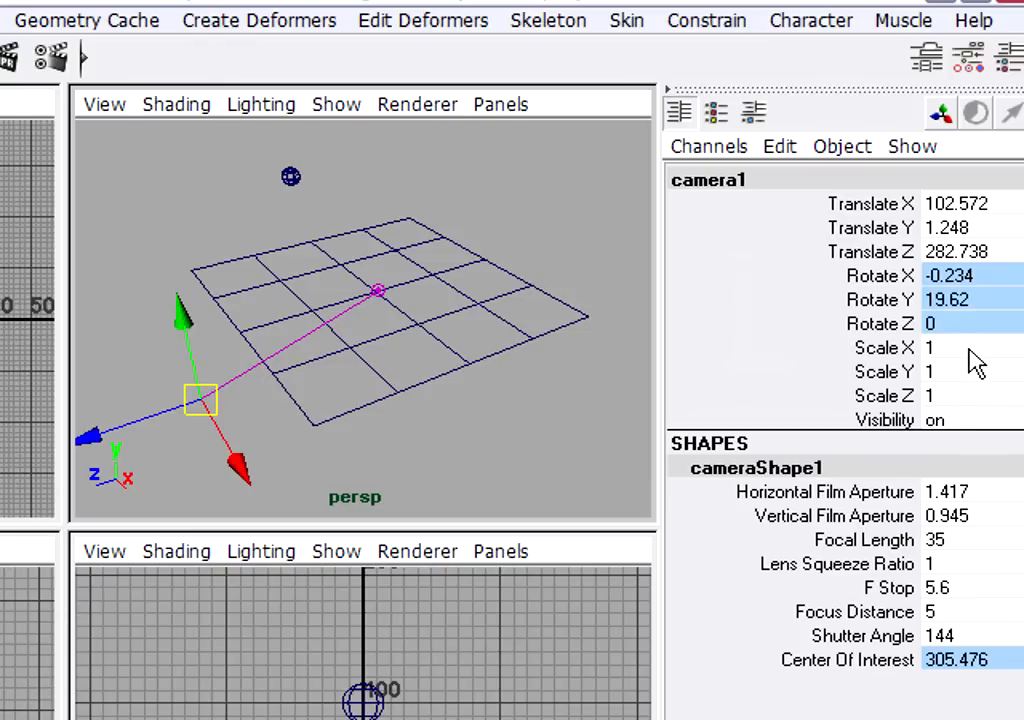
{"action": "mouse_move", "coordinate": [210, 412]}
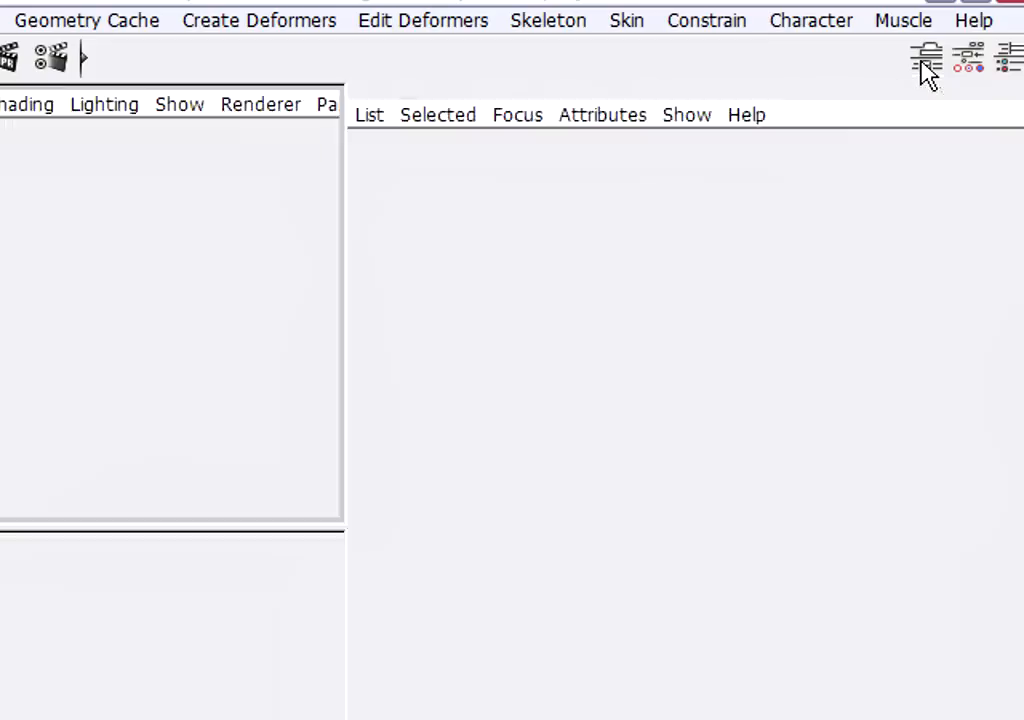
Set cameraShape1's Object Display Locator Scale to 2 in the Attribute Editor.
{"action": "left_click", "coordinate": [924, 57]}
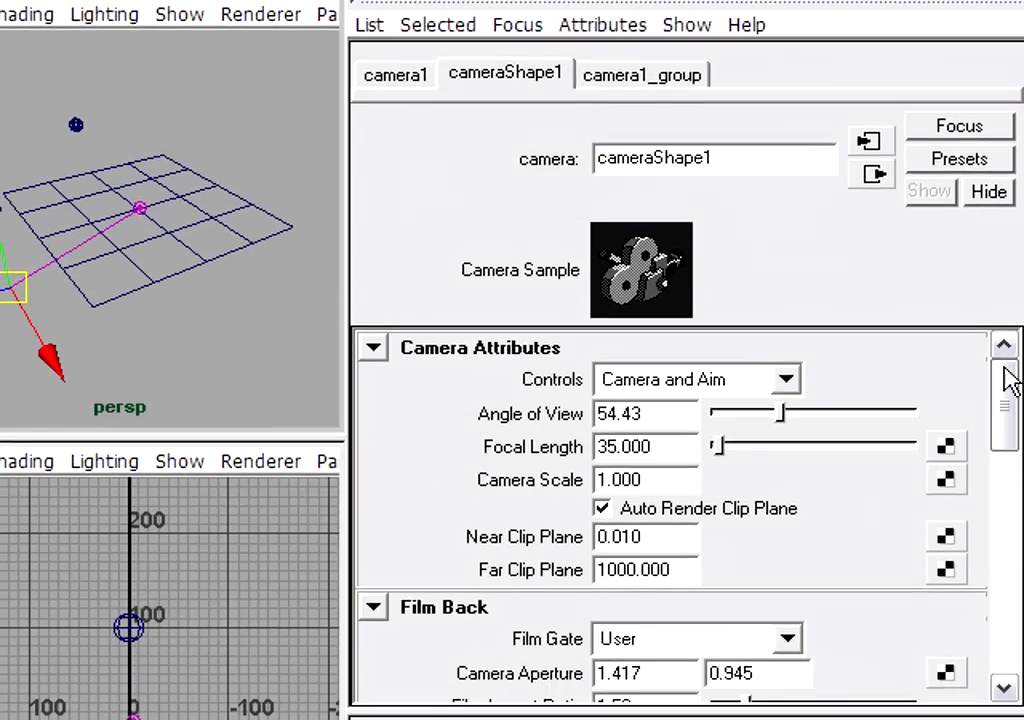
{"action": "scroll", "scroll_direction": "down", "scroll_amount": 3}
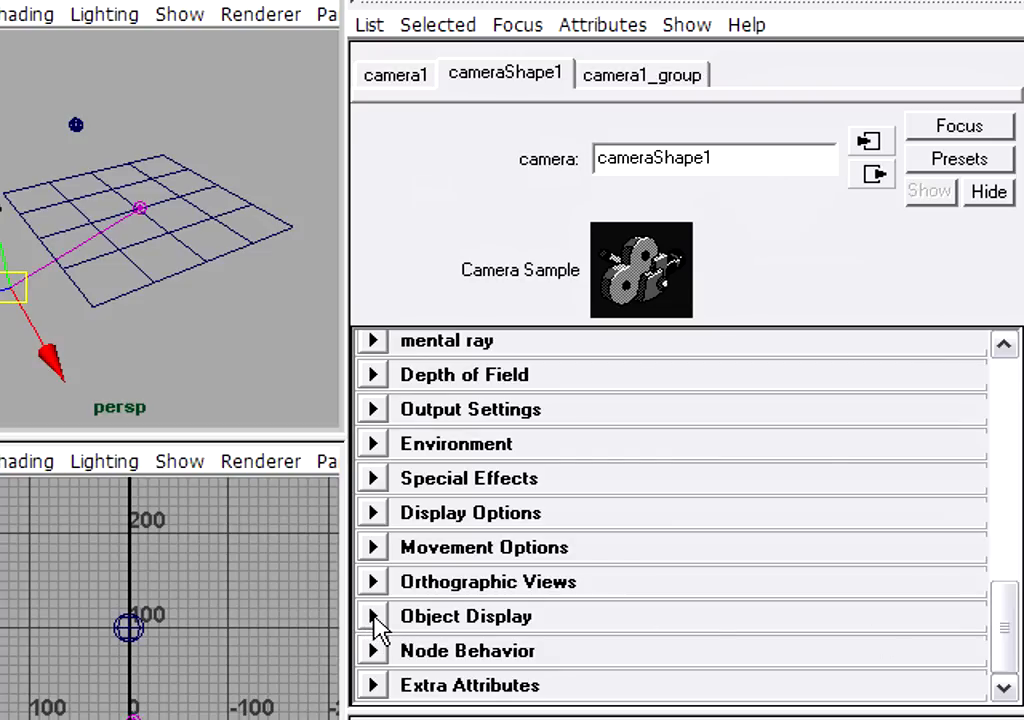
{"action": "left_click", "coordinate": [374, 616]}
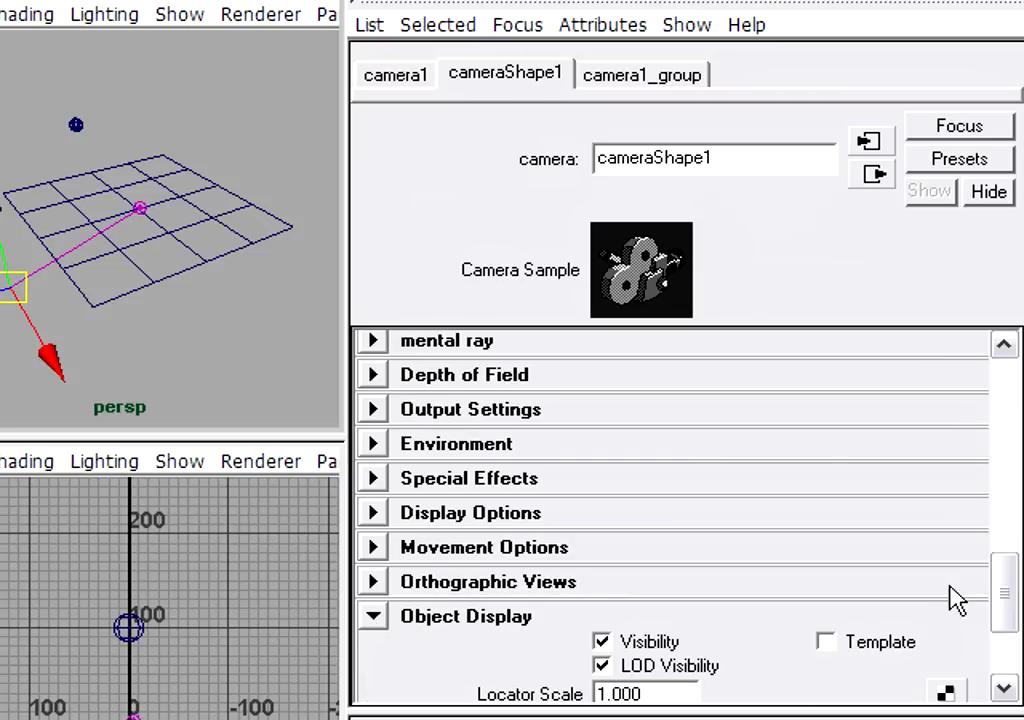
{"action": "scroll", "scroll_direction": "down", "scroll_amount": 3}
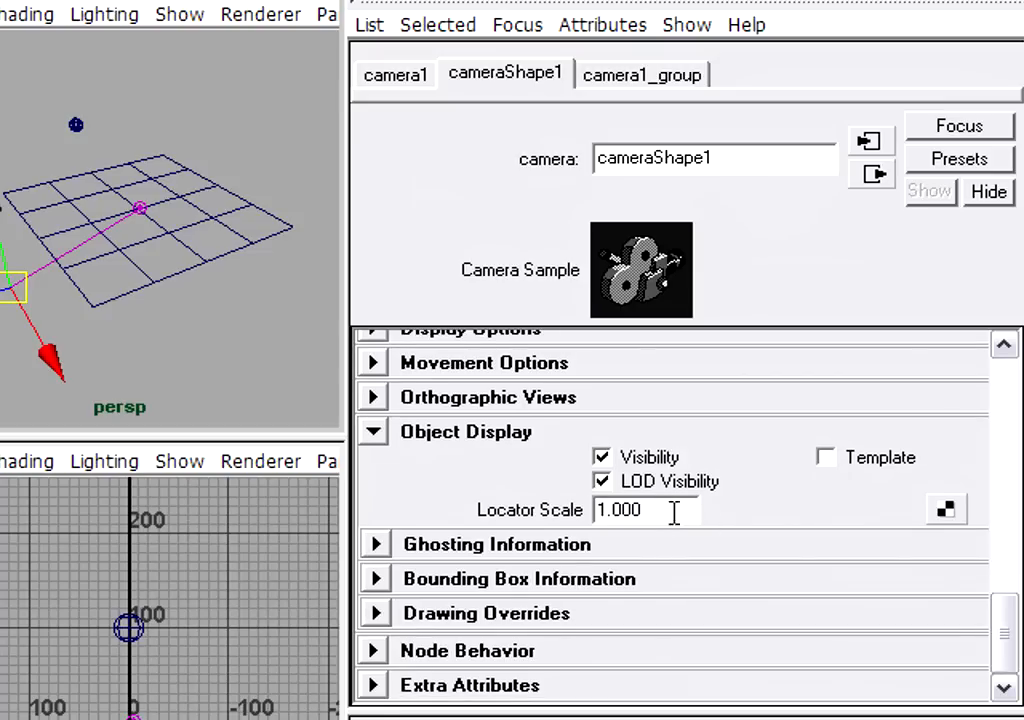
{"action": "mouse_move", "coordinate": [668, 510]}
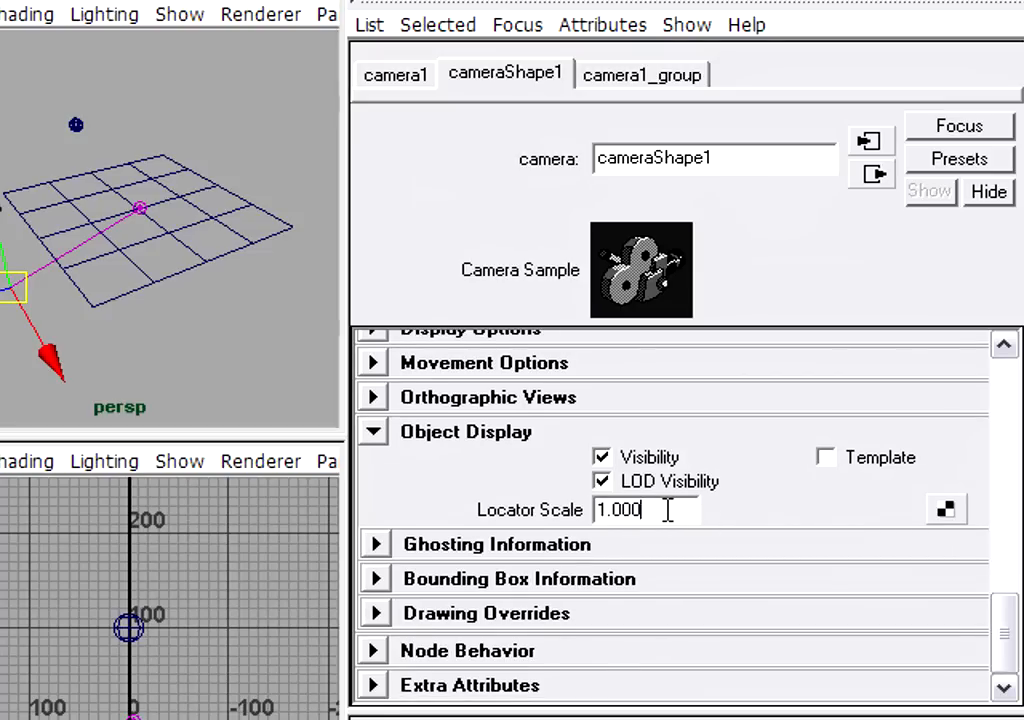
{"action": "type", "text": "2"}
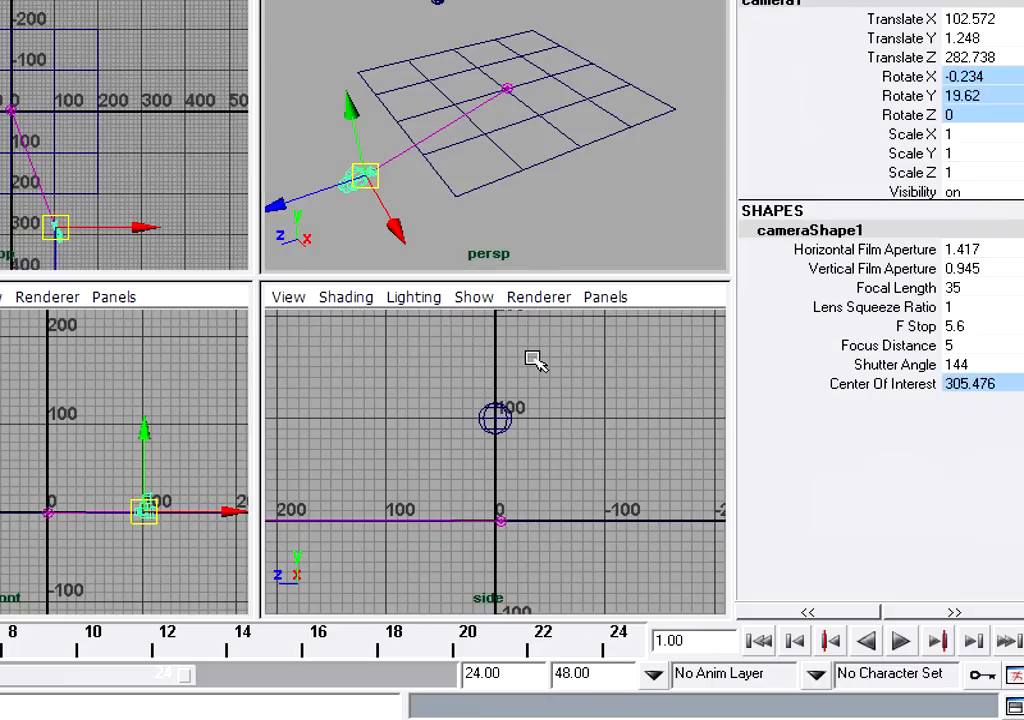
{"action": "mouse_move", "coordinate": [550, 368]}
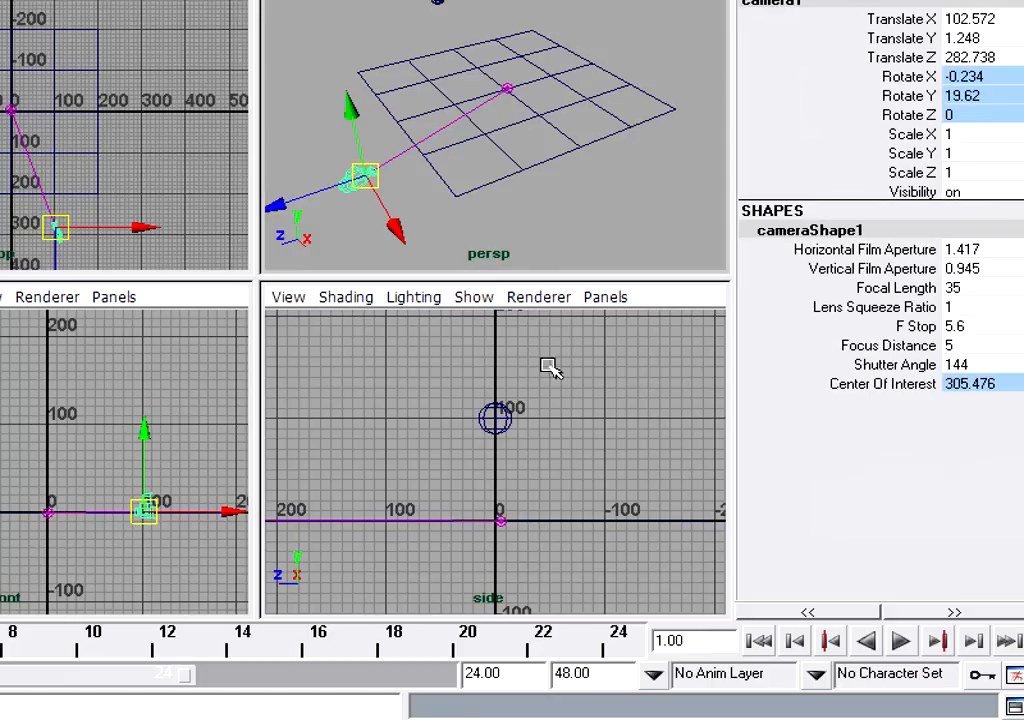
{"action": "mouse_move", "coordinate": [265, 440]}
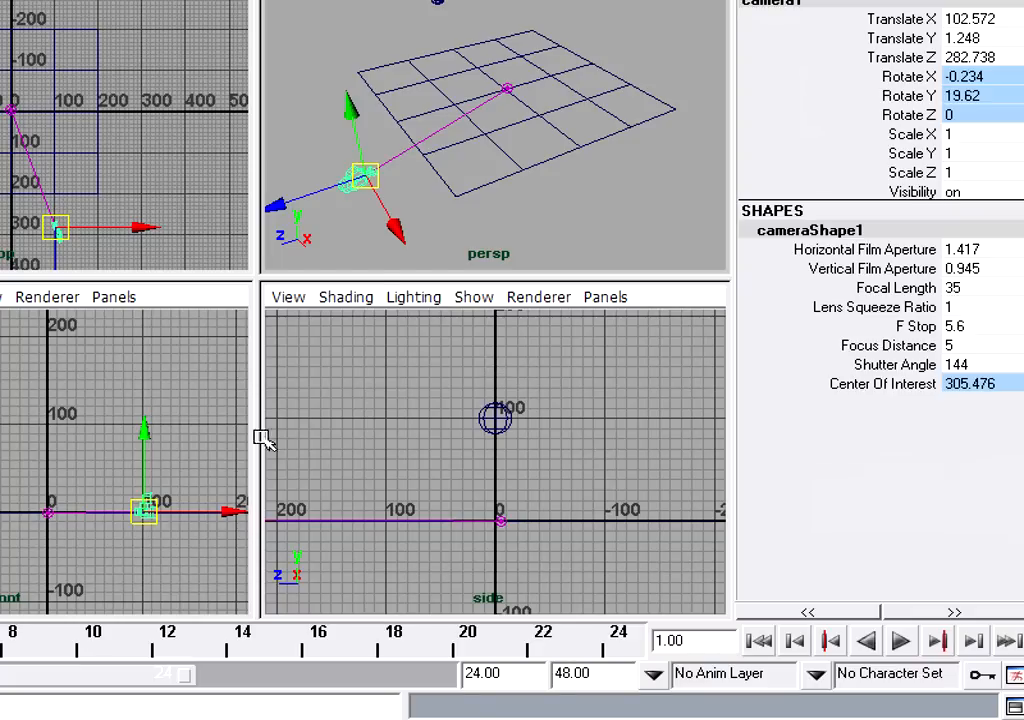
{"action": "mouse_move", "coordinate": [543, 575]}
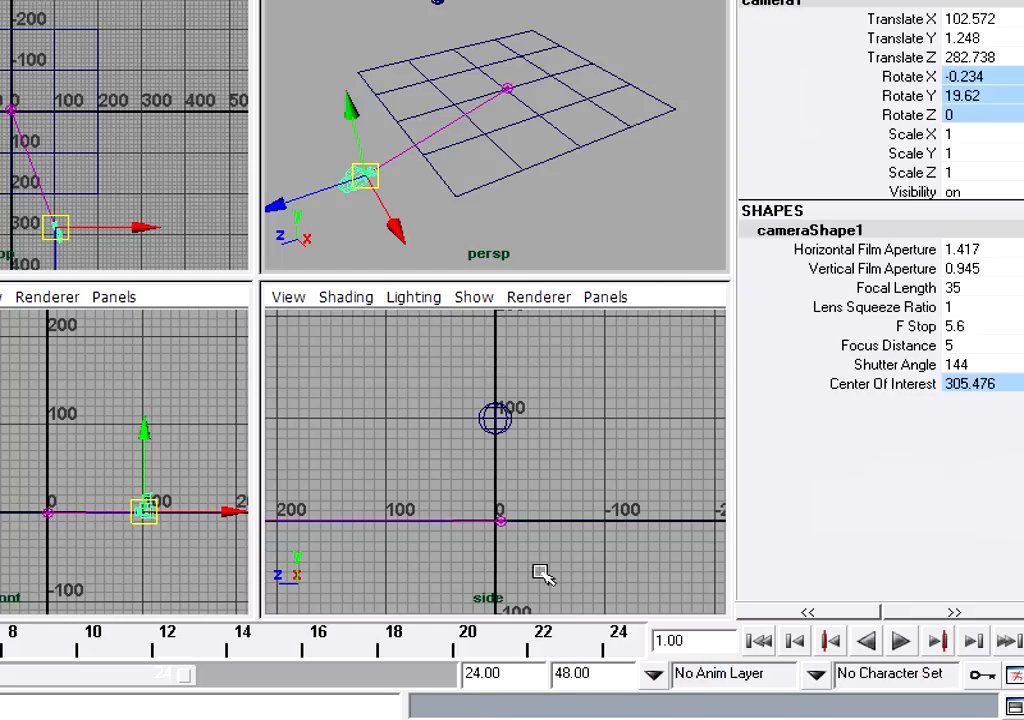
{"action": "mouse_move", "coordinate": [620, 310]}
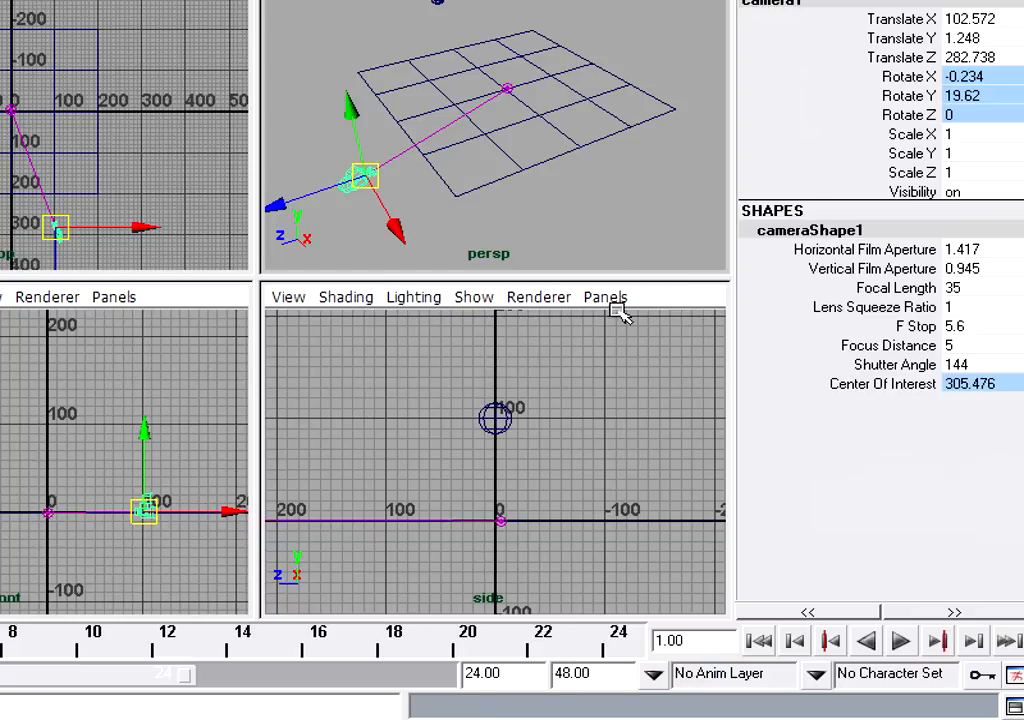
Make the lower-right viewport look through camera1.
{"action": "left_click", "coordinate": [605, 296]}
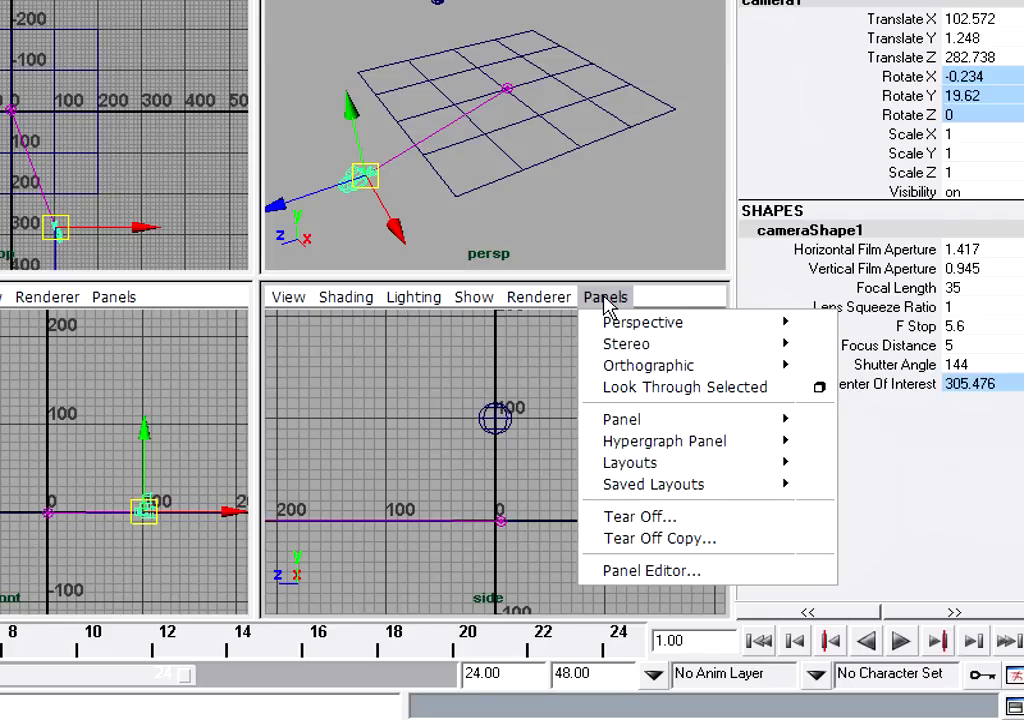
{"action": "mouse_move", "coordinate": [643, 321]}
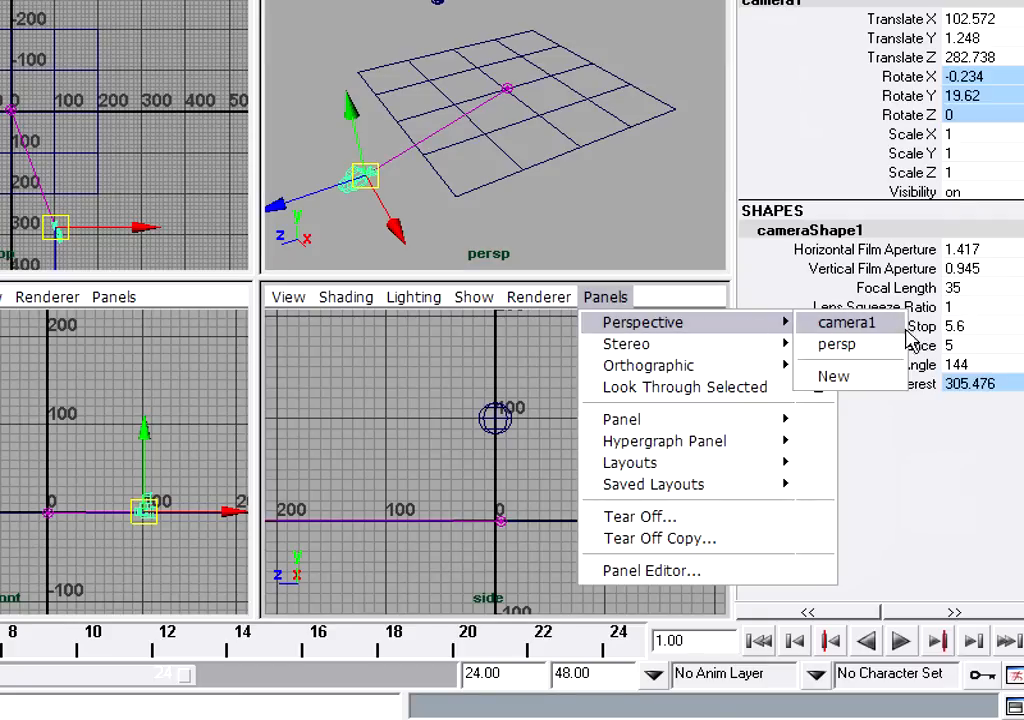
{"action": "mouse_move", "coordinate": [905, 335]}
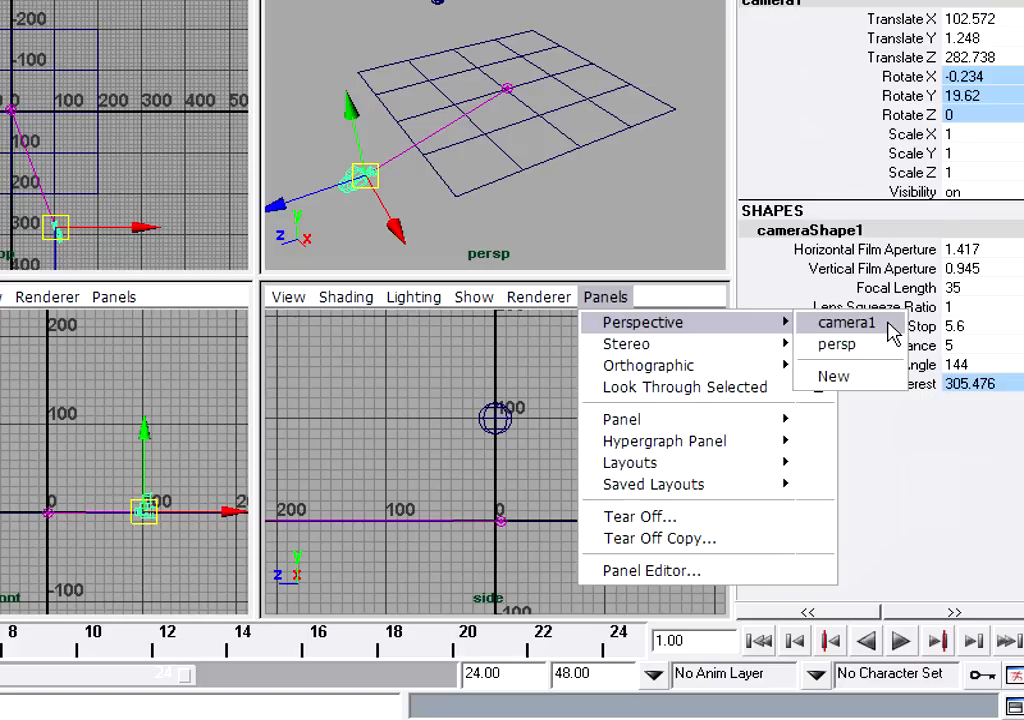
{"action": "left_click", "coordinate": [847, 322]}
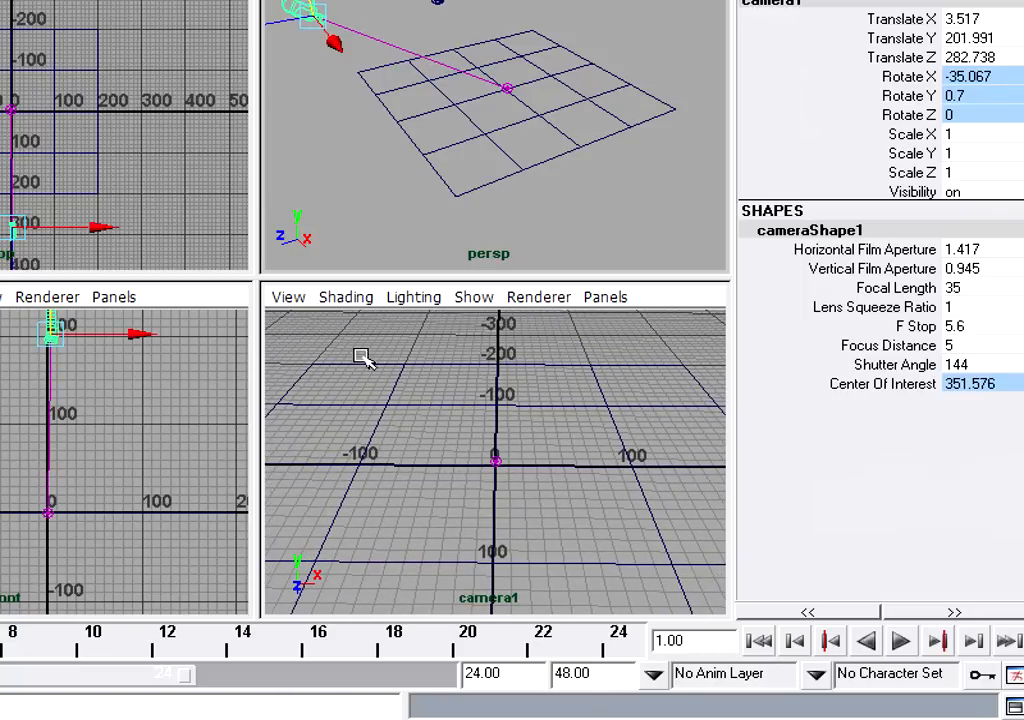
{"action": "mouse_move", "coordinate": [308, 368]}
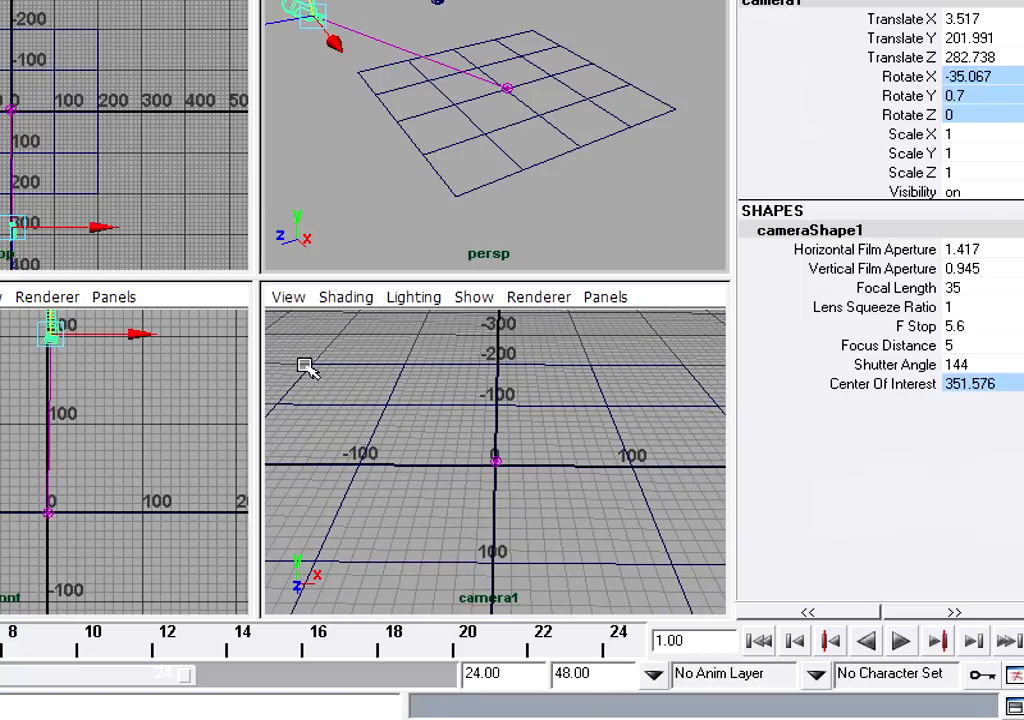
{"action": "mouse_move", "coordinate": [520, 435]}
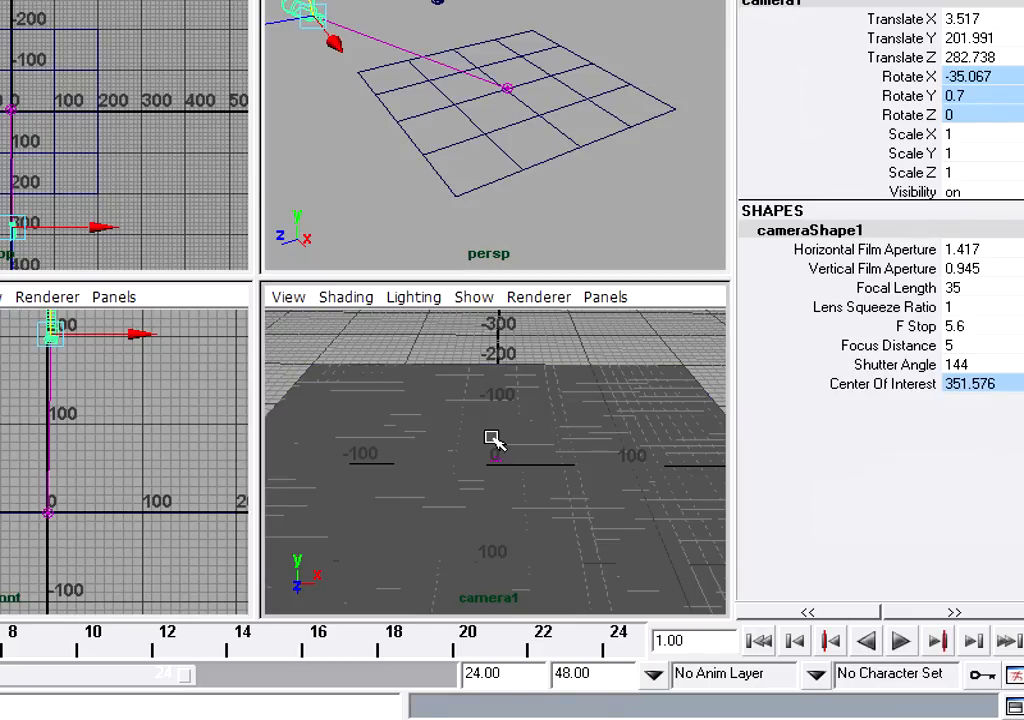
{"action": "mouse_move", "coordinate": [475, 305]}
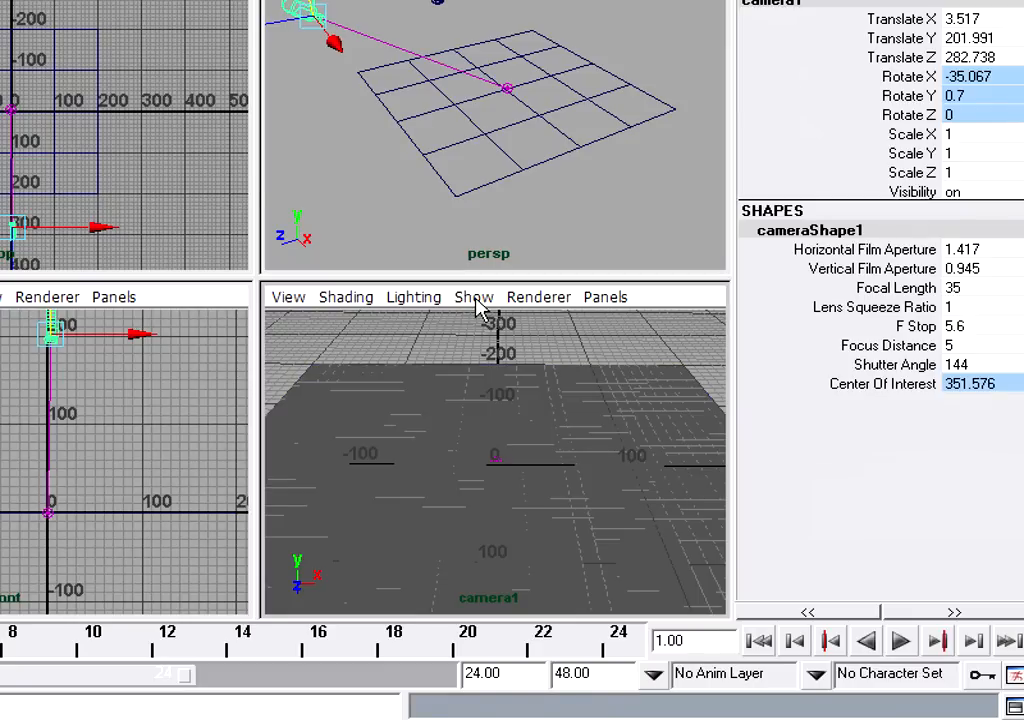
Hide the grid in camera1's view via the Show menu.
{"action": "left_click", "coordinate": [474, 297]}
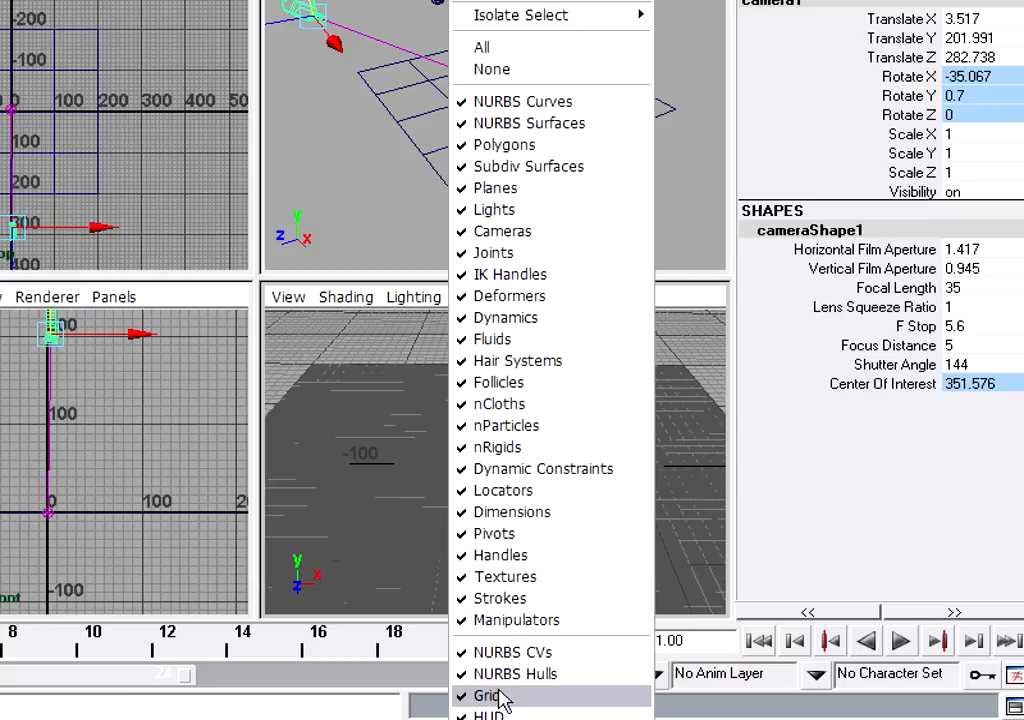
{"action": "left_click", "coordinate": [491, 695]}
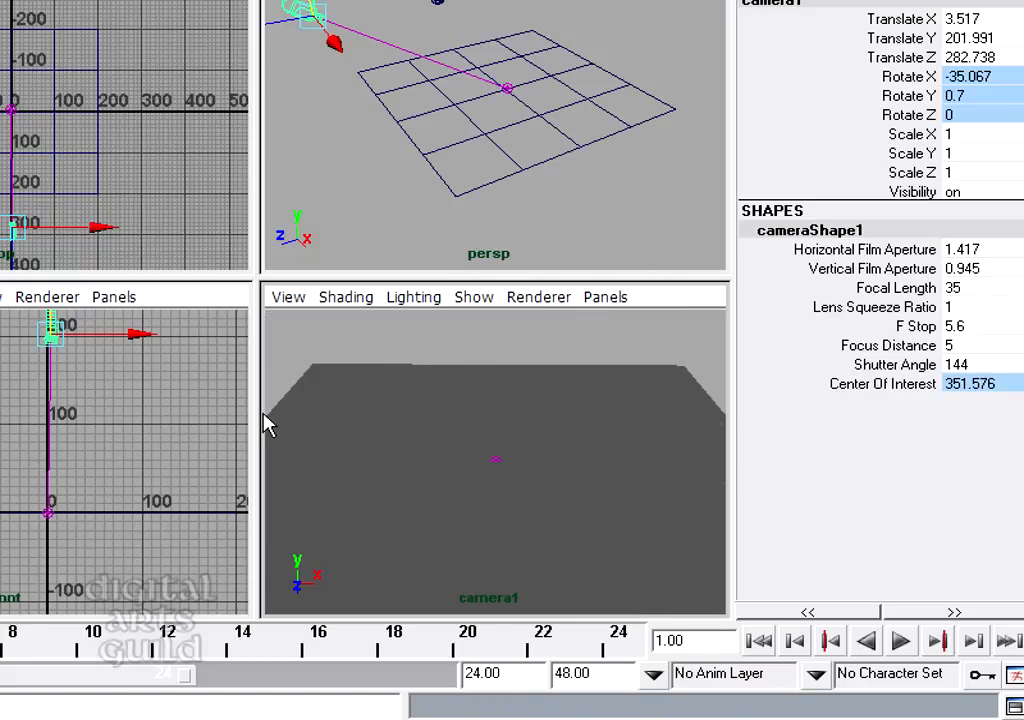
{"action": "mouse_move", "coordinate": [322, 392]}
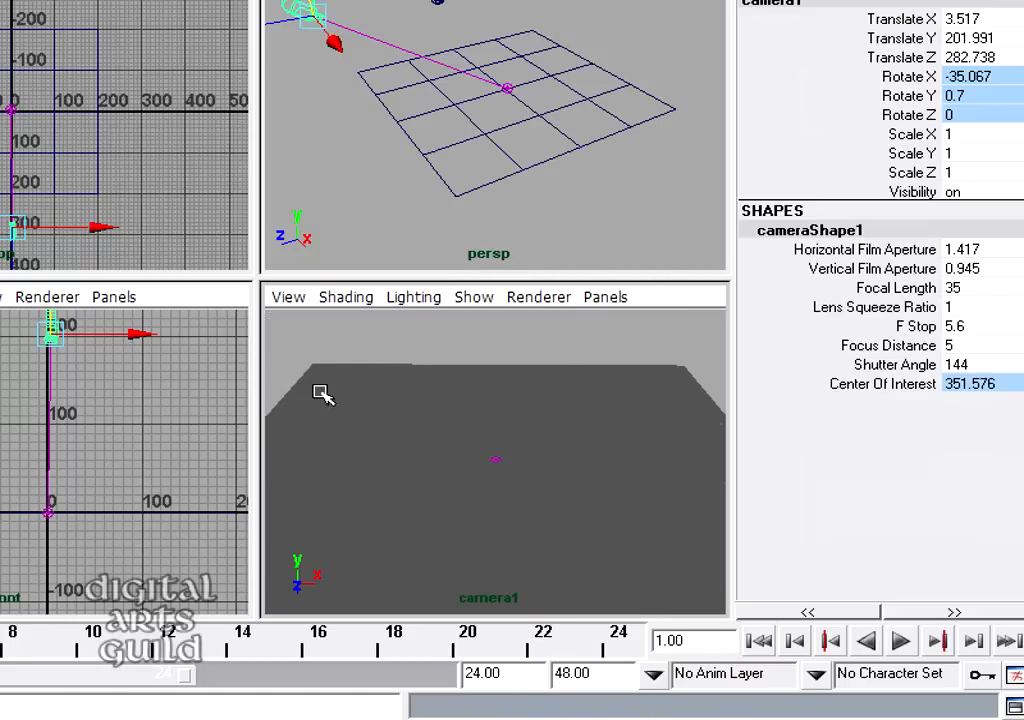
{"action": "mouse_move", "coordinate": [535, 356]}
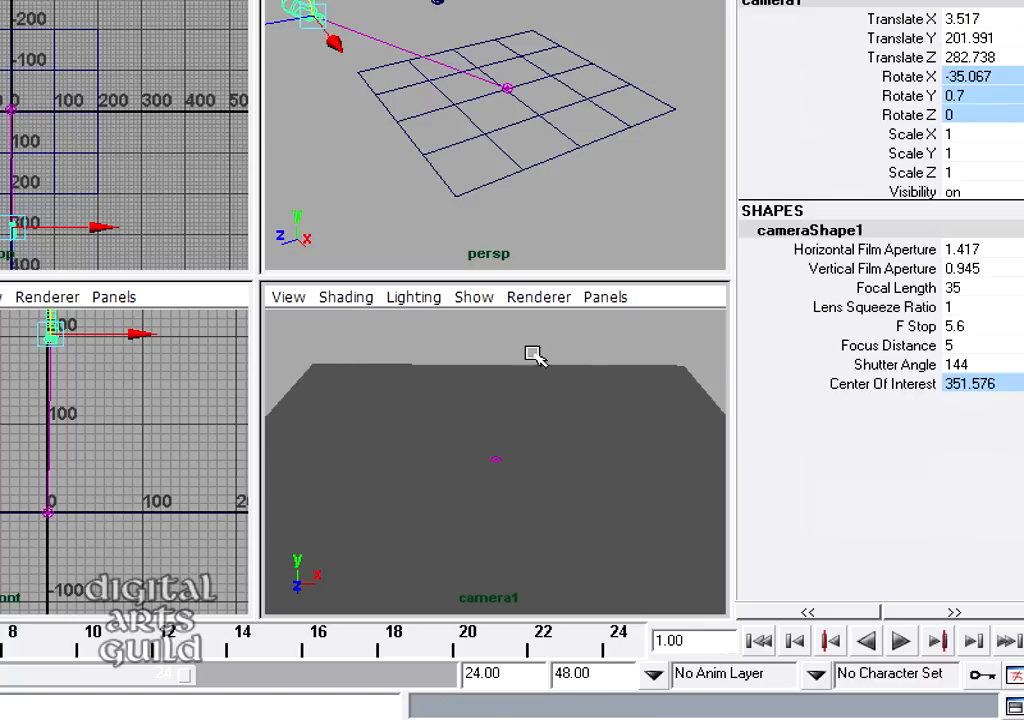
{"action": "mouse_move", "coordinate": [672, 338]}
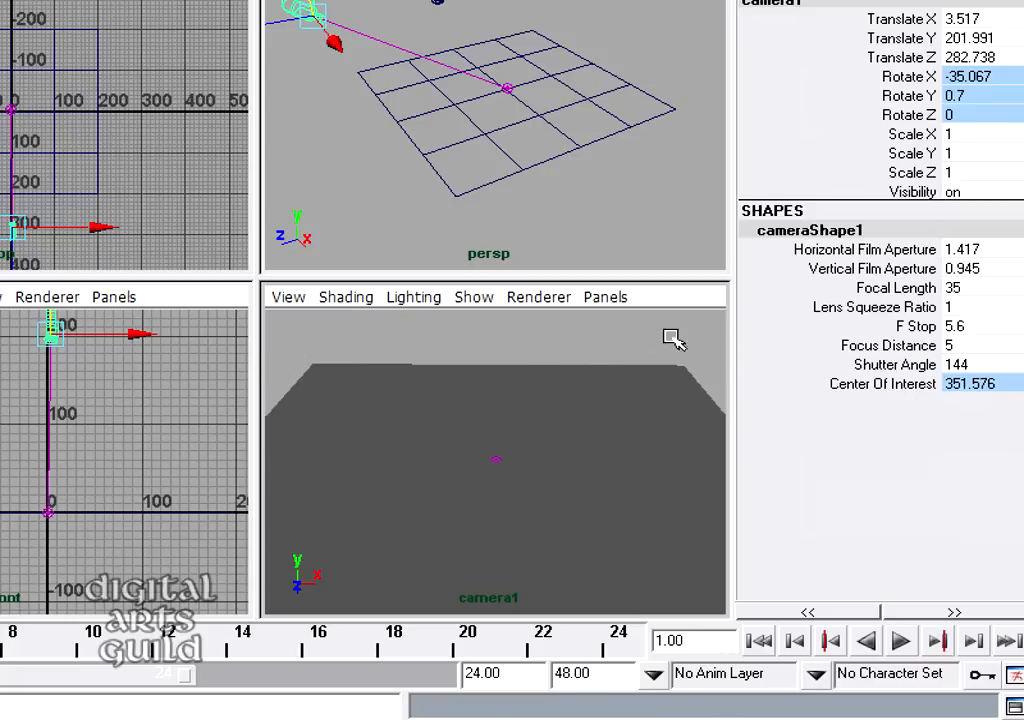
{"action": "mouse_move", "coordinate": [755, 355]}
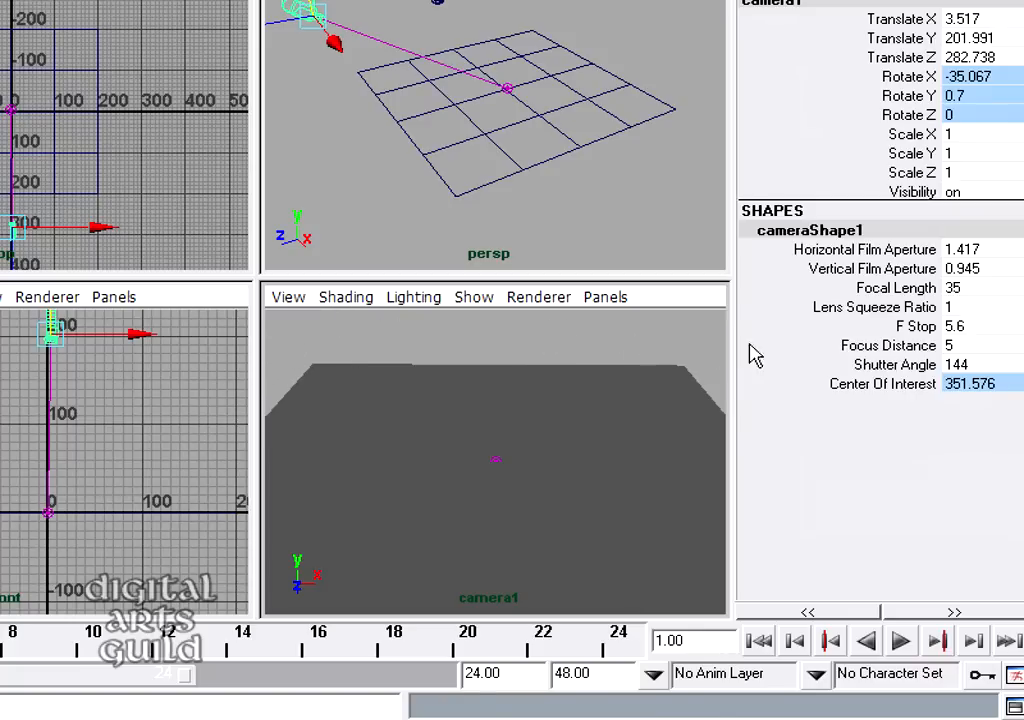
{"action": "mouse_move", "coordinate": [350, 508]}
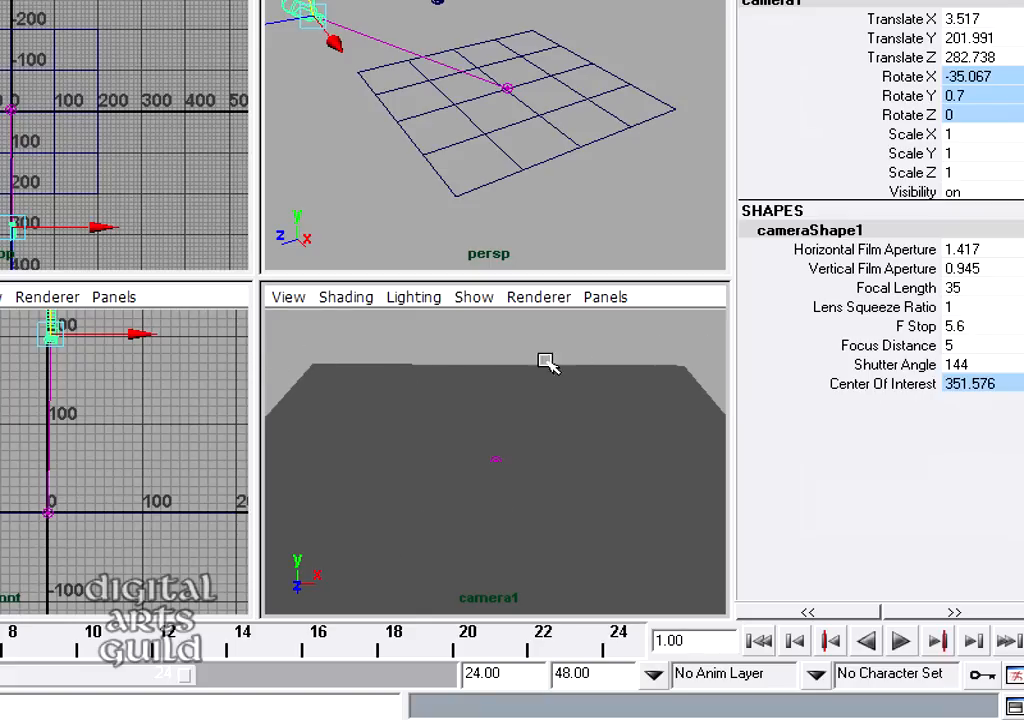
{"action": "mouse_move", "coordinate": [633, 343]}
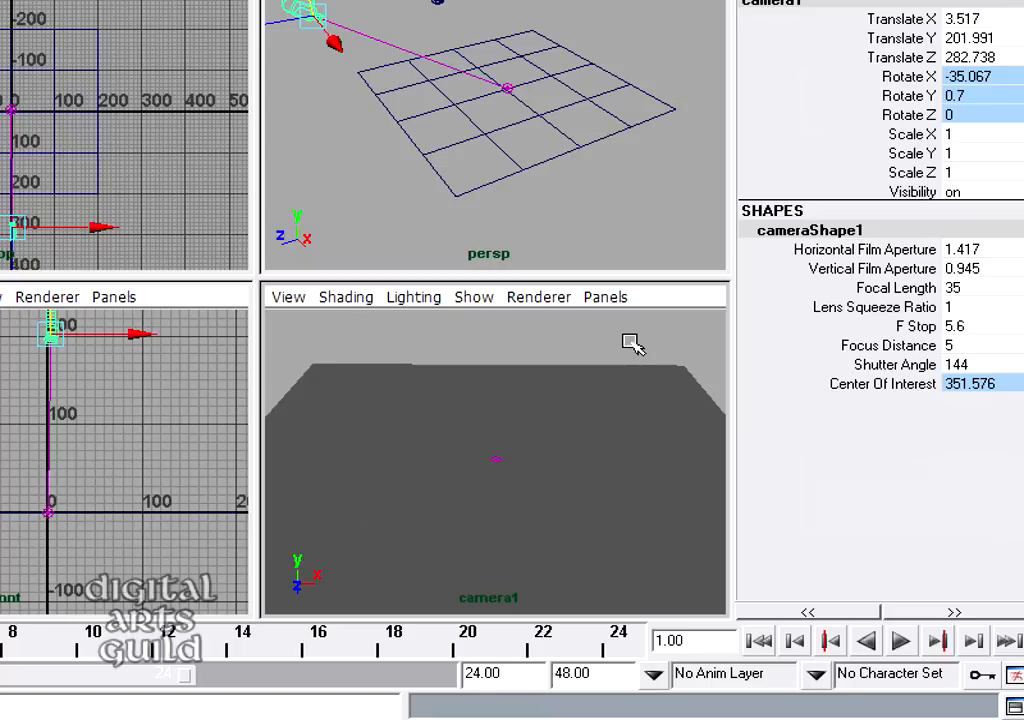
{"action": "mouse_move", "coordinate": [640, 345]}
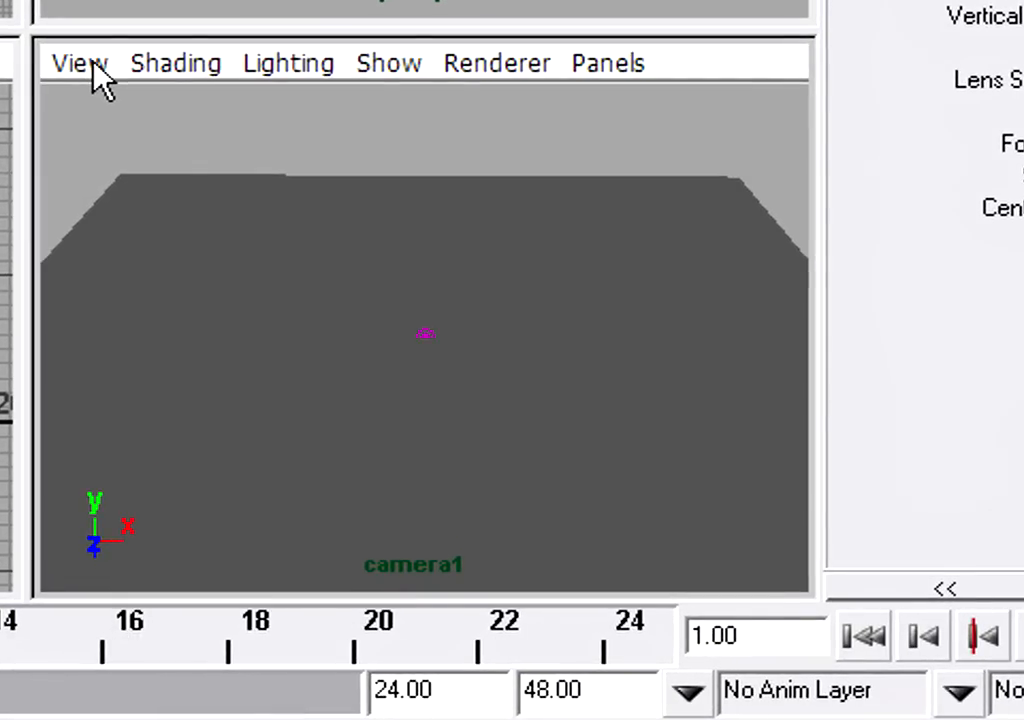
Turn on the 640 x 480 Resolution Gate for camera1's view.
{"action": "left_click", "coordinate": [78, 62]}
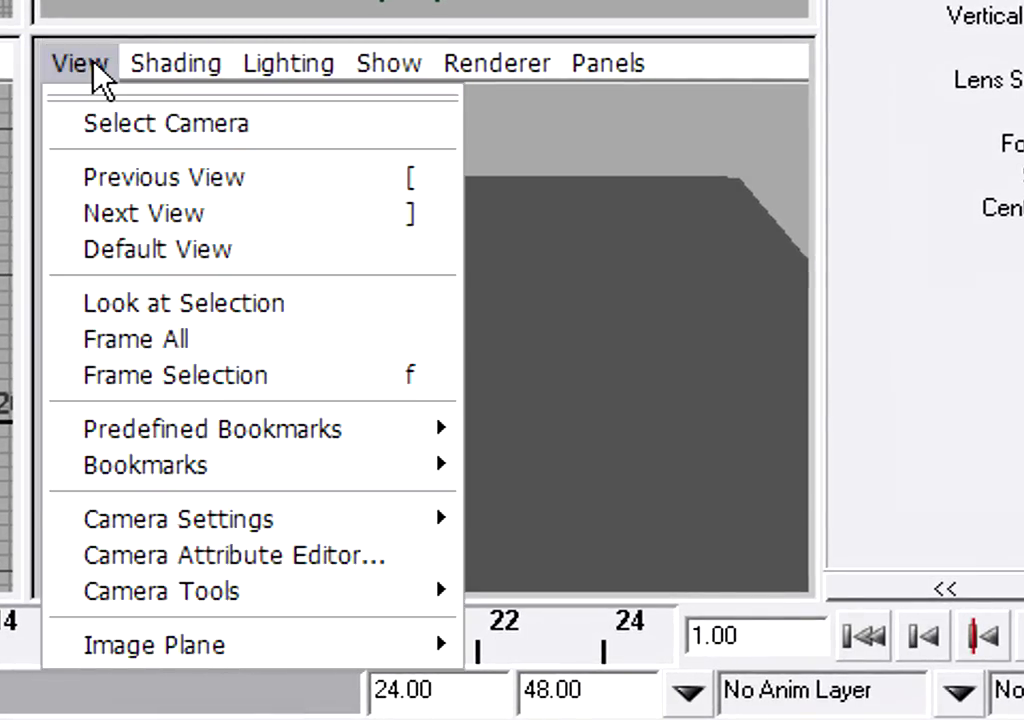
{"action": "mouse_move", "coordinate": [220, 519]}
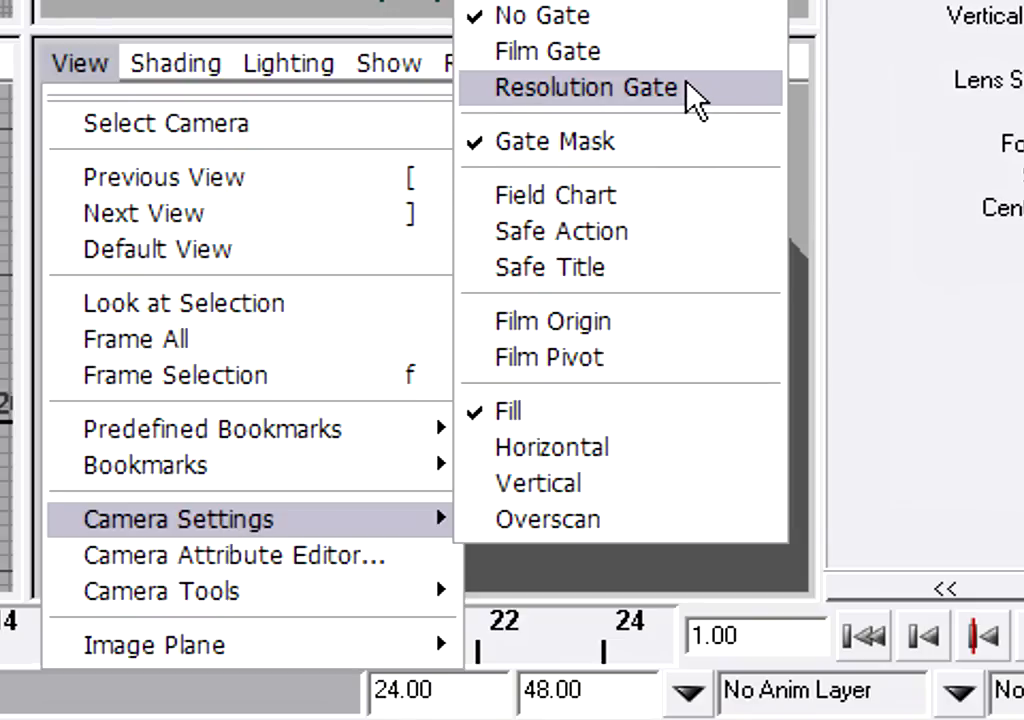
{"action": "left_click", "coordinate": [585, 88]}
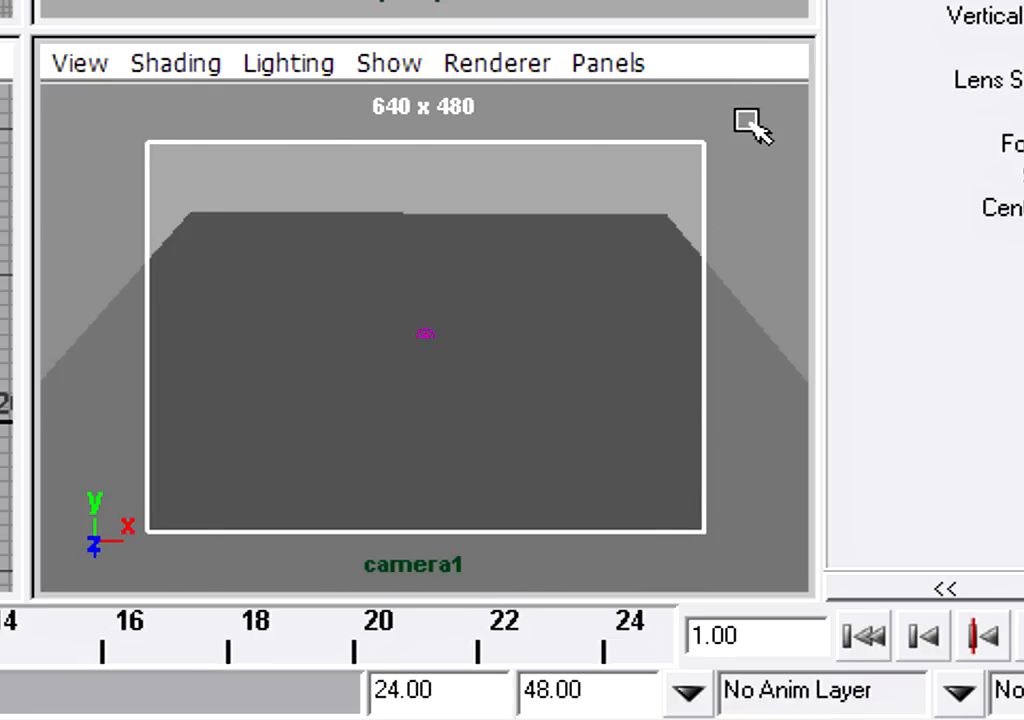
{"action": "mouse_move", "coordinate": [150, 120]}
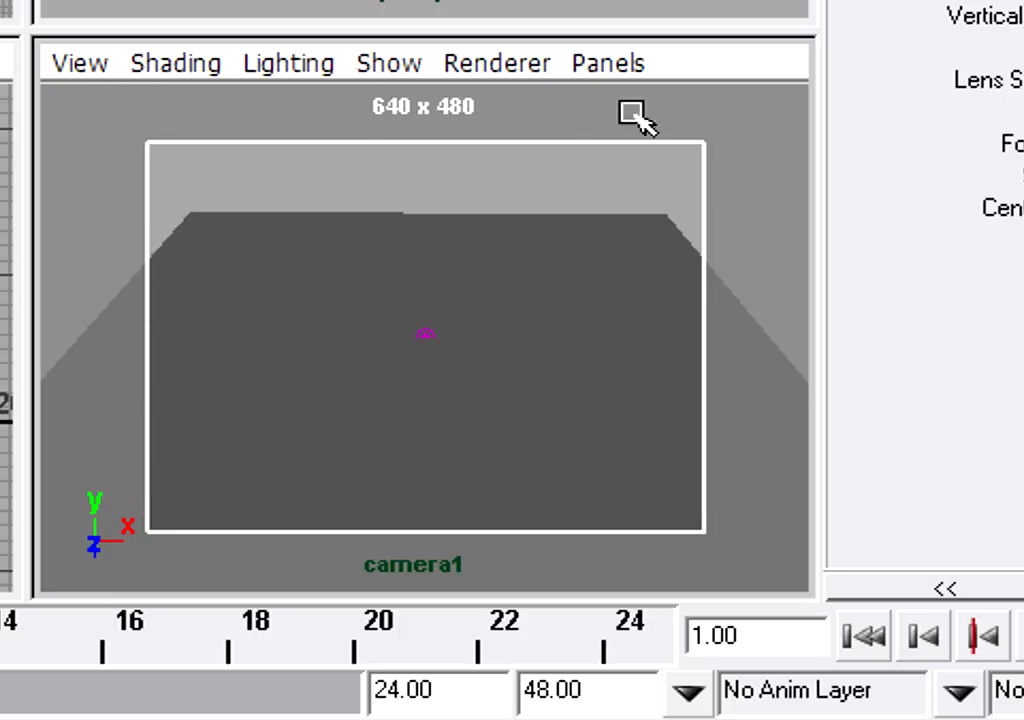
{"action": "mouse_move", "coordinate": [78, 275]}
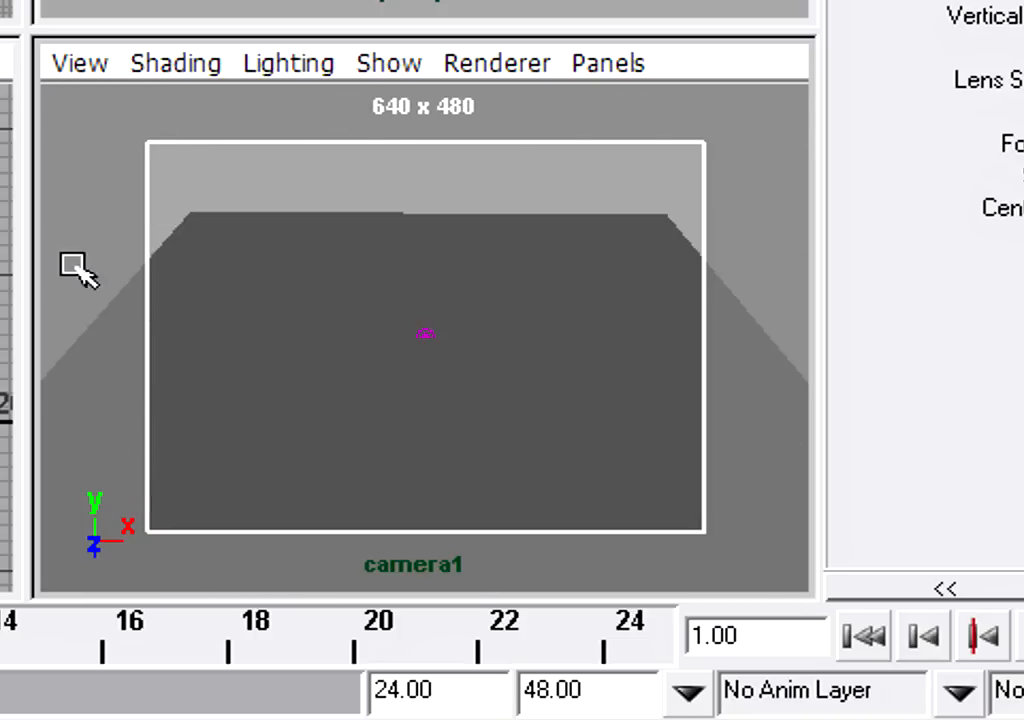
{"action": "mouse_move", "coordinate": [783, 593]}
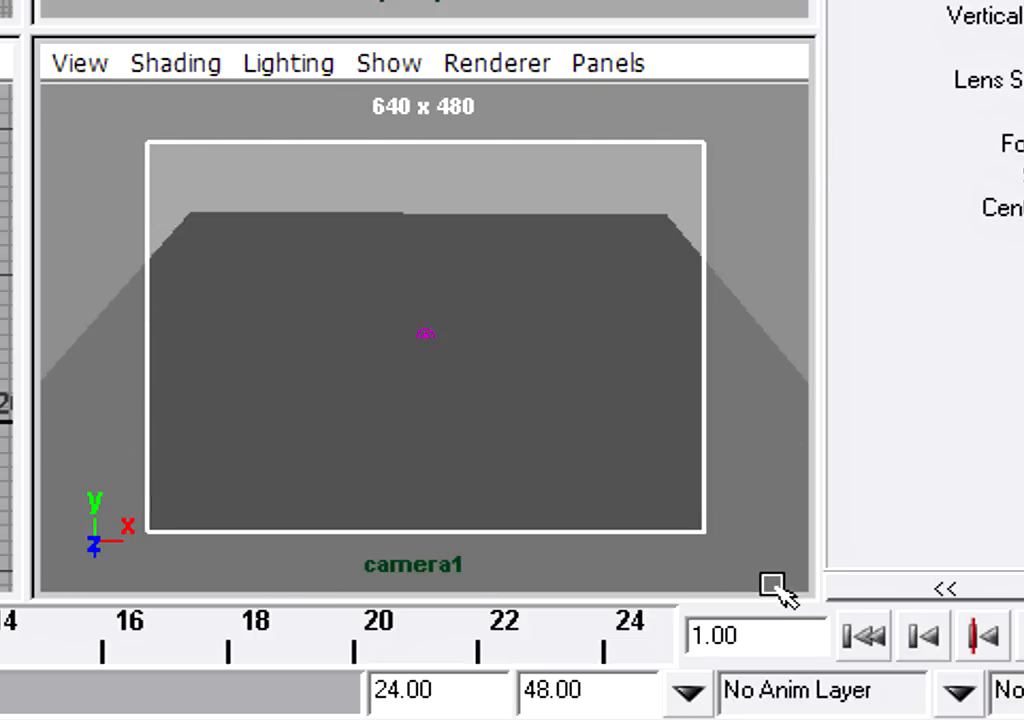
{"action": "mouse_move", "coordinate": [535, 500]}
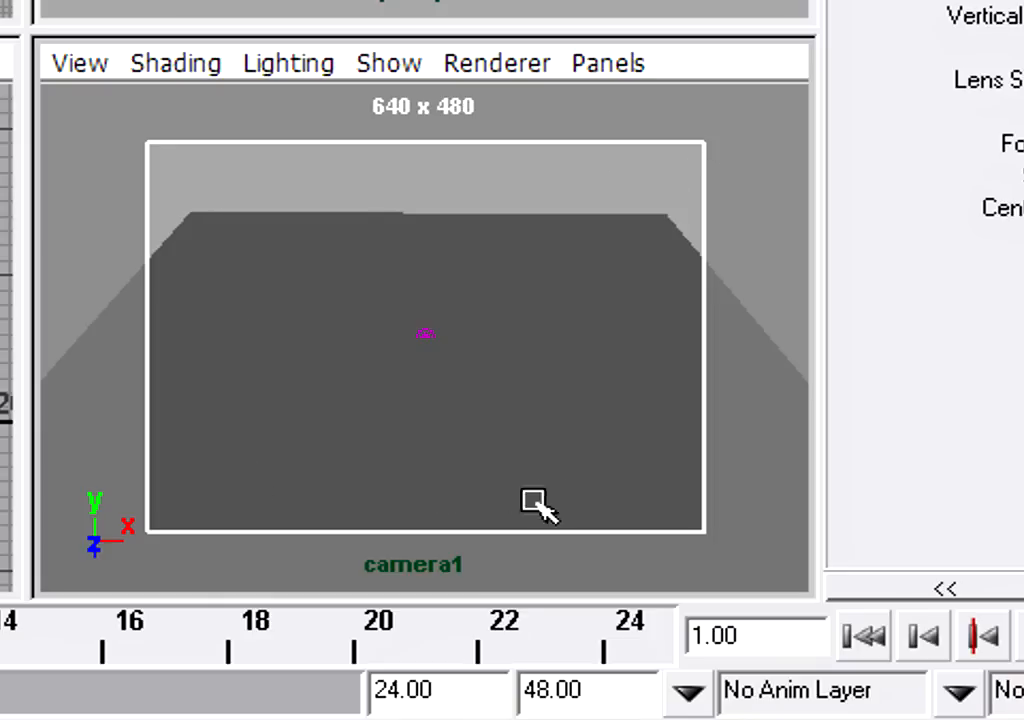
{"action": "mouse_move", "coordinate": [543, 197]}
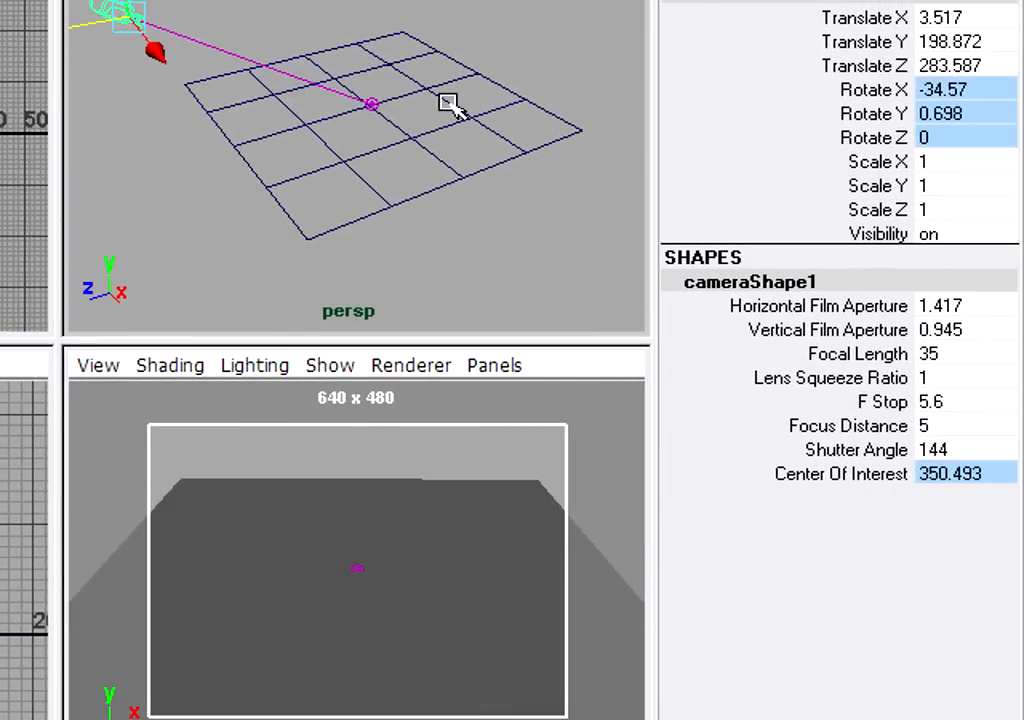
{"action": "mouse_move", "coordinate": [425, 453]}
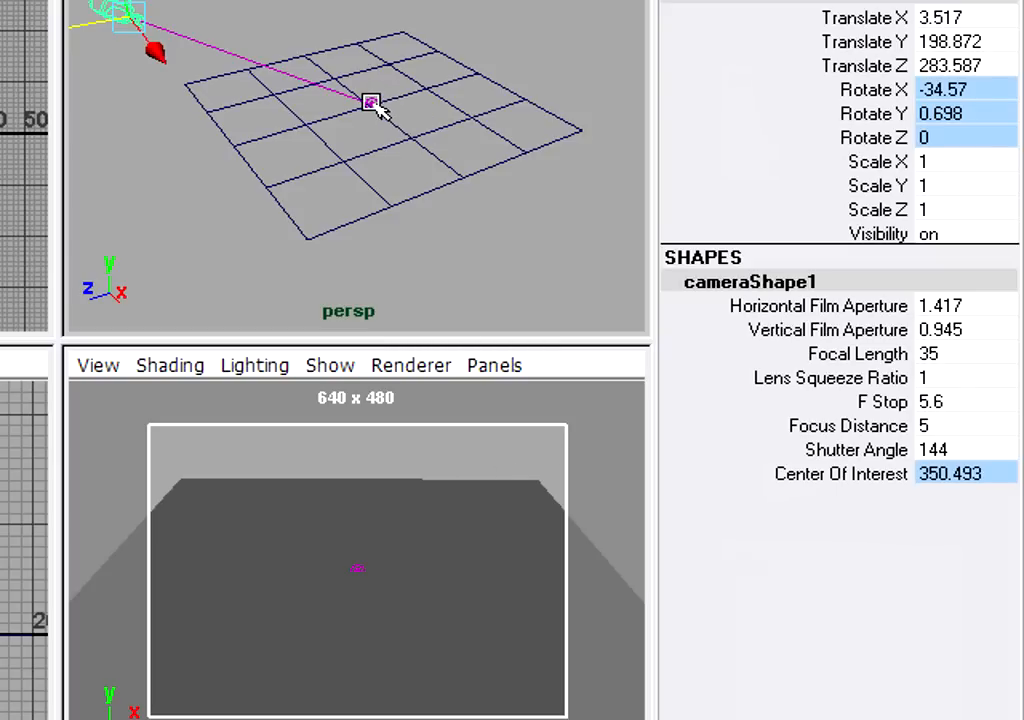
Deselect camera1 and select the plane in the perspective view.
{"action": "left_click", "coordinate": [370, 105]}
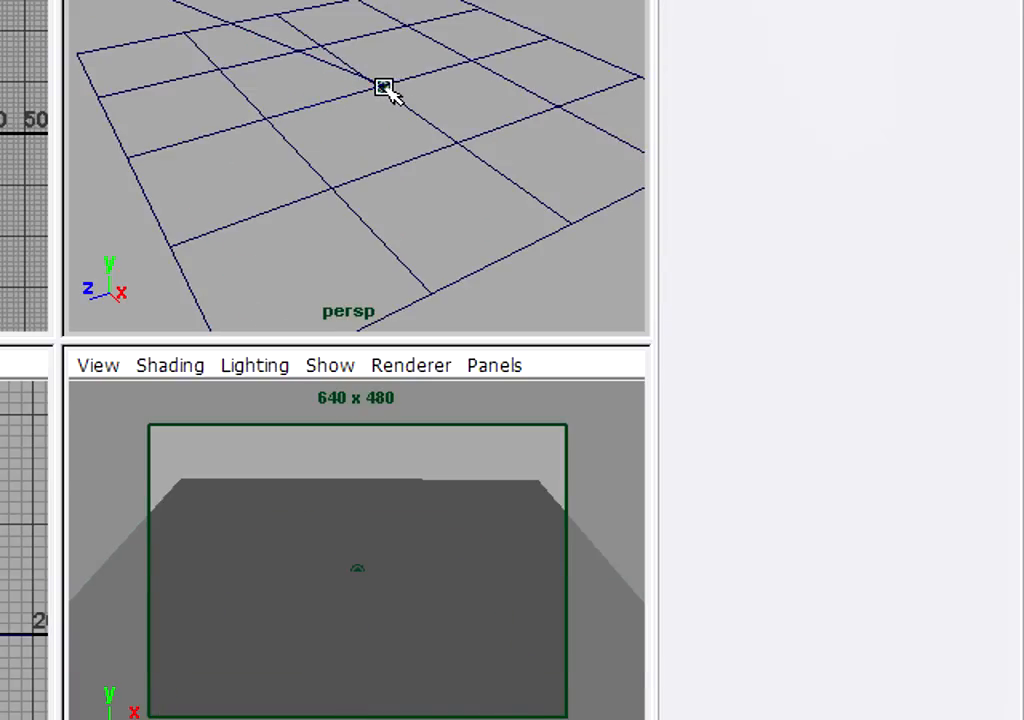
{"action": "left_click", "coordinate": [384, 87]}
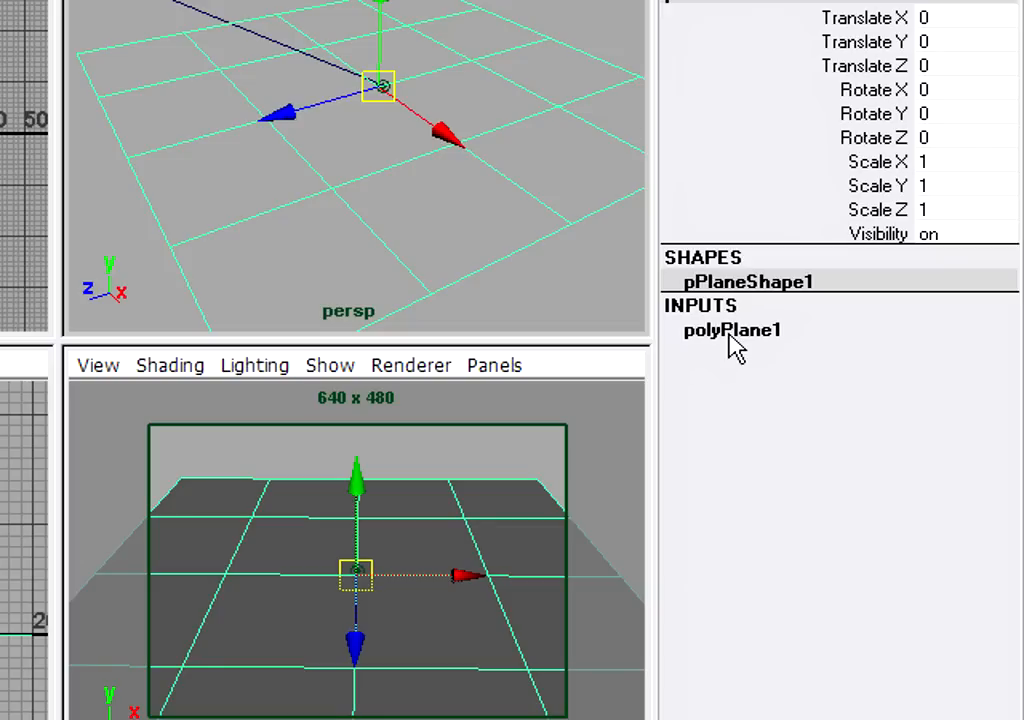
Set polyPlane1's subdivisions to 1 in the Channel Box.
{"action": "left_click", "coordinate": [732, 330]}
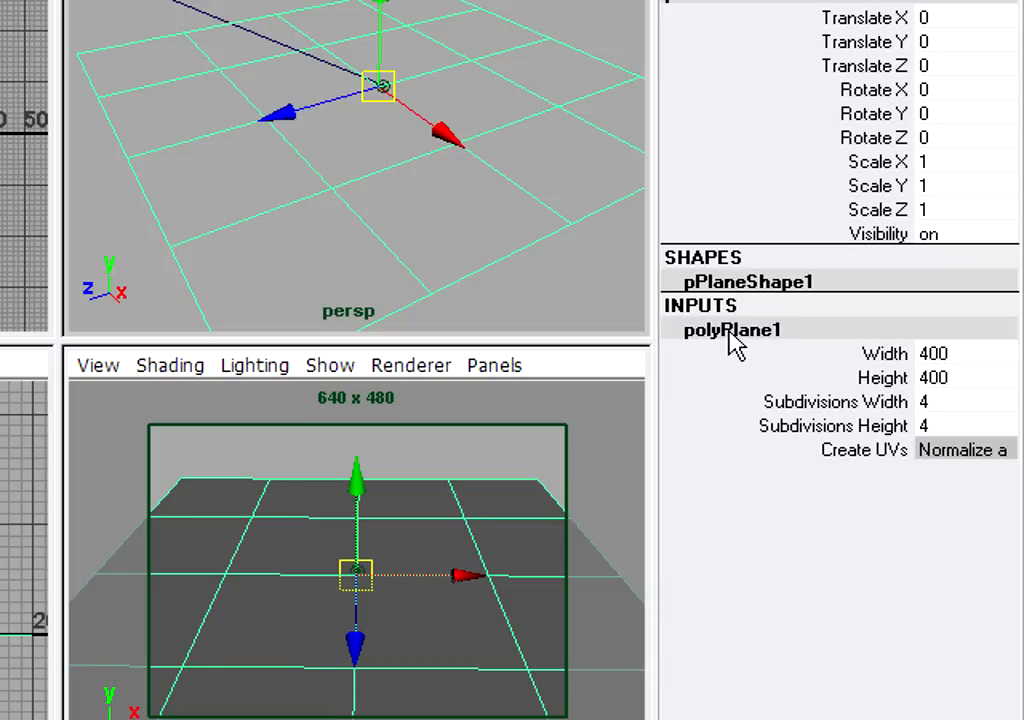
{"action": "left_click", "coordinate": [965, 401]}
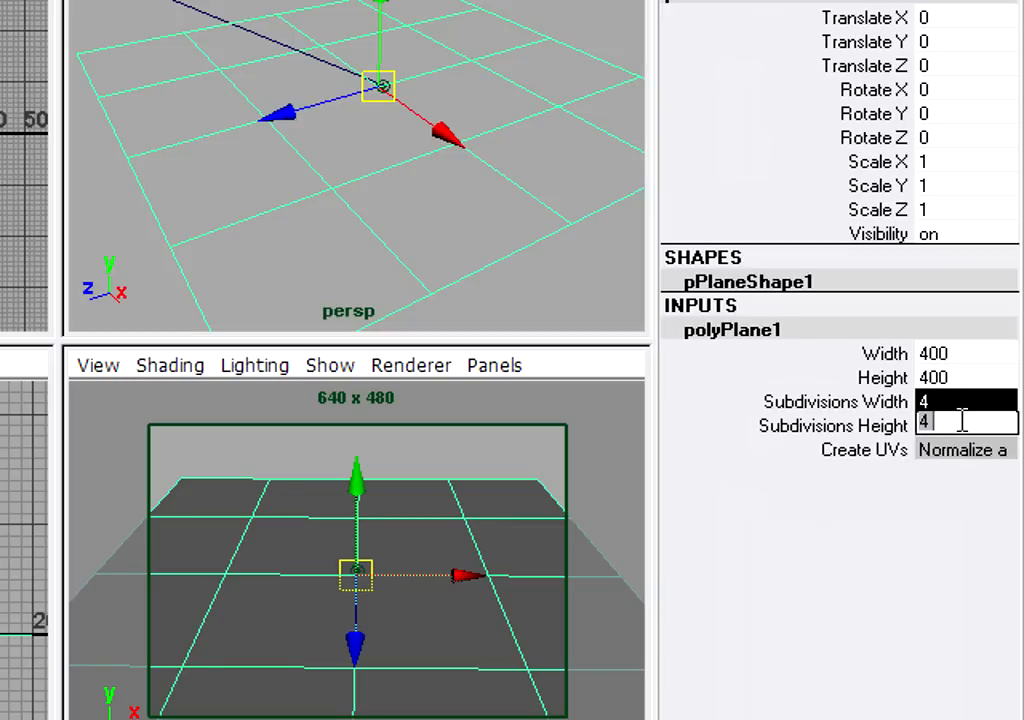
{"action": "type", "text": "1"}
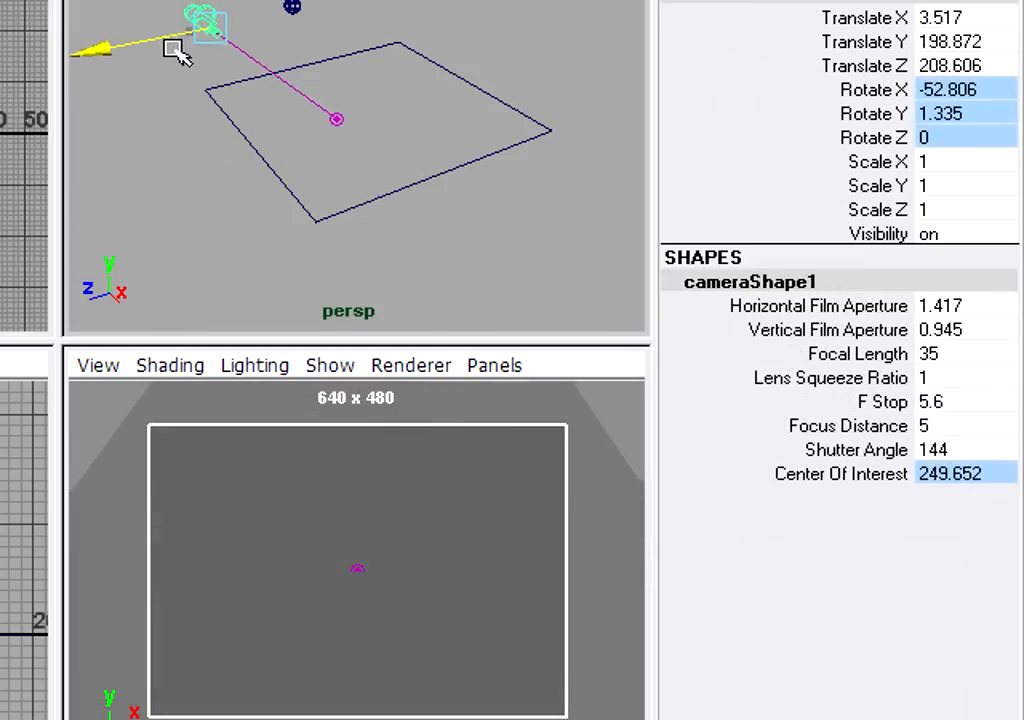
Pull the camera back and set its focal length to 38.8, after briefly trying 20.
{"action": "left_click_drag", "start_coordinate": [200, 30], "coordinate": [245, 65]}
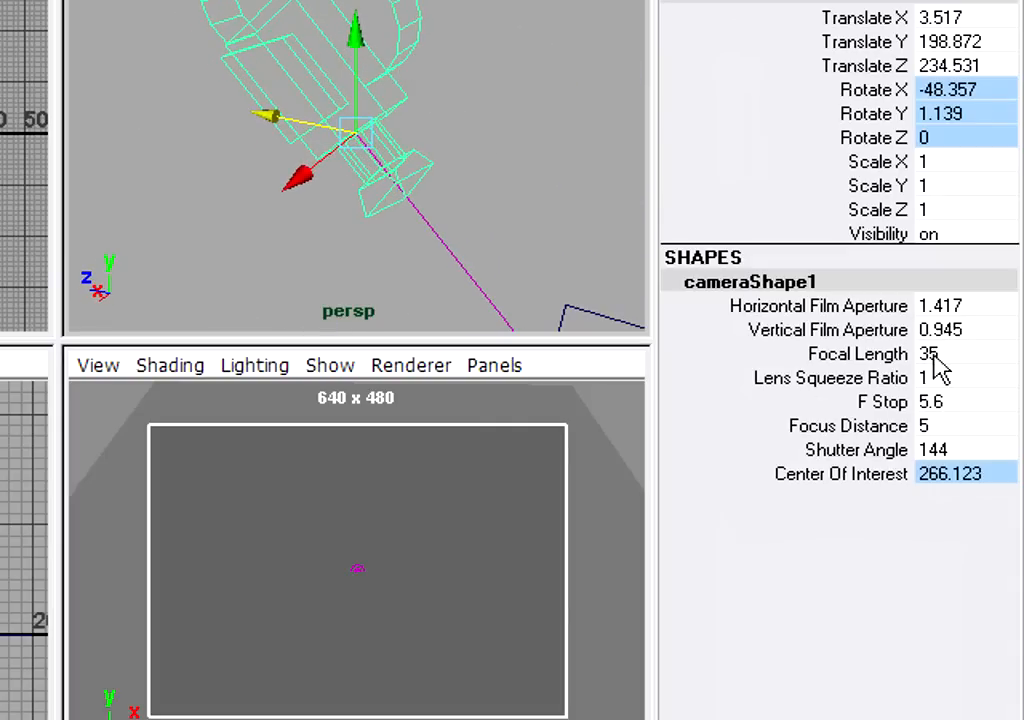
{"action": "mouse_move", "coordinate": [835, 360]}
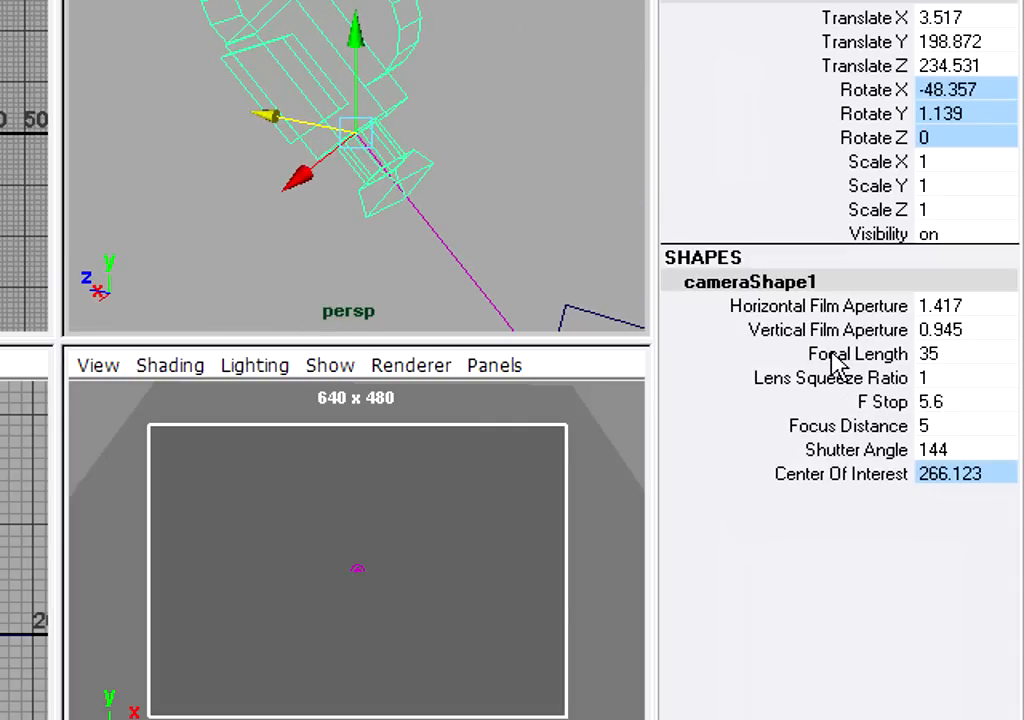
{"action": "left_click", "coordinate": [930, 353]}
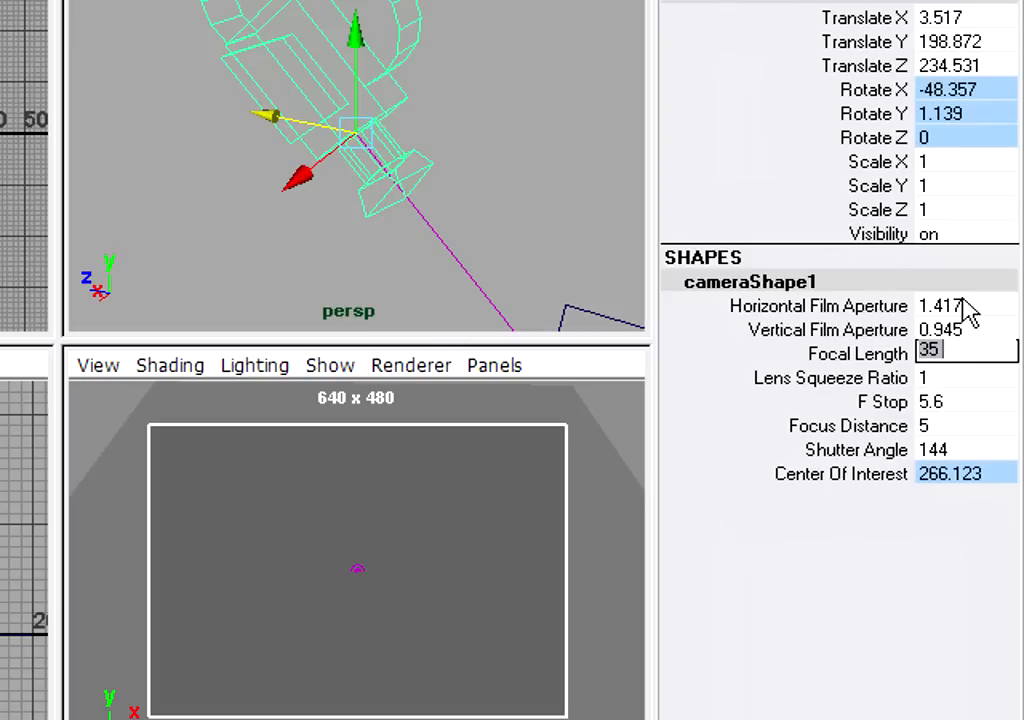
{"action": "mouse_move", "coordinate": [815, 308]}
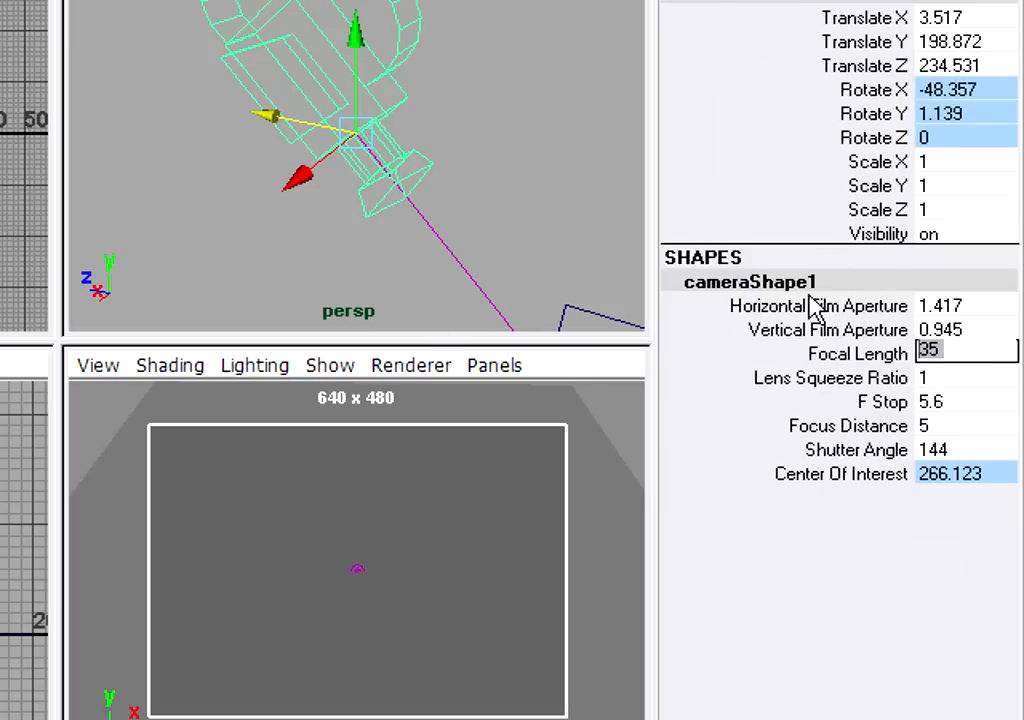
{"action": "type", "text": "20"}
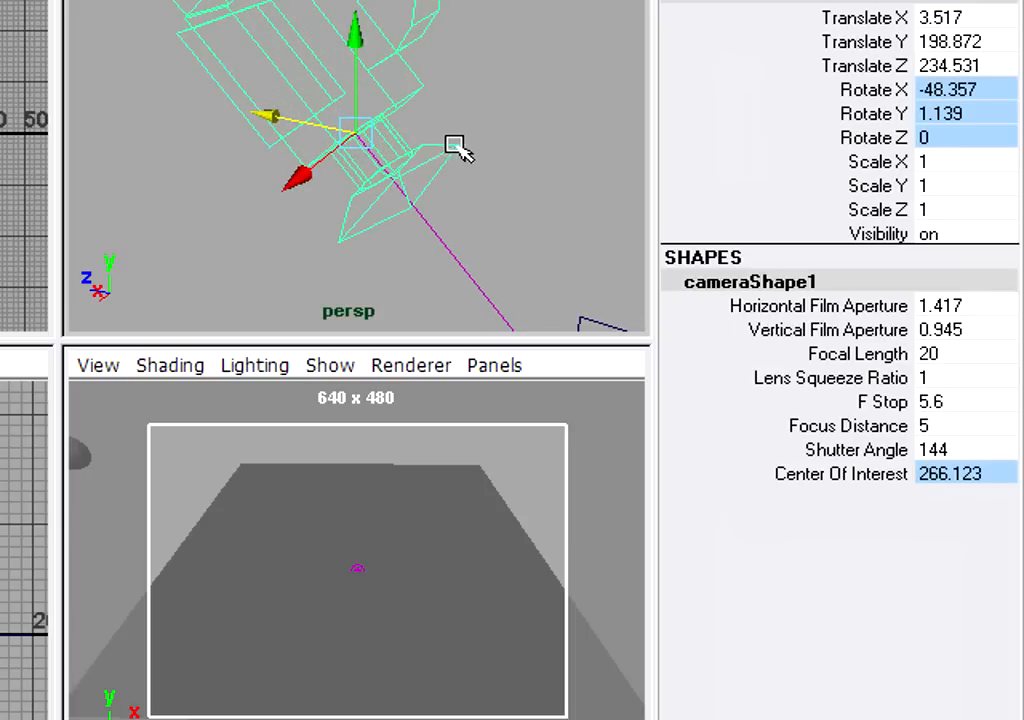
{"action": "mouse_move", "coordinate": [500, 165]}
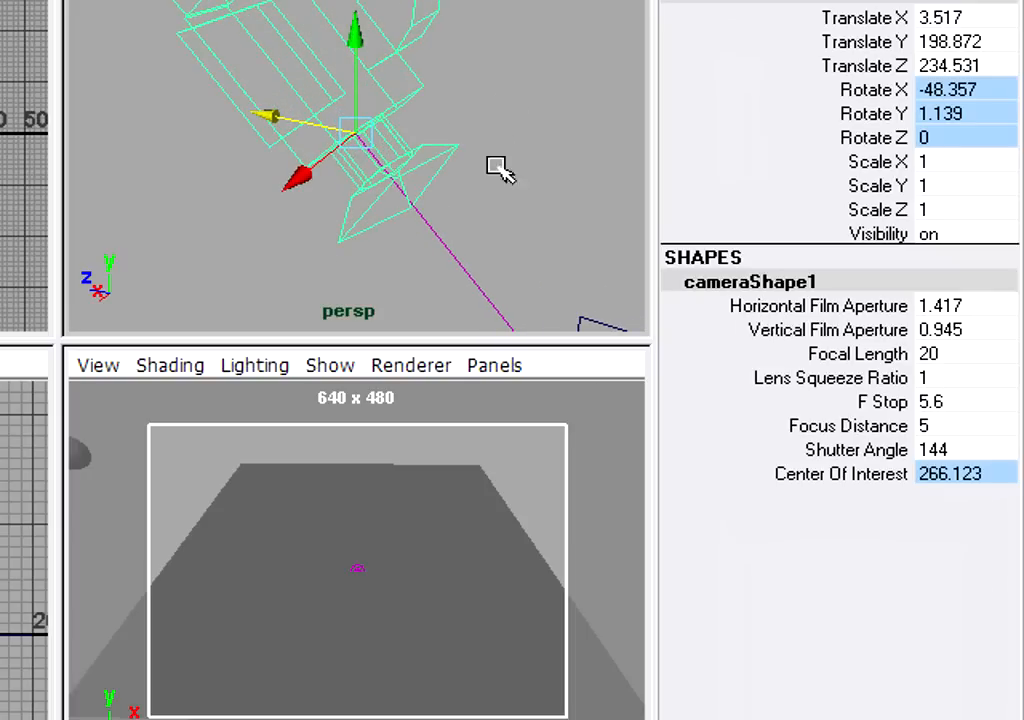
{"action": "left_click", "coordinate": [857, 353]}
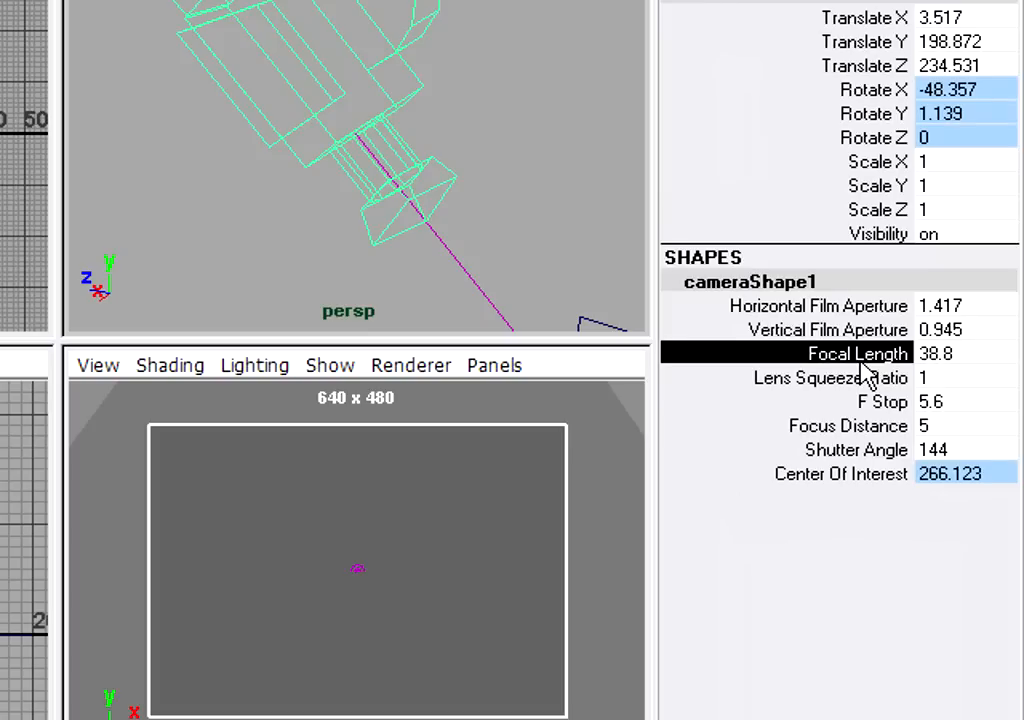
{"action": "mouse_move", "coordinate": [485, 250]}
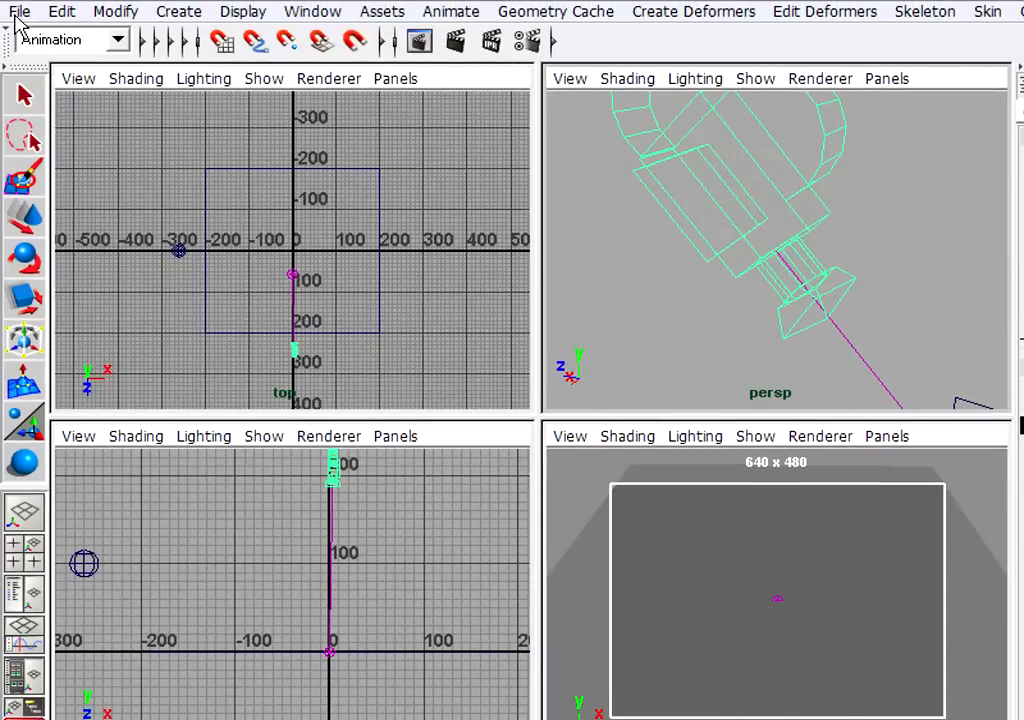
Save the scene as ball_02.ma in Maya ASCII format.
{"action": "left_click", "coordinate": [18, 11]}
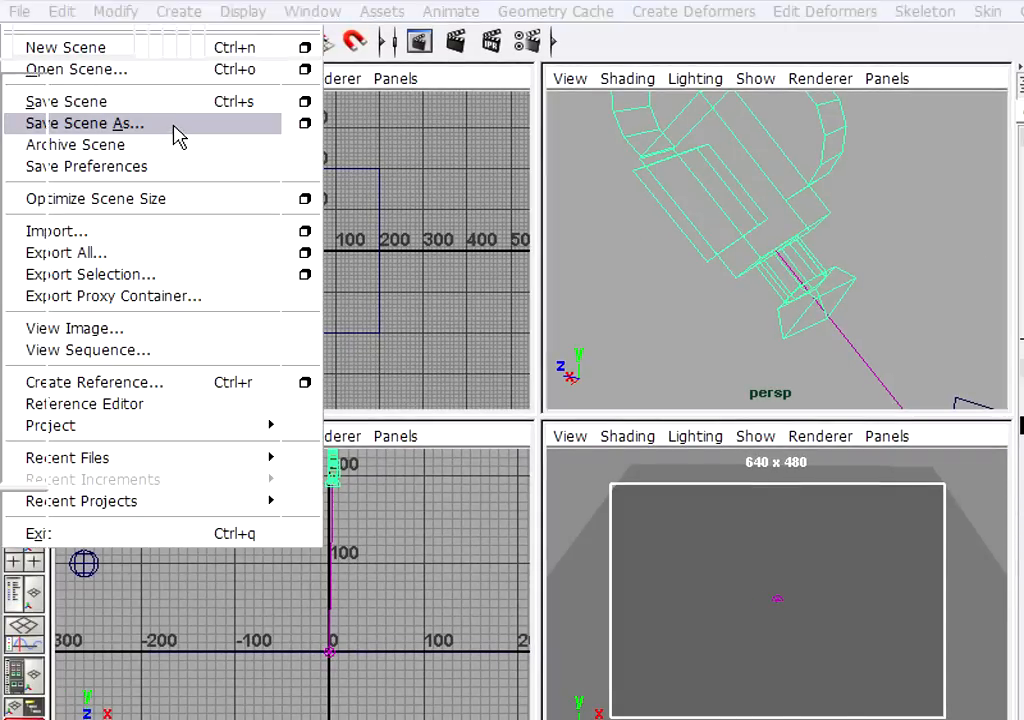
{"action": "left_click", "coordinate": [84, 123]}
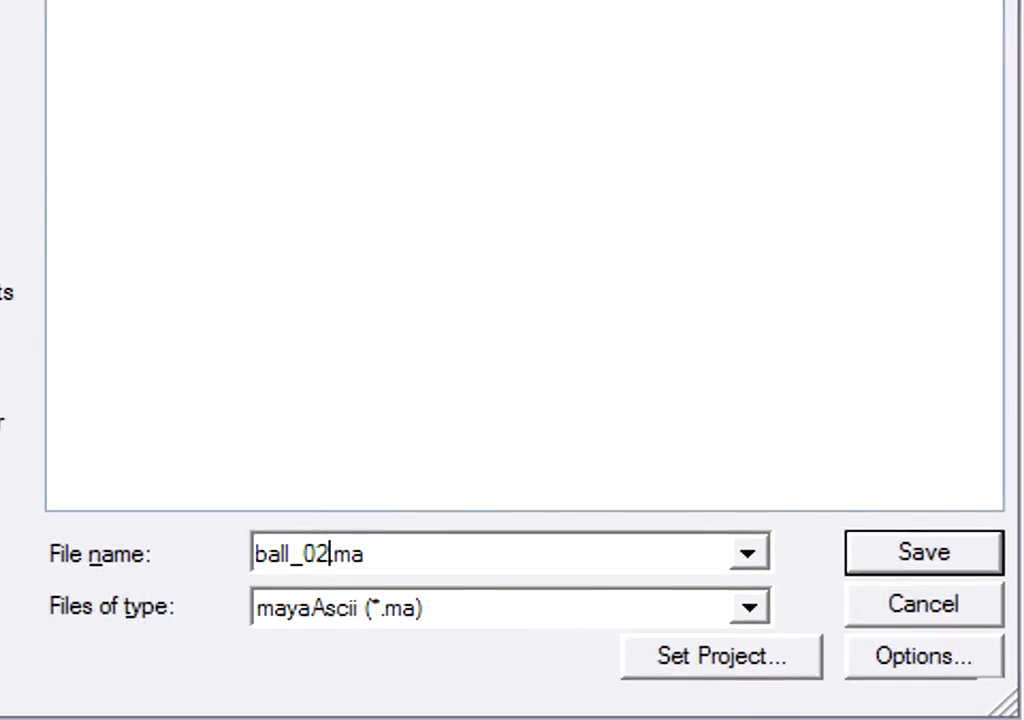
{"action": "mouse_move", "coordinate": [477, 460]}
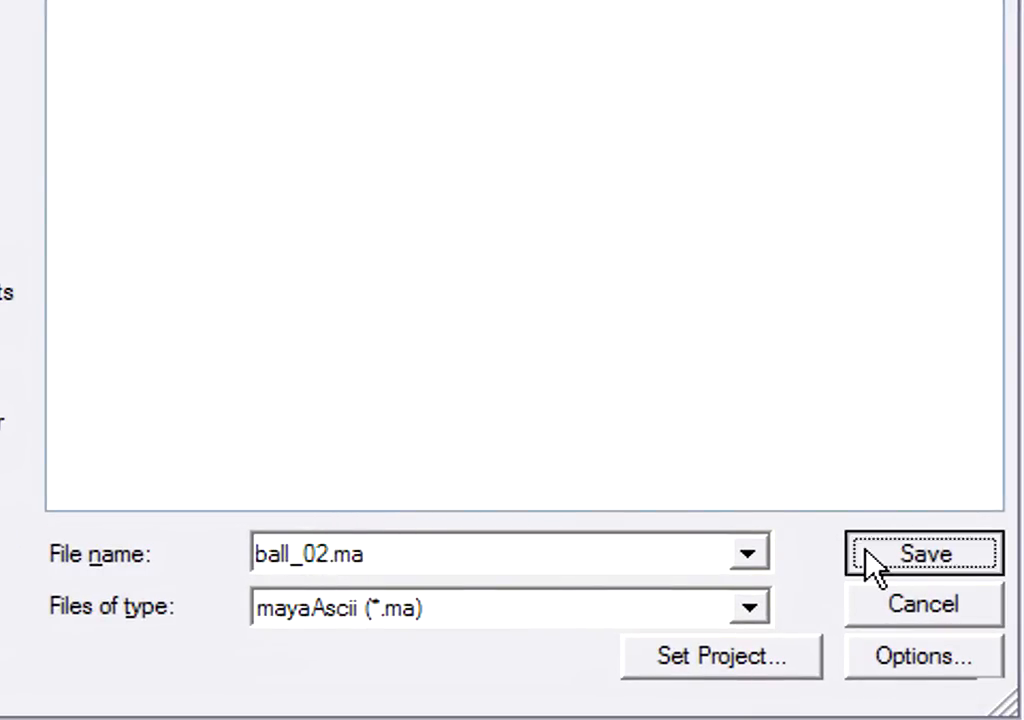
{"action": "left_click", "coordinate": [921, 554]}
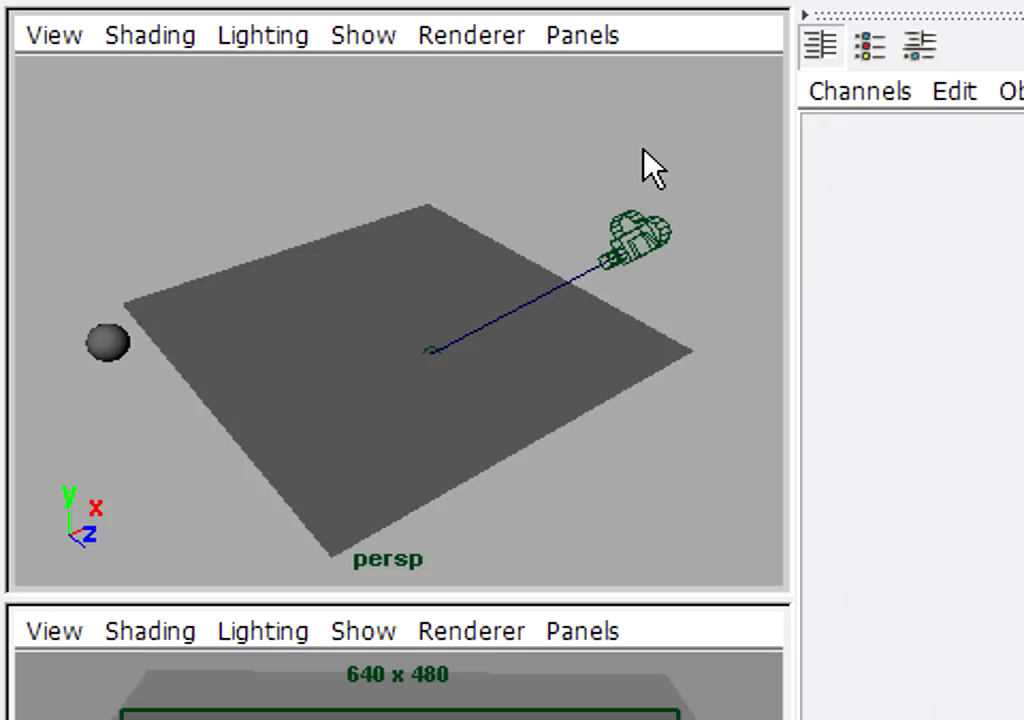
{"action": "mouse_move", "coordinate": [749, 418]}
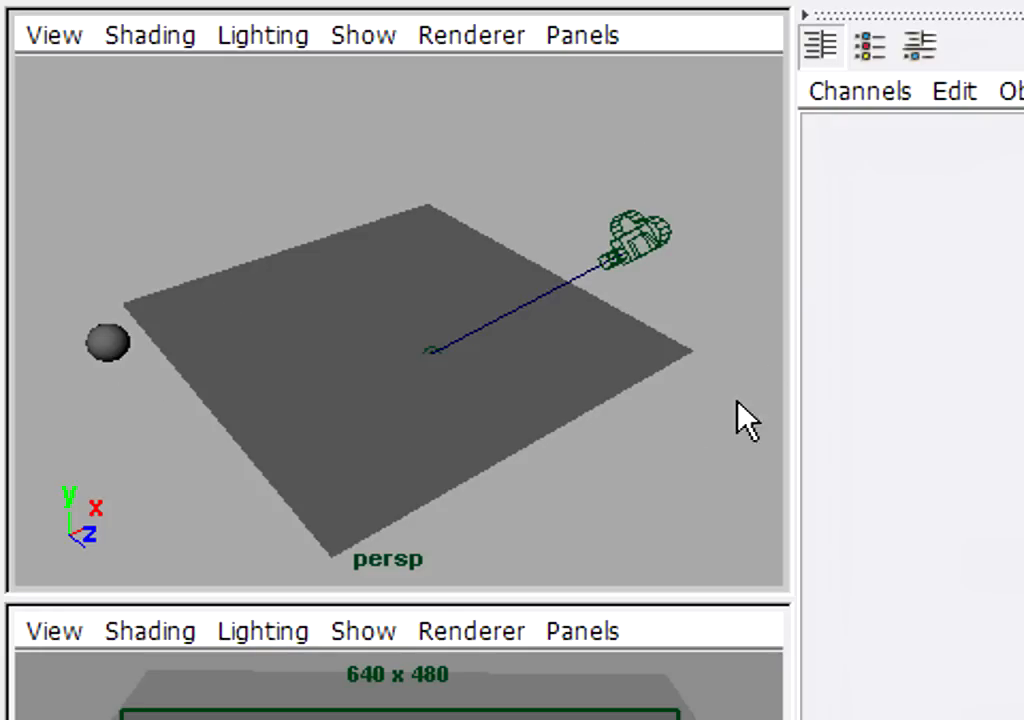
{"action": "mouse_move", "coordinate": [645, 245]}
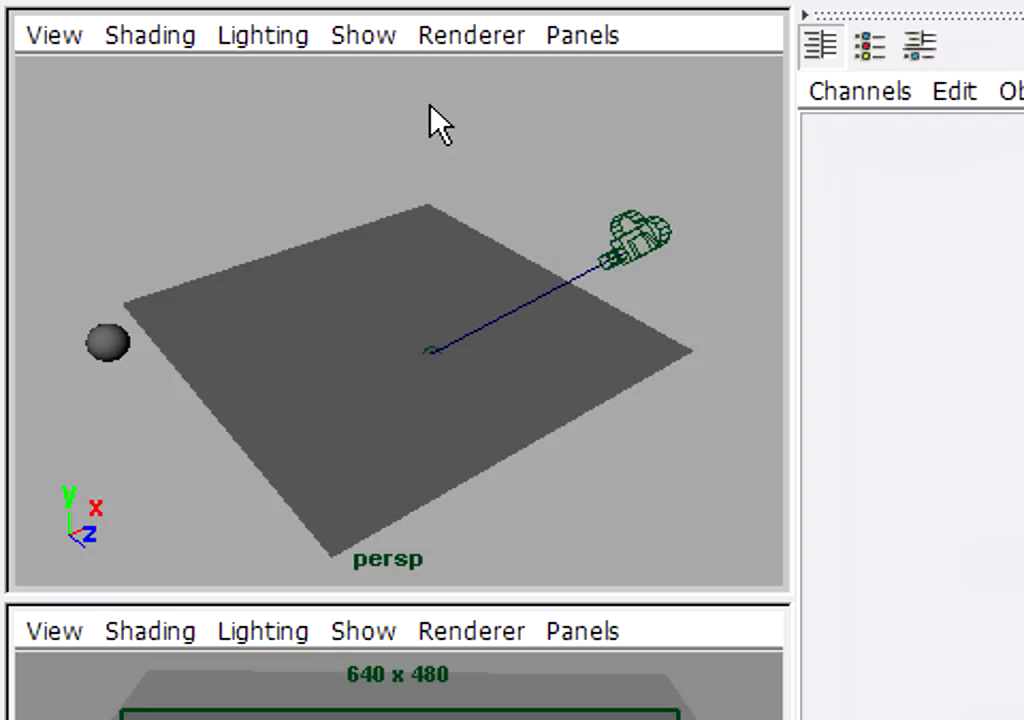
{"action": "mouse_move", "coordinate": [240, 420]}
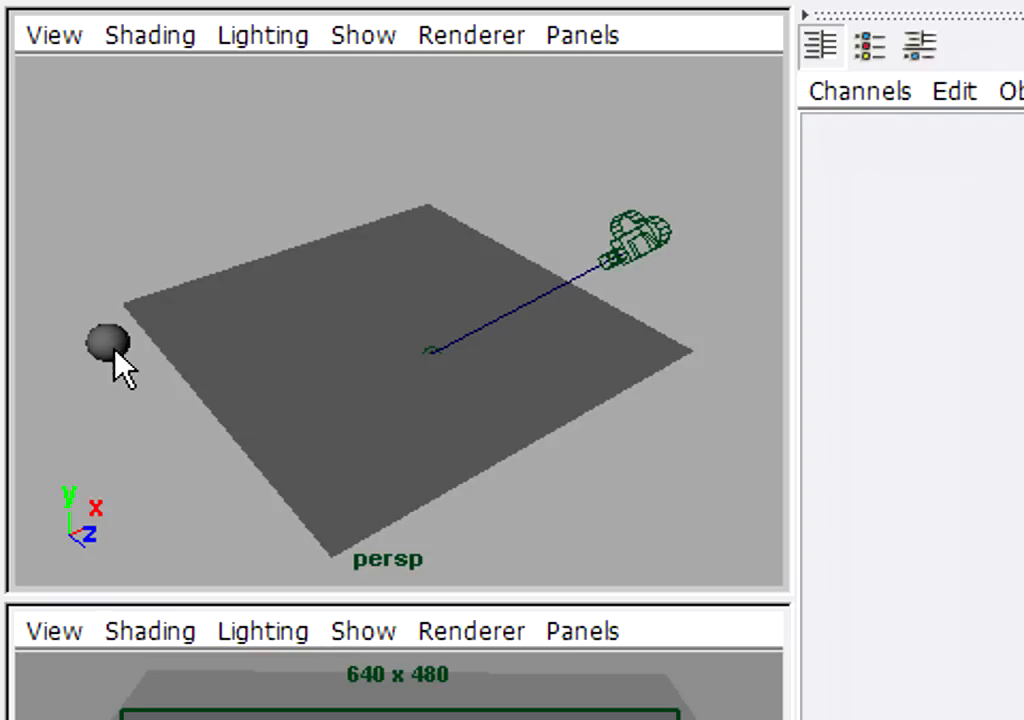
Rename the plane pPlane1 to 'ground', giving shape node groundShape.
{"action": "left_click", "coordinate": [108, 345]}
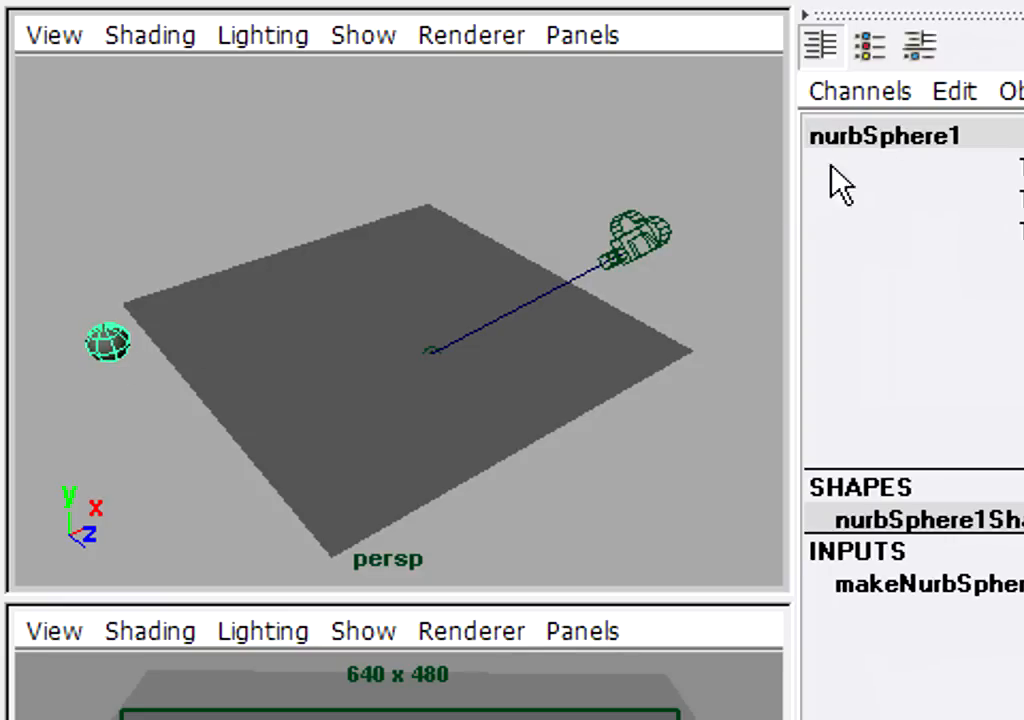
{"action": "type", "text": "ba"}
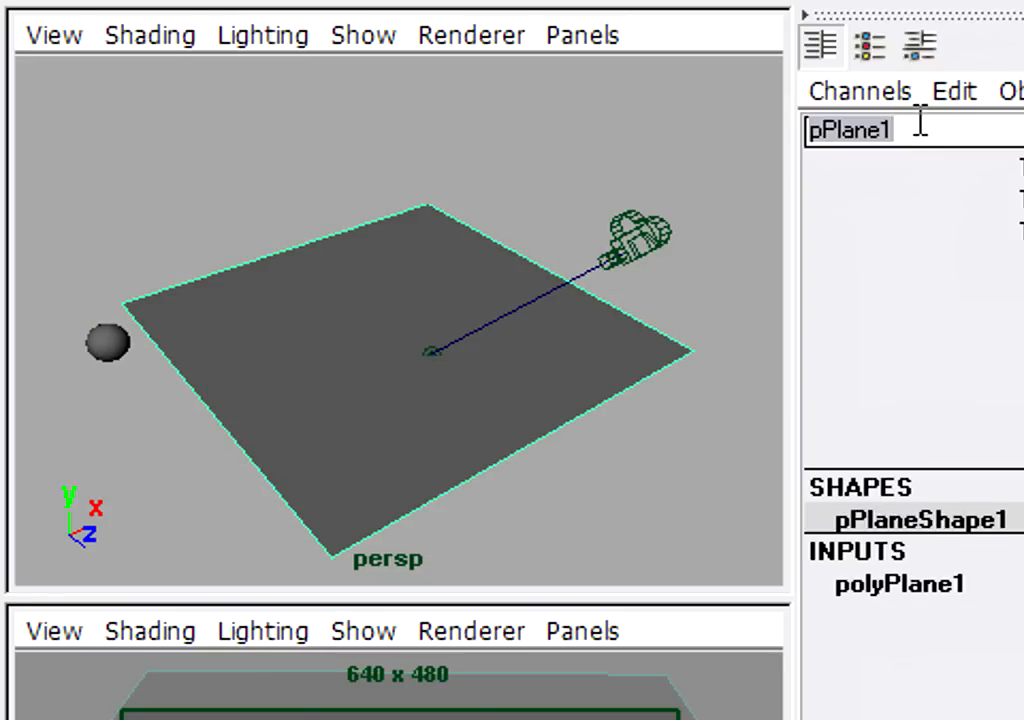
{"action": "type", "text": "ground"}
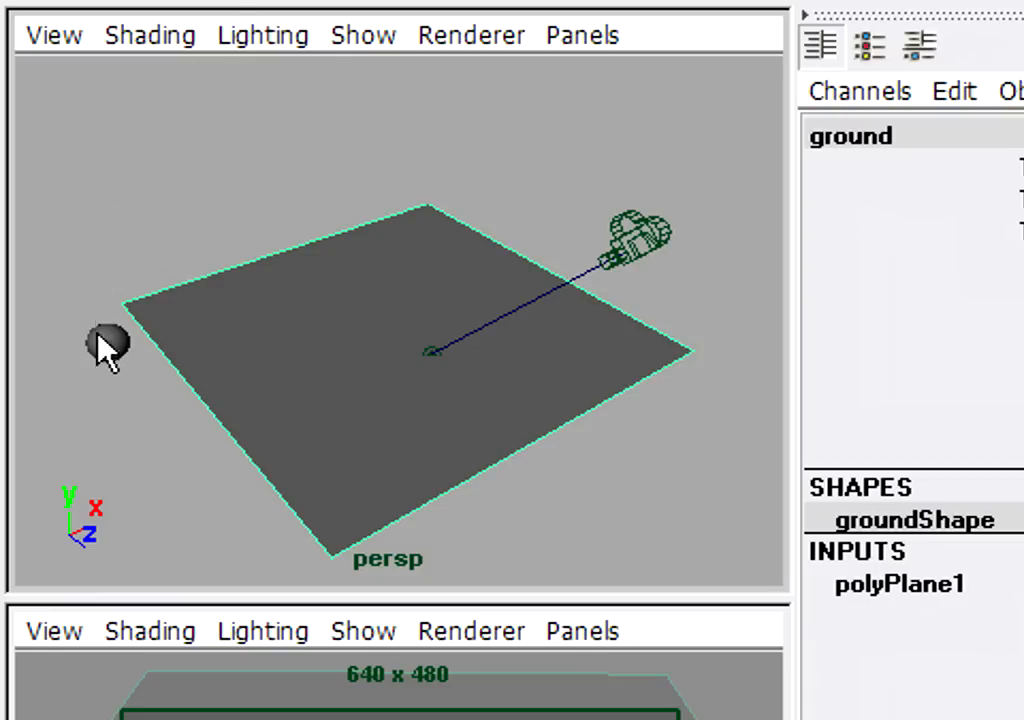
{"action": "mouse_move", "coordinate": [103, 522]}
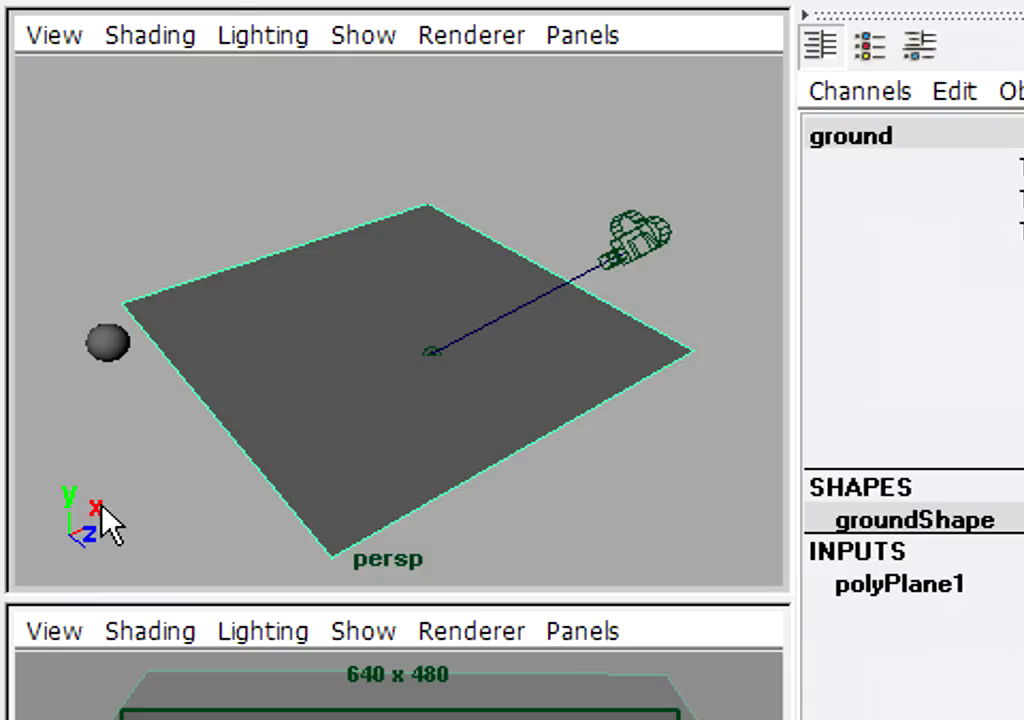
{"action": "mouse_move", "coordinate": [112, 365]}
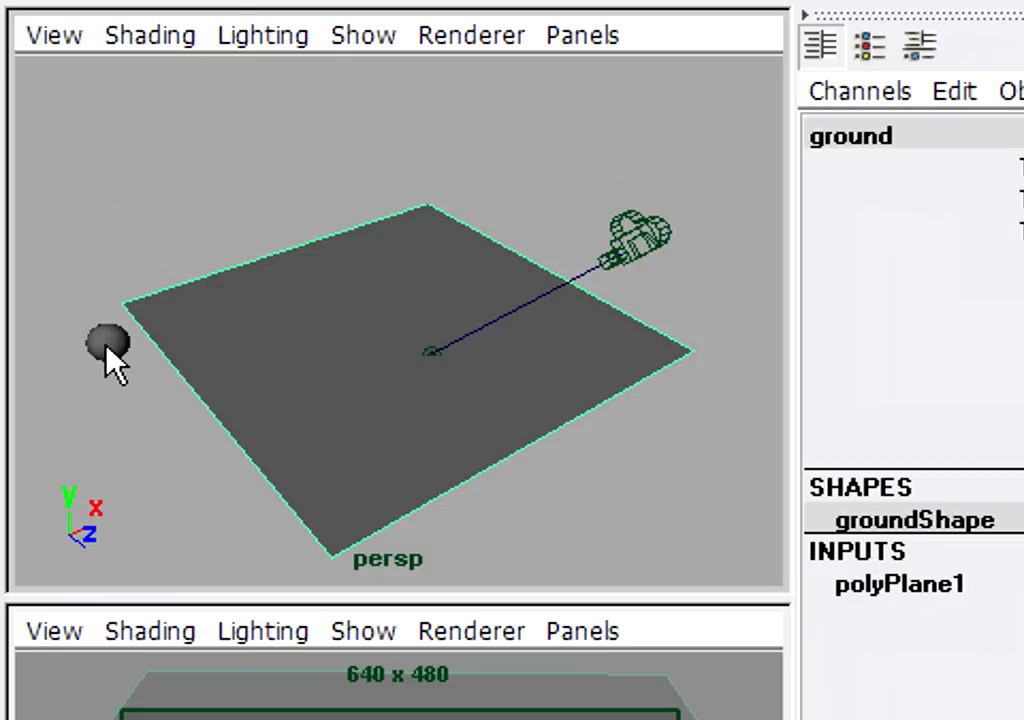
Select the ball and bring up its right-click object menu.
{"action": "left_click", "coordinate": [105, 345]}
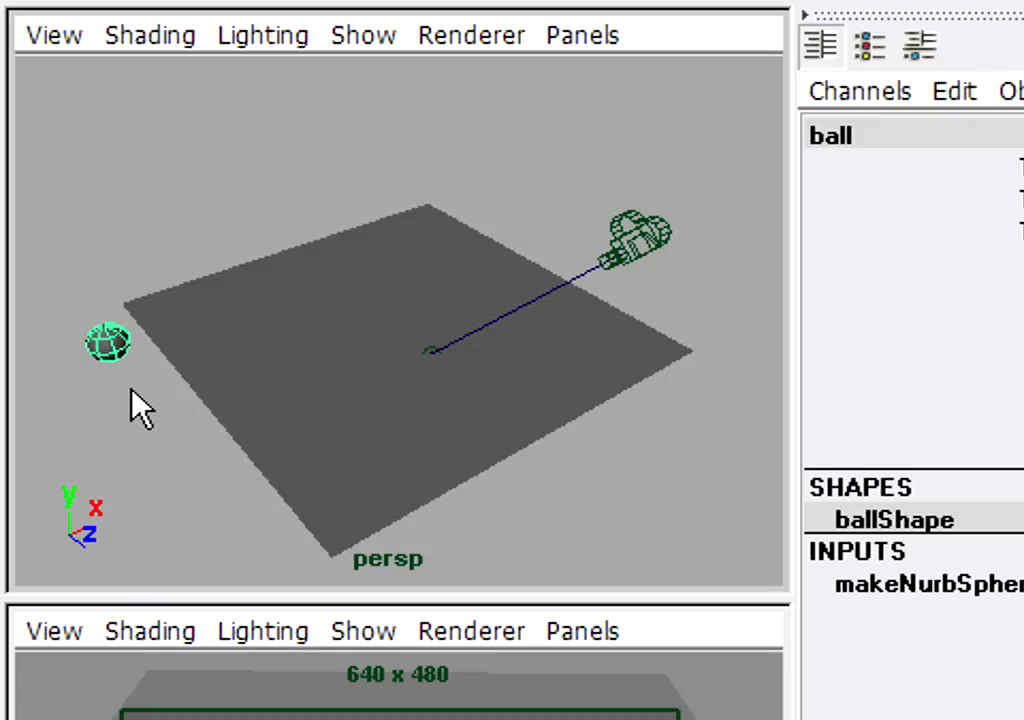
{"action": "mouse_move", "coordinate": [220, 165]}
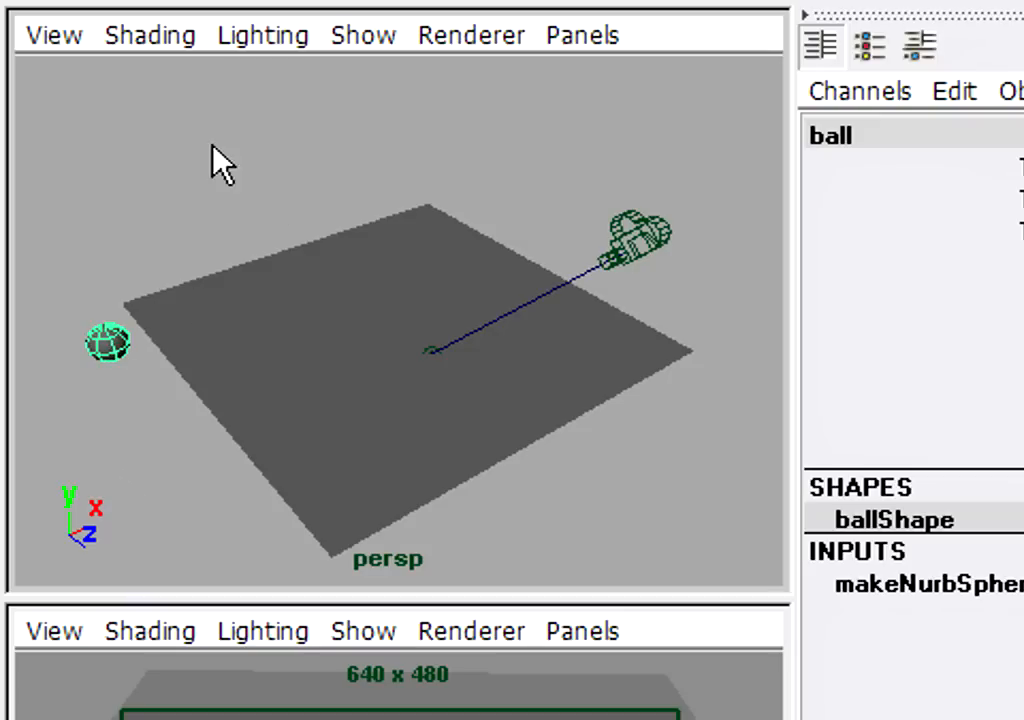
{"action": "mouse_move", "coordinate": [255, 160]}
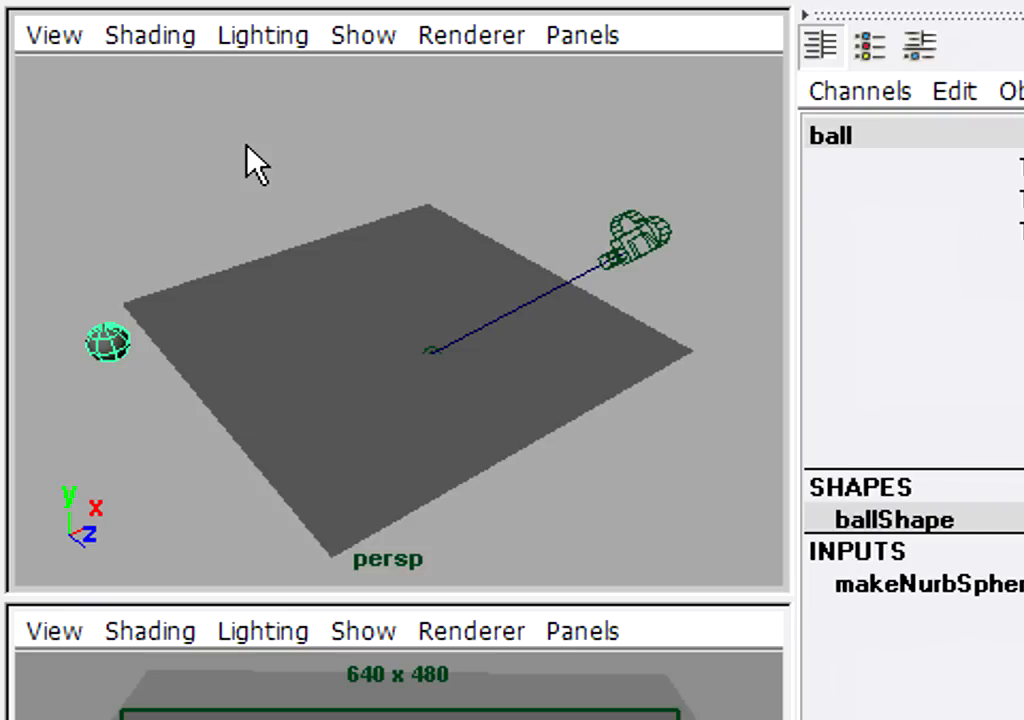
{"action": "right_click", "coordinate": [250, 150]}
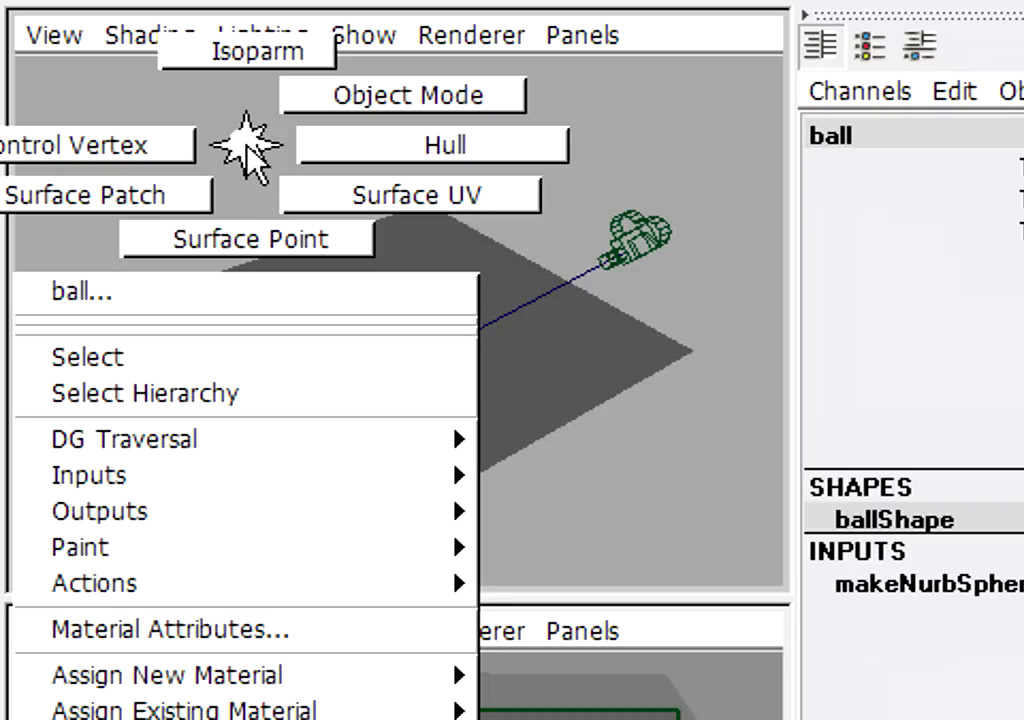
{"action": "mouse_move", "coordinate": [240, 674]}
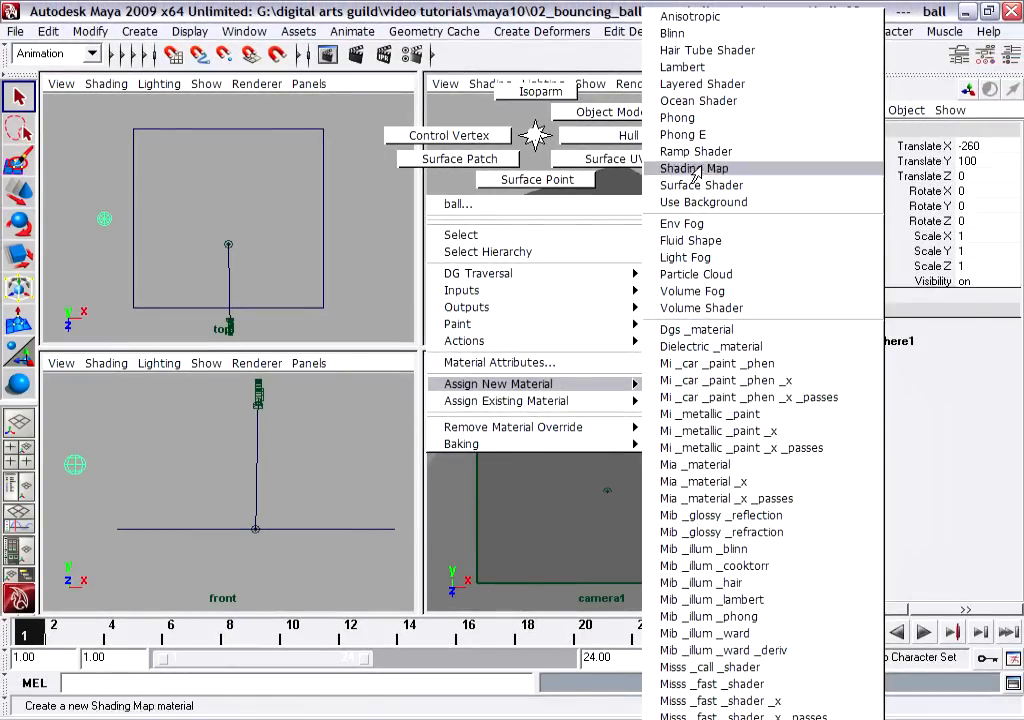
{"action": "mouse_move", "coordinate": [690, 16]}
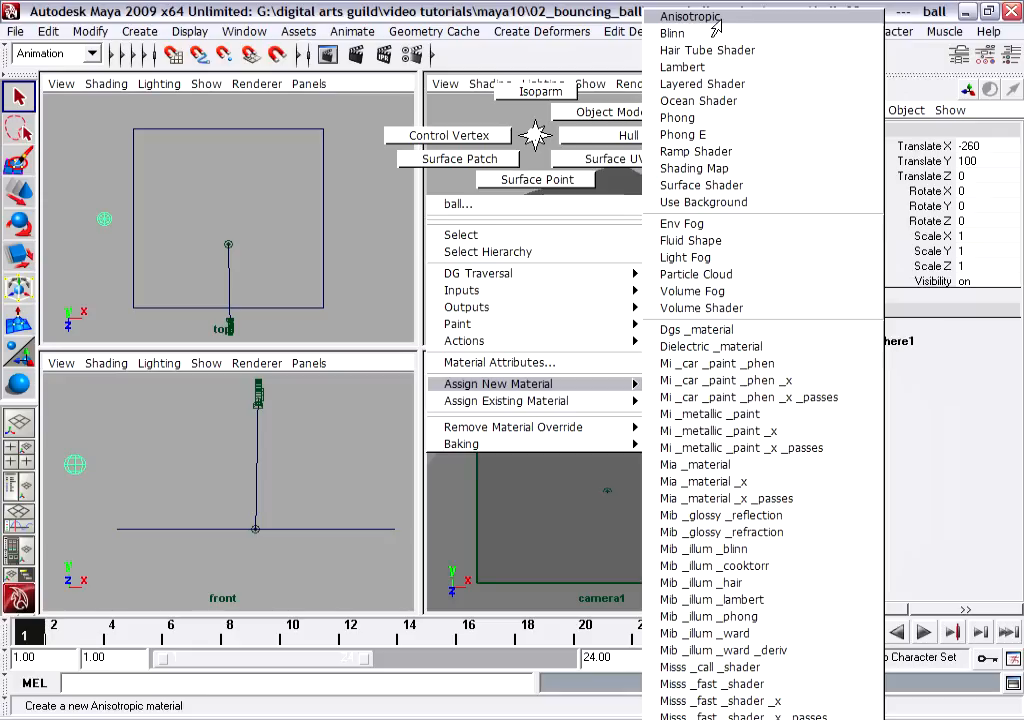
{"action": "mouse_move", "coordinate": [701, 185]}
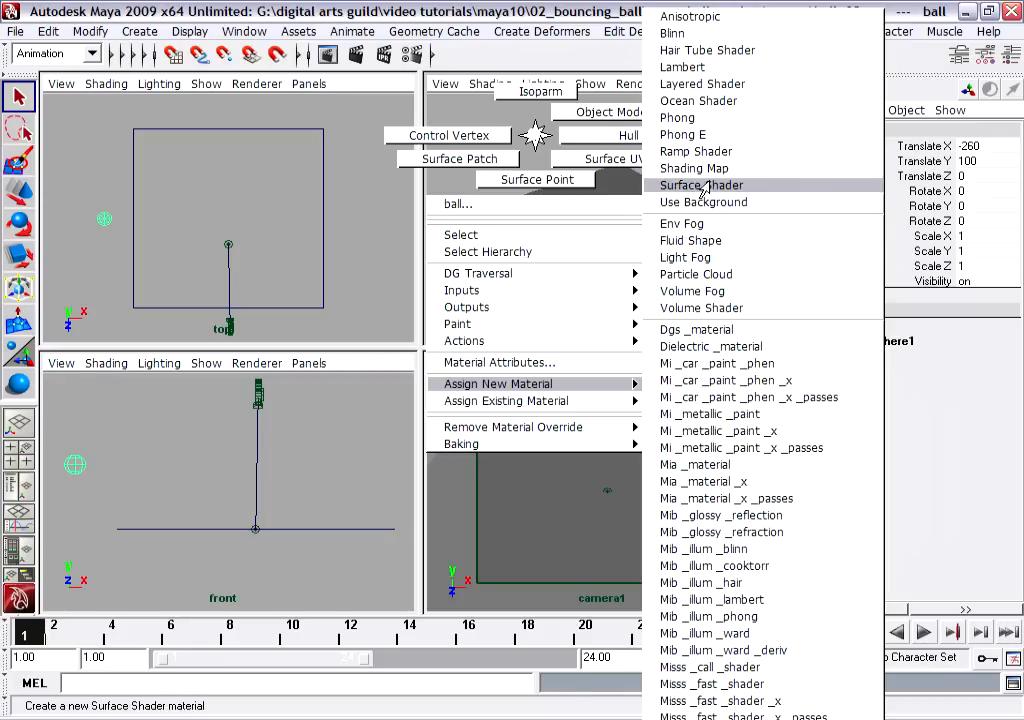
{"action": "mouse_move", "coordinate": [702, 84]}
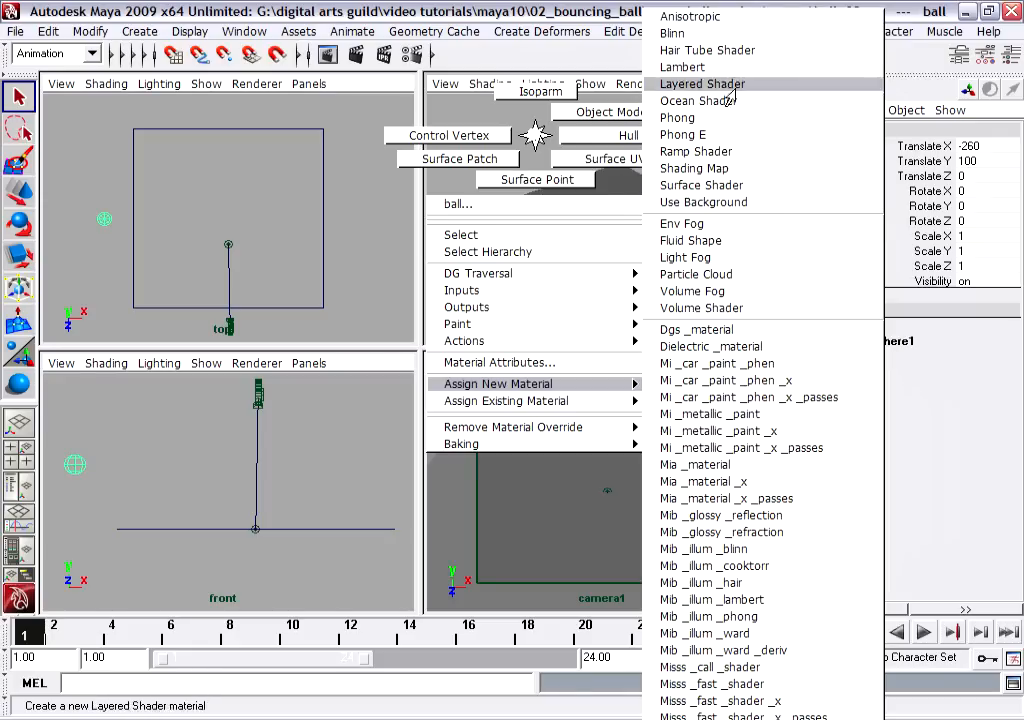
{"action": "mouse_move", "coordinate": [703, 202]}
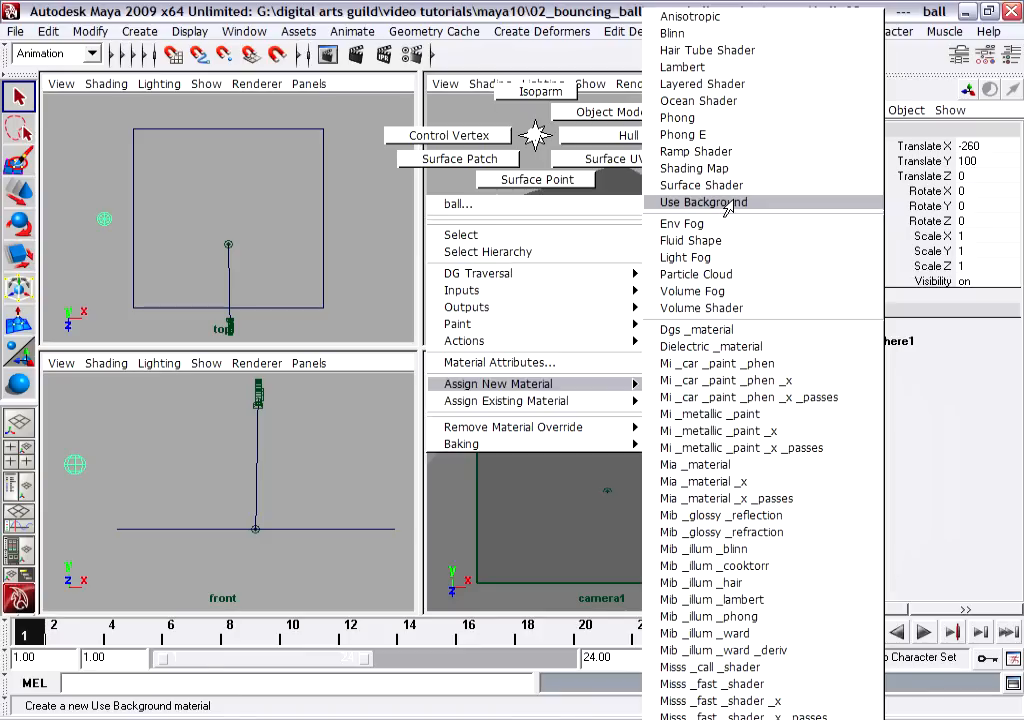
{"action": "mouse_move", "coordinate": [682, 223]}
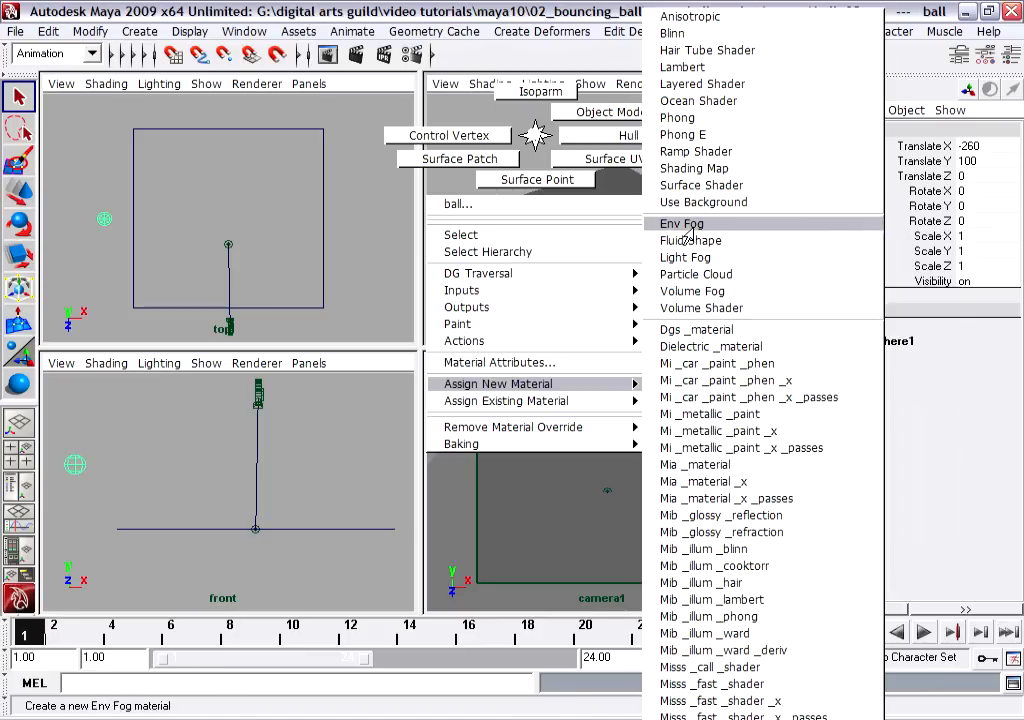
{"action": "mouse_move", "coordinate": [701, 308]}
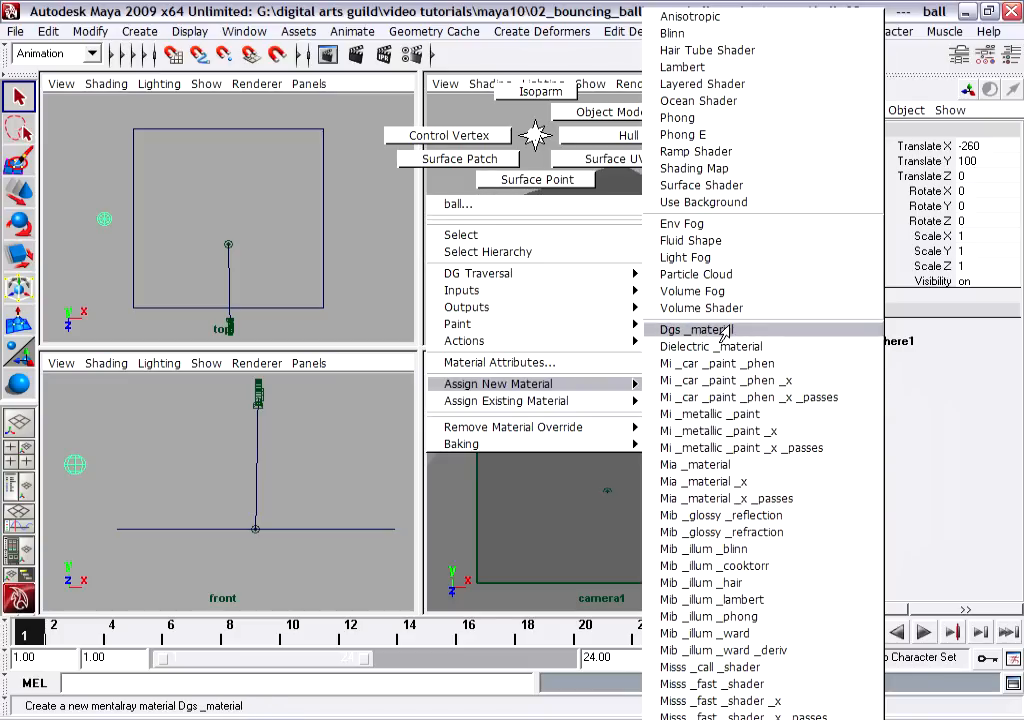
{"action": "mouse_move", "coordinate": [733, 340]}
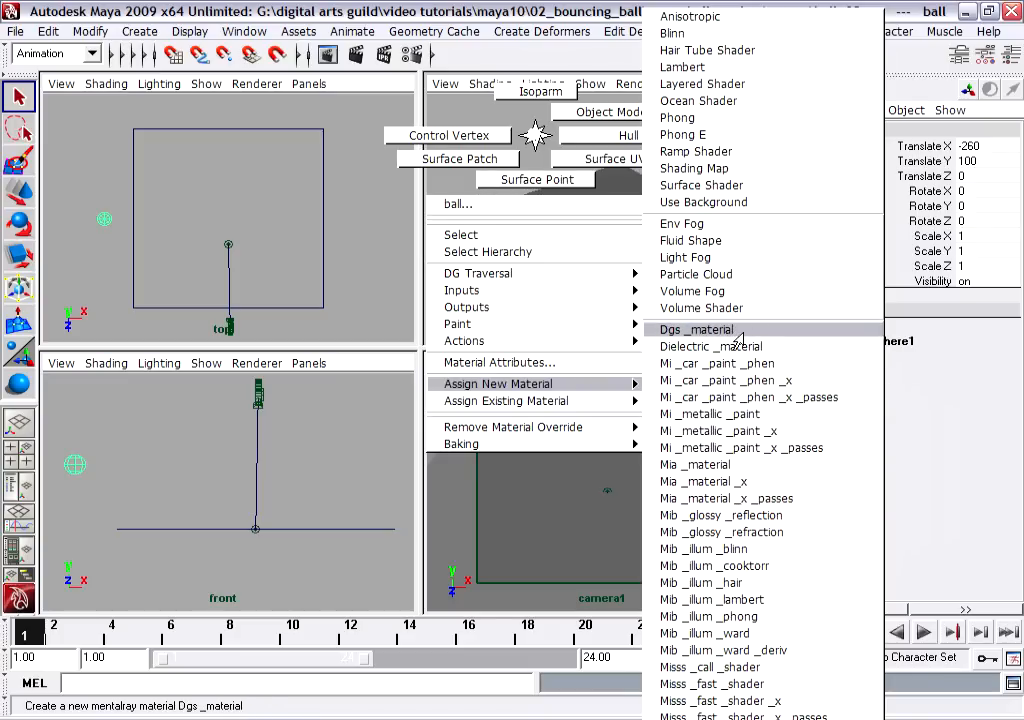
{"action": "mouse_move", "coordinate": [717, 363]}
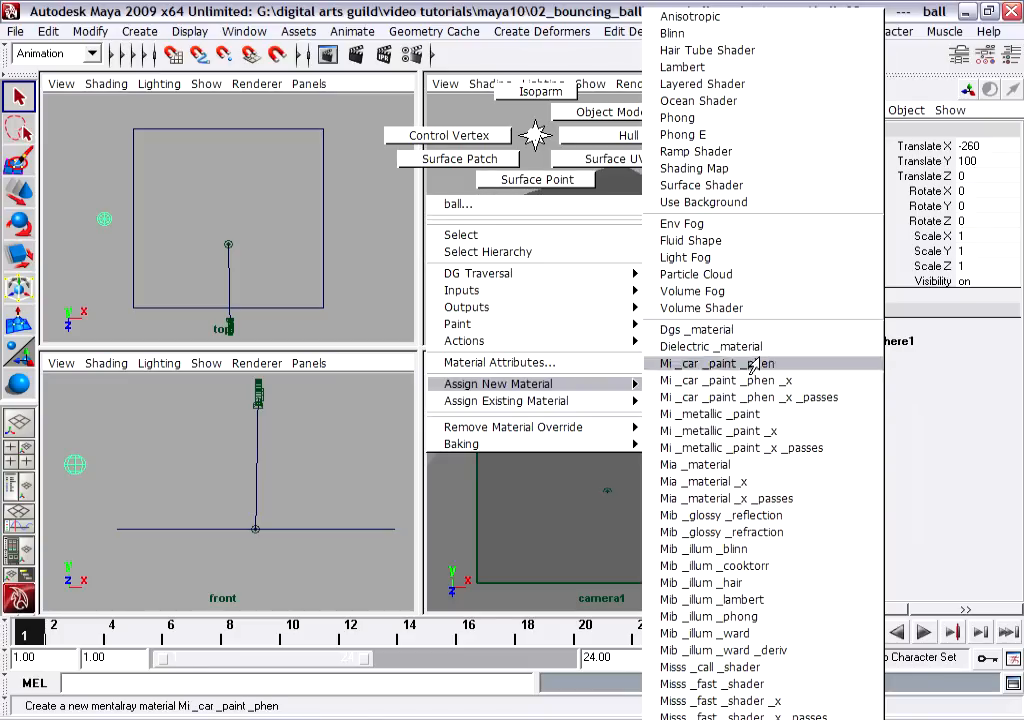
{"action": "mouse_move", "coordinate": [697, 329]}
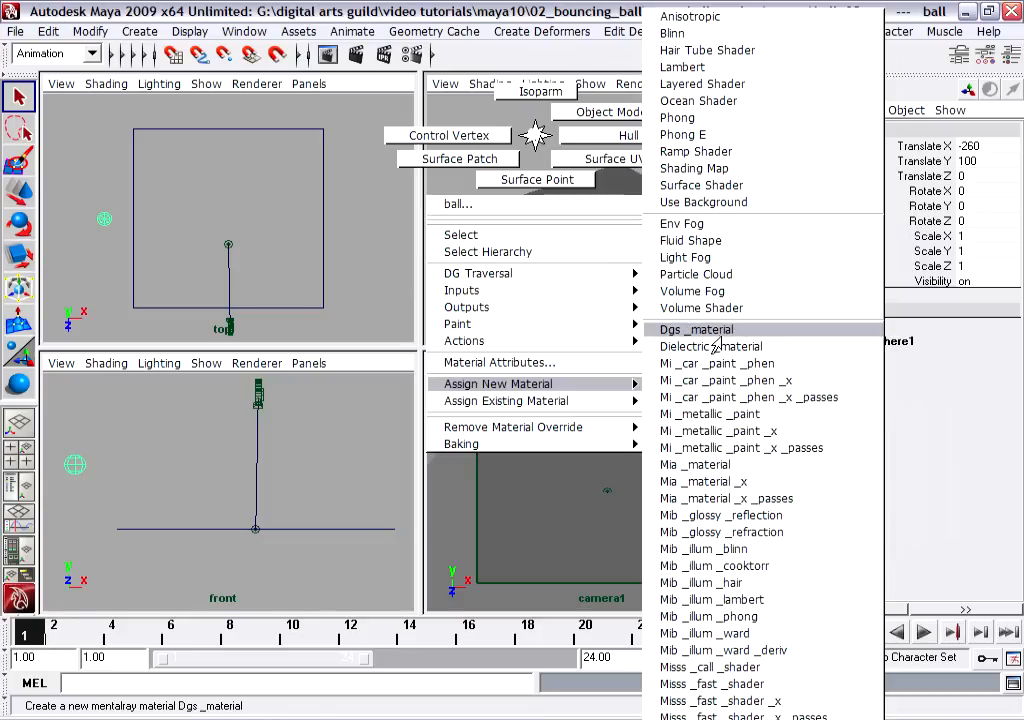
{"action": "mouse_move", "coordinate": [760, 340]}
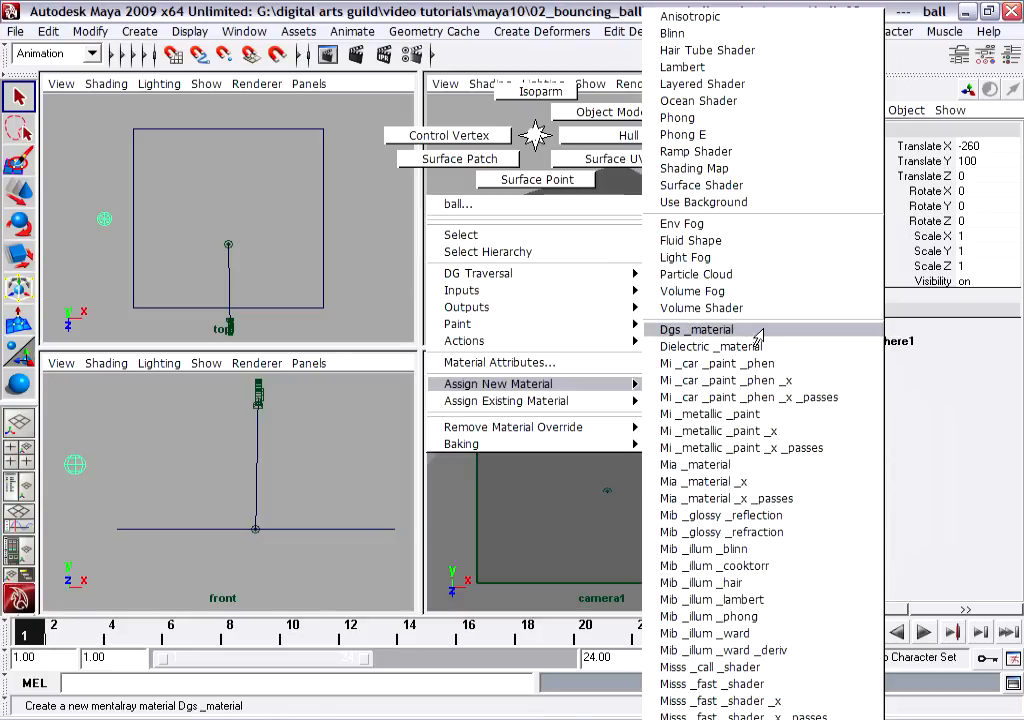
{"action": "mouse_move", "coordinate": [672, 33]}
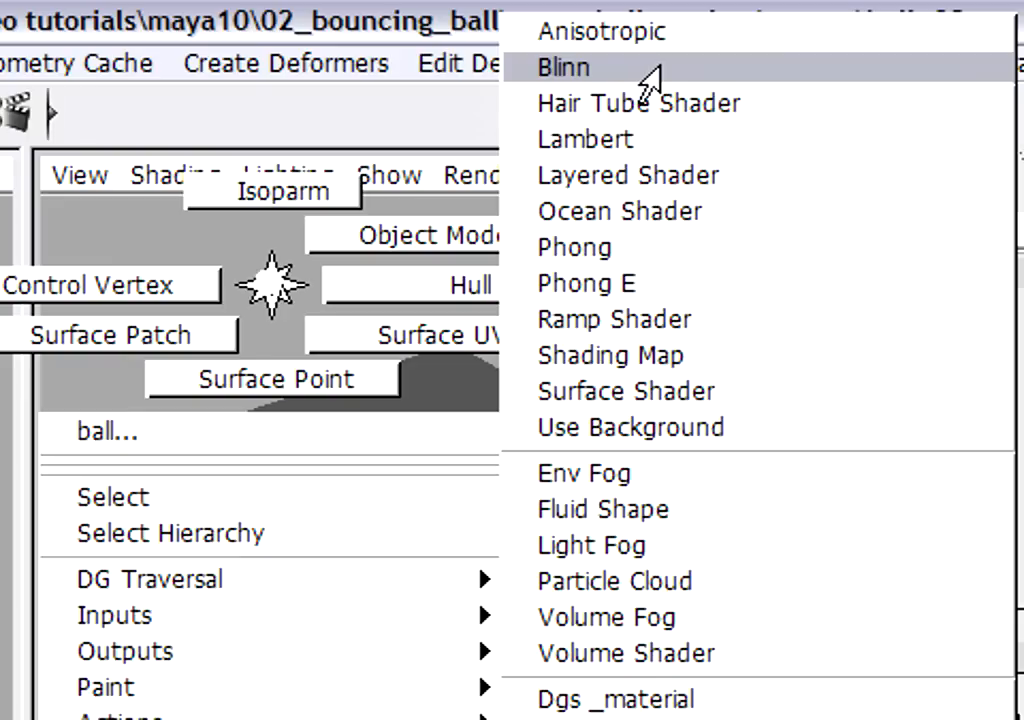
{"action": "mouse_move", "coordinate": [628, 80]}
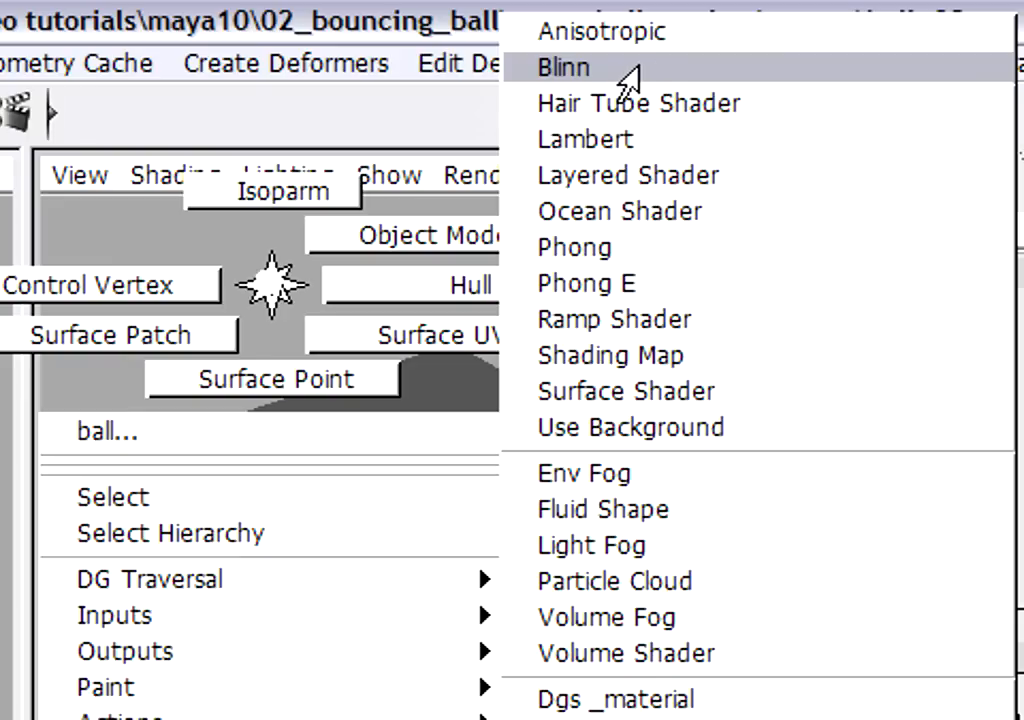
Assign a new Blinn material (blinn1) to the ball.
{"action": "left_click", "coordinate": [562, 67]}
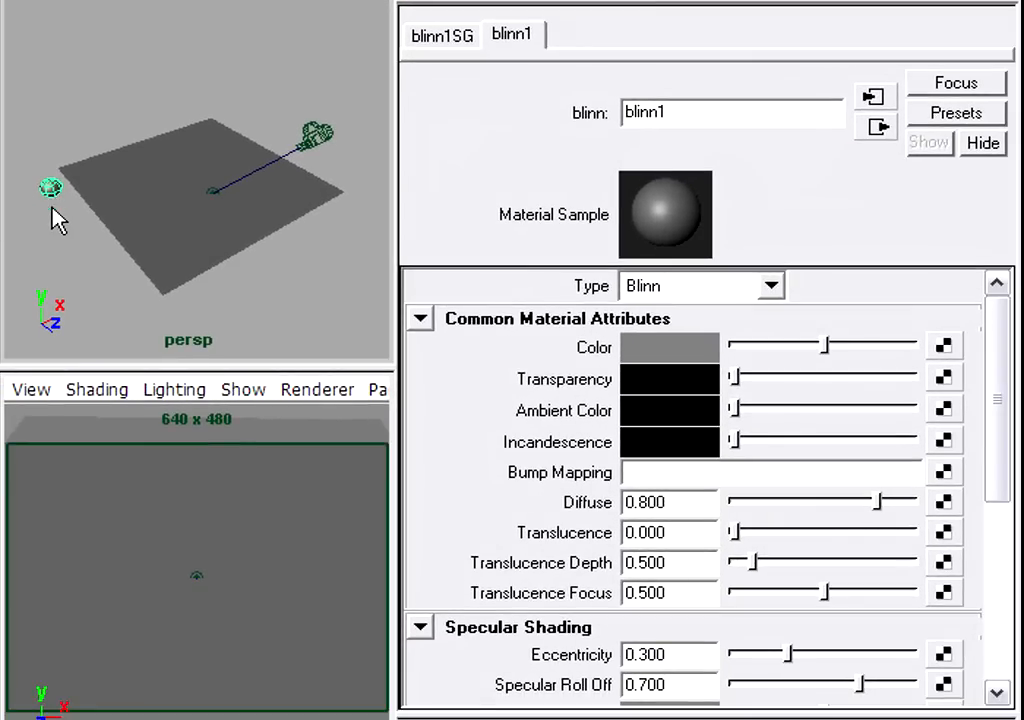
{"action": "mouse_move", "coordinate": [50, 250]}
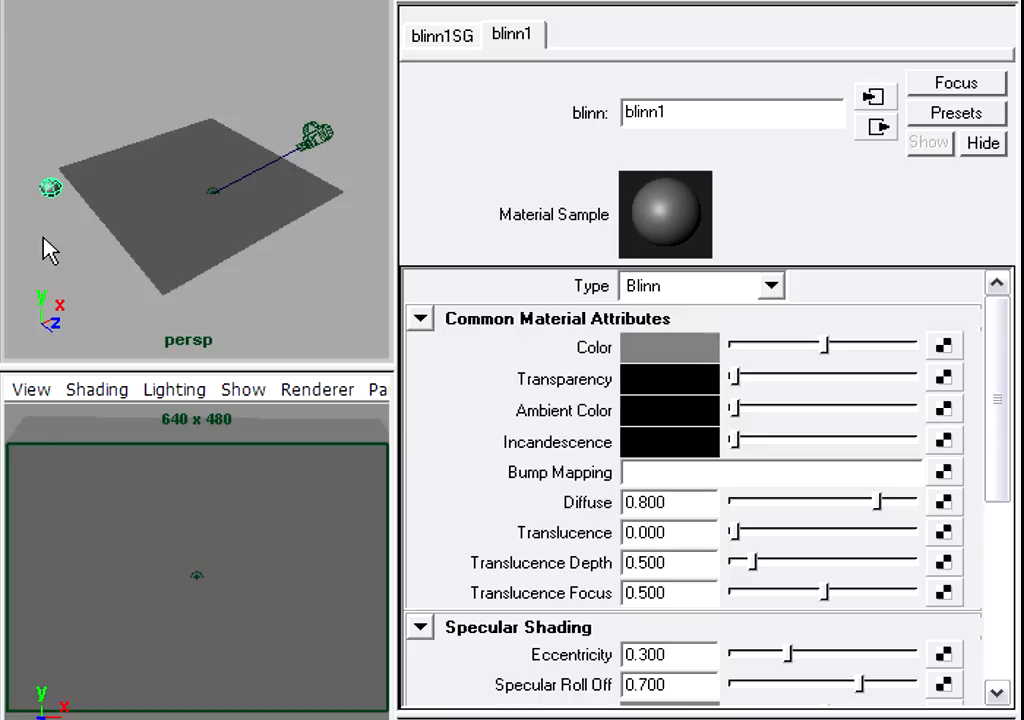
{"action": "mouse_move", "coordinate": [55, 240]}
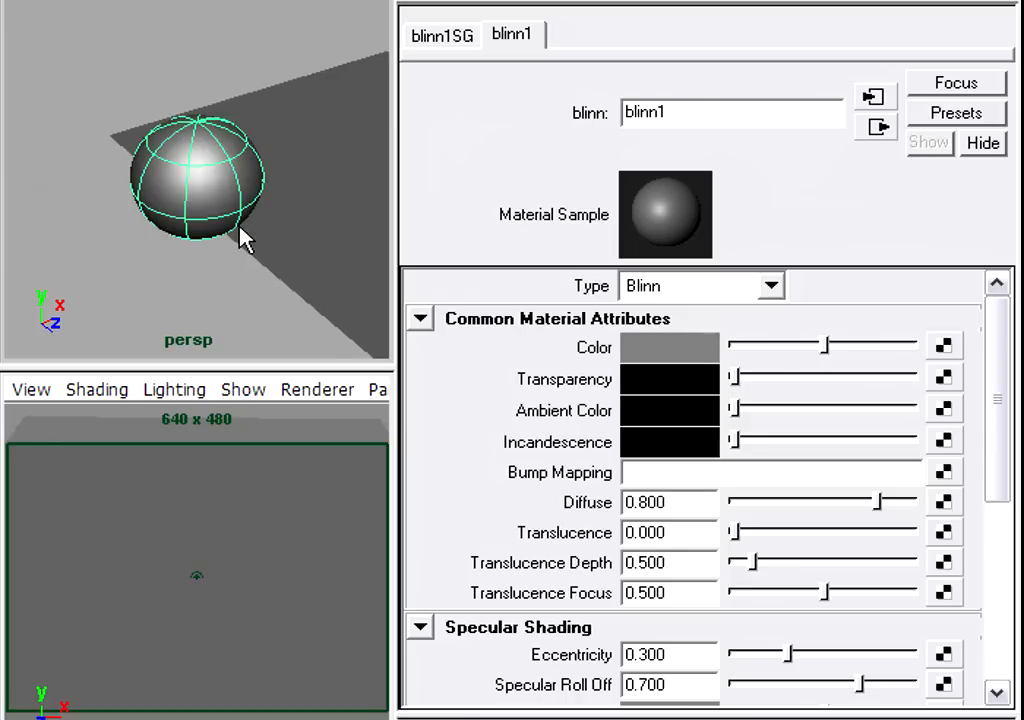
{"action": "mouse_move", "coordinate": [708, 178]}
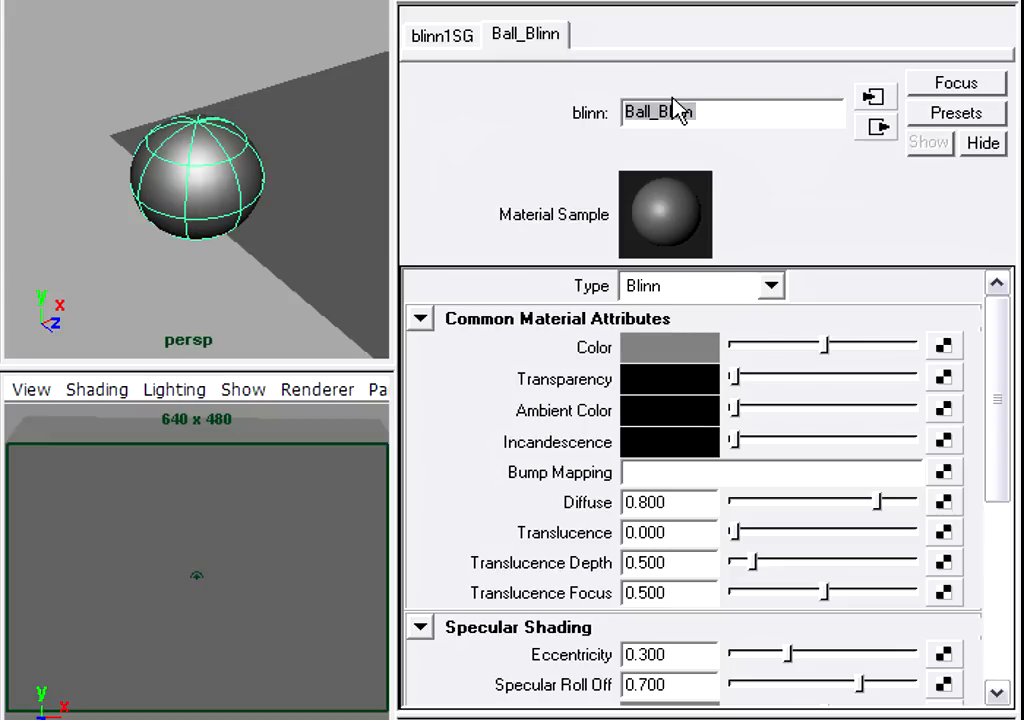
{"action": "mouse_move", "coordinate": [752, 375]}
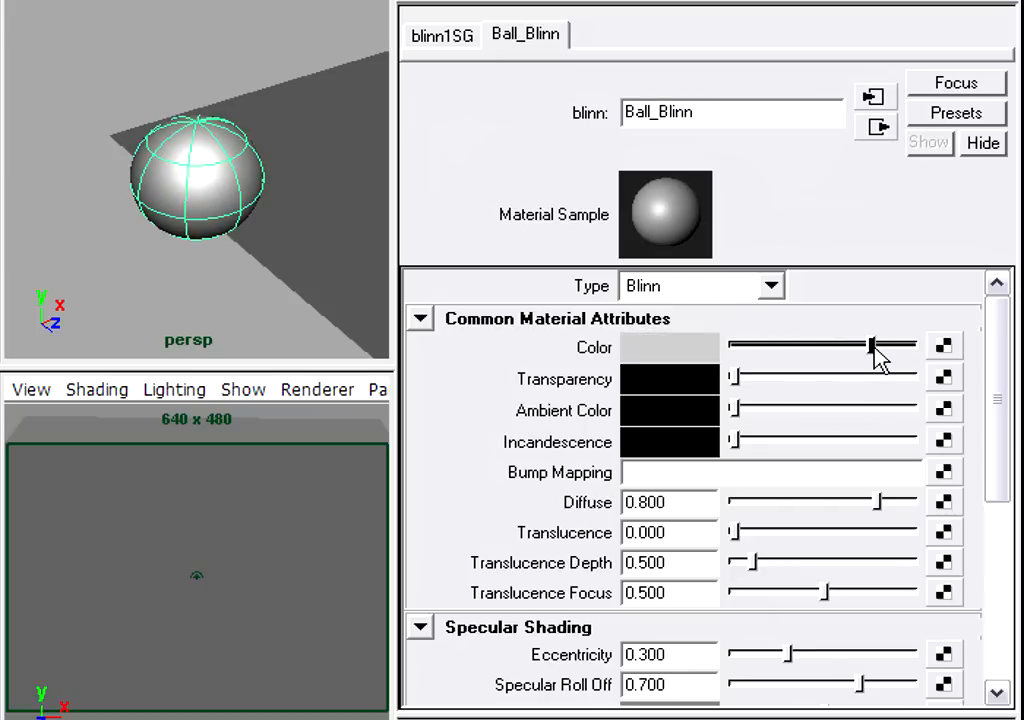
Drag the Blinn Color slider to a lighter grey.
{"action": "left_click_drag", "start_coordinate": [870, 345], "coordinate": [870, 345]}
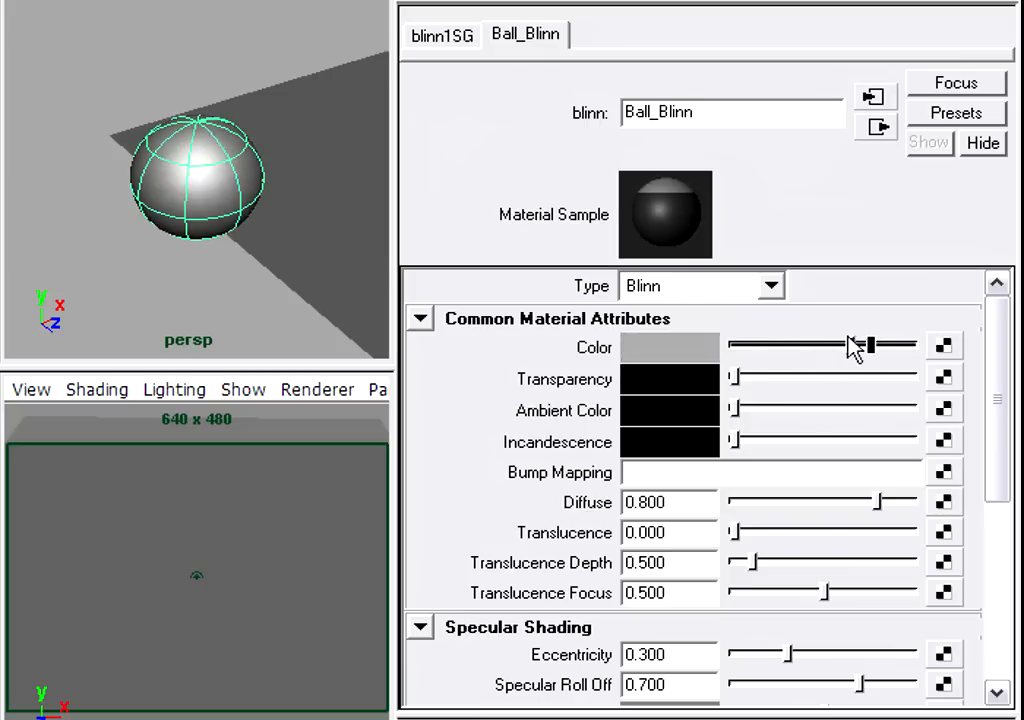
{"action": "left_click_drag", "start_coordinate": [865, 345], "coordinate": [885, 345]}
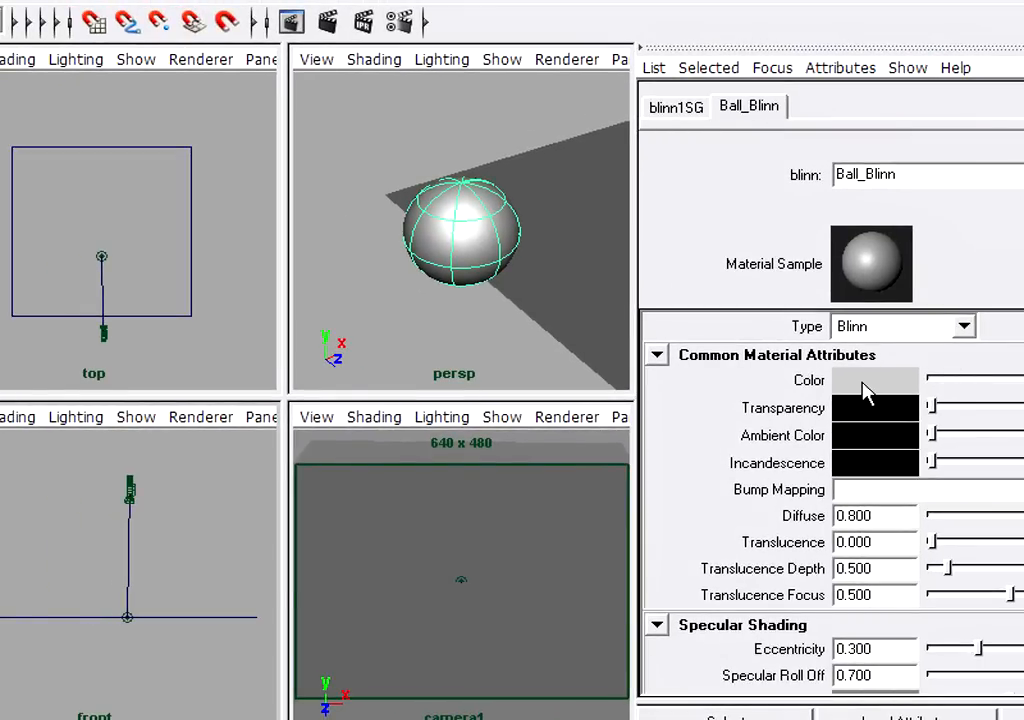
Set Ball_Blinn's colour to magenta from the Color Chooser palette, after trying green.
{"action": "left_click", "coordinate": [873, 380]}
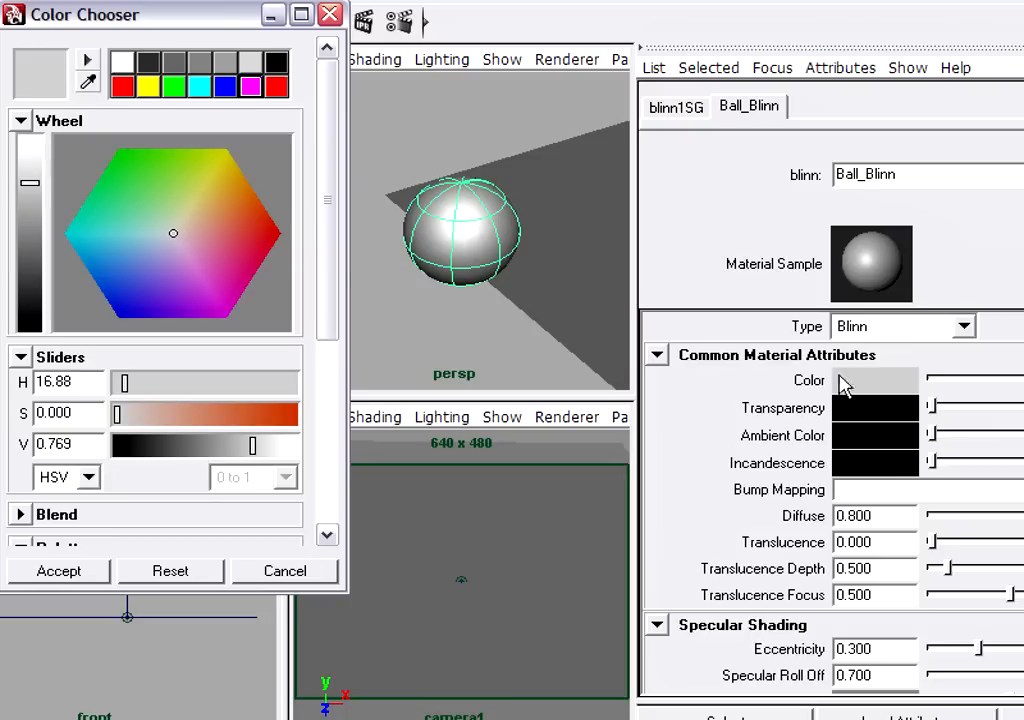
{"action": "left_click", "coordinate": [173, 87]}
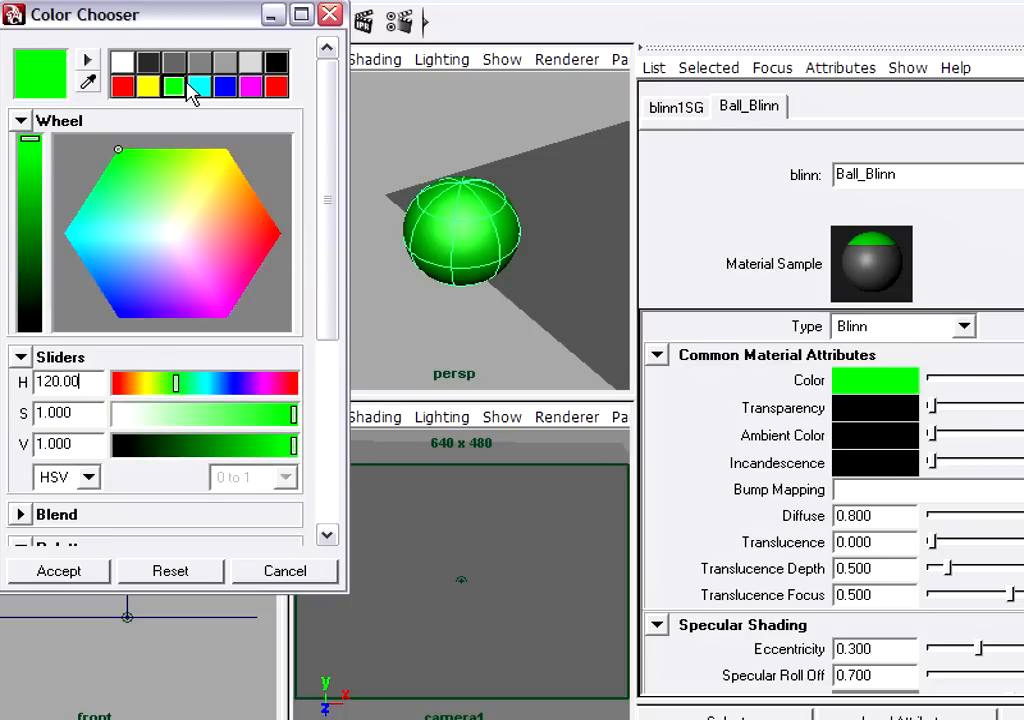
{"action": "left_click", "coordinate": [251, 87]}
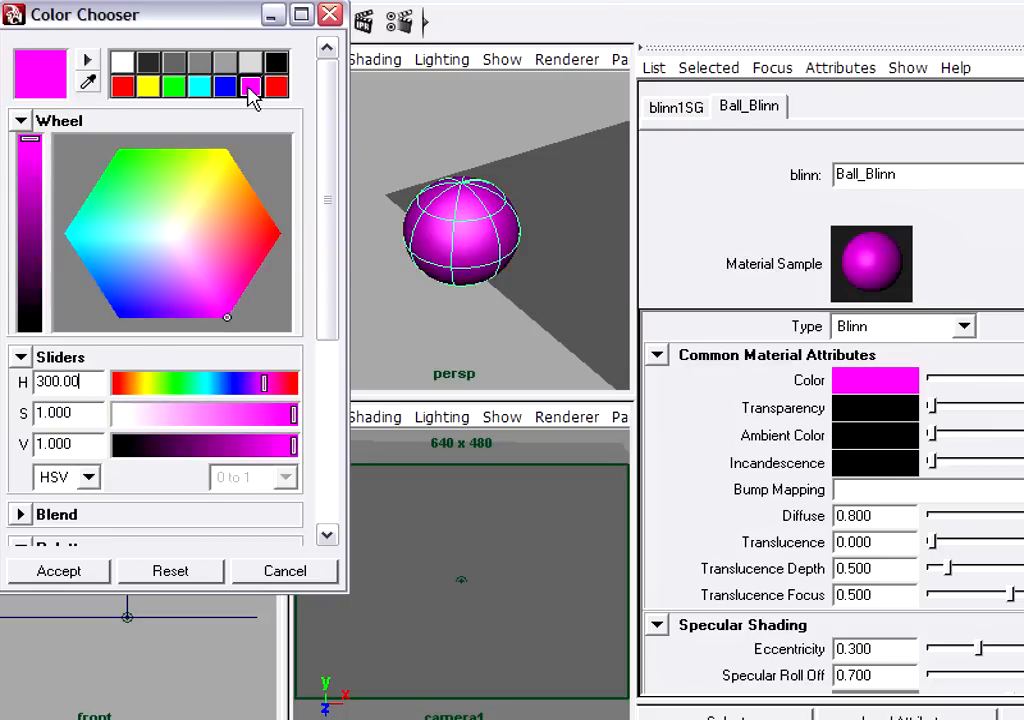